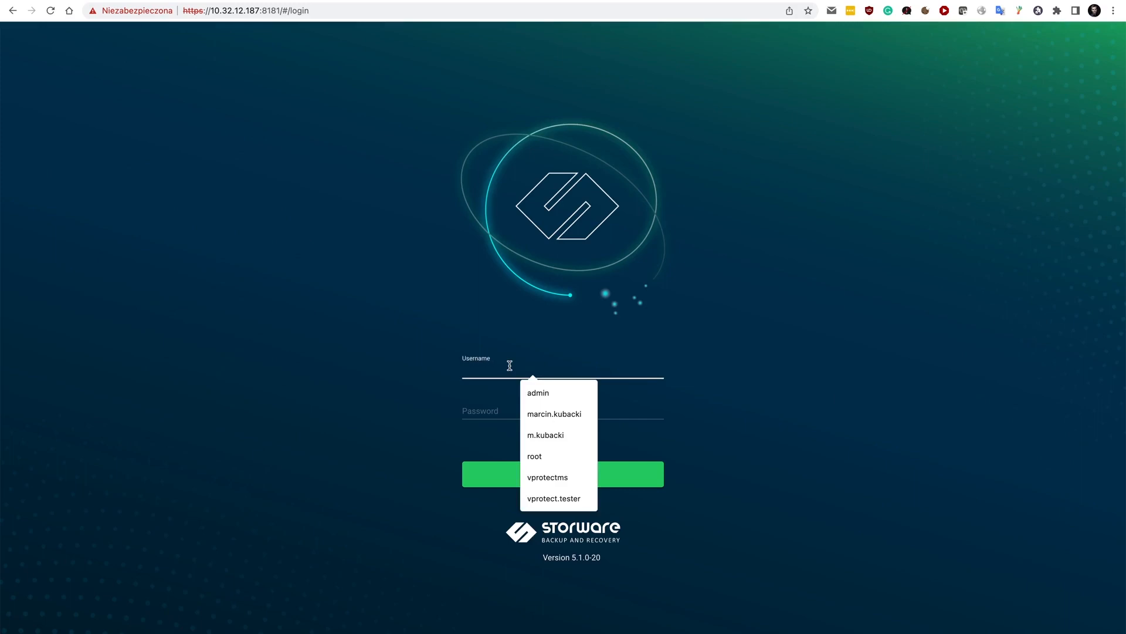
Sign in to the backup console as the saved admin account
left_click(538, 392)
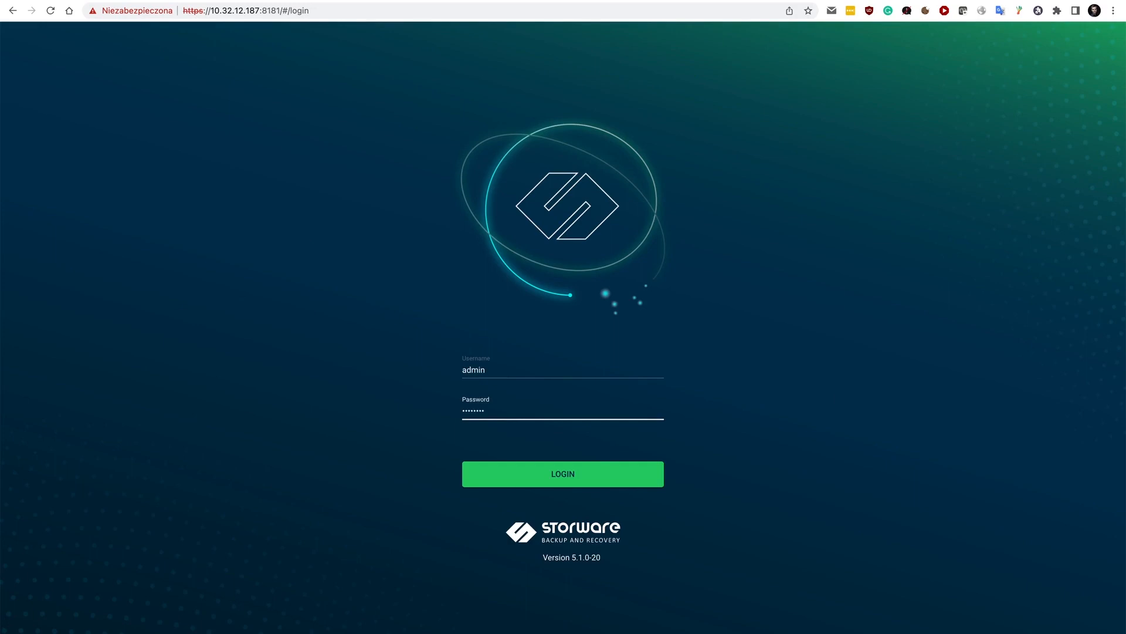
left_click(562, 473)
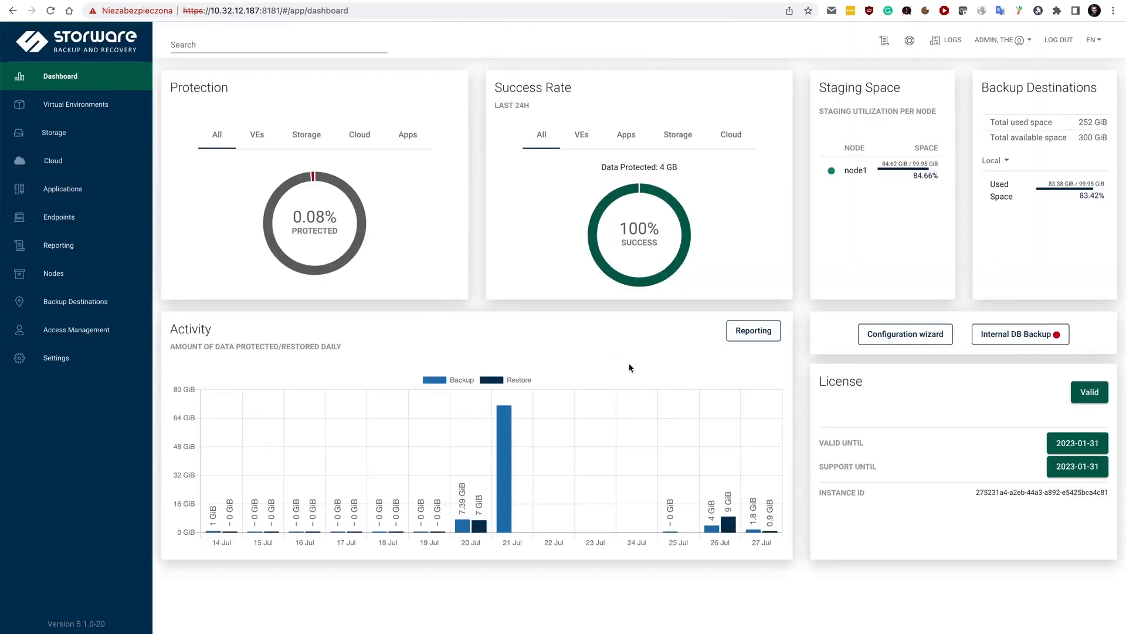
mouse_move(552, 280)
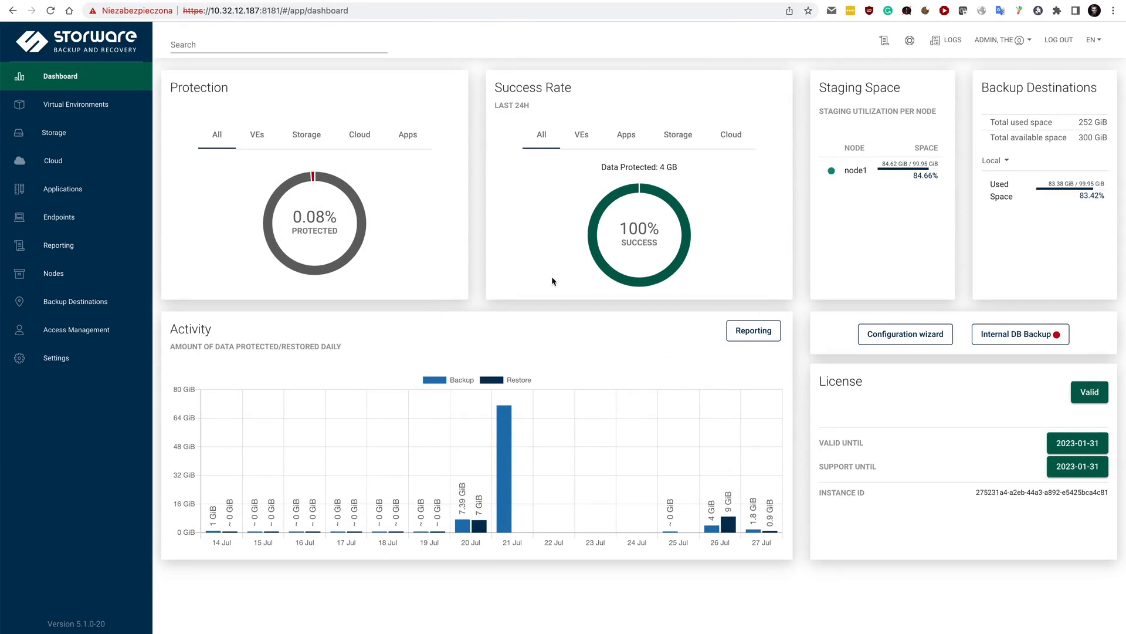
mouse_move(582, 280)
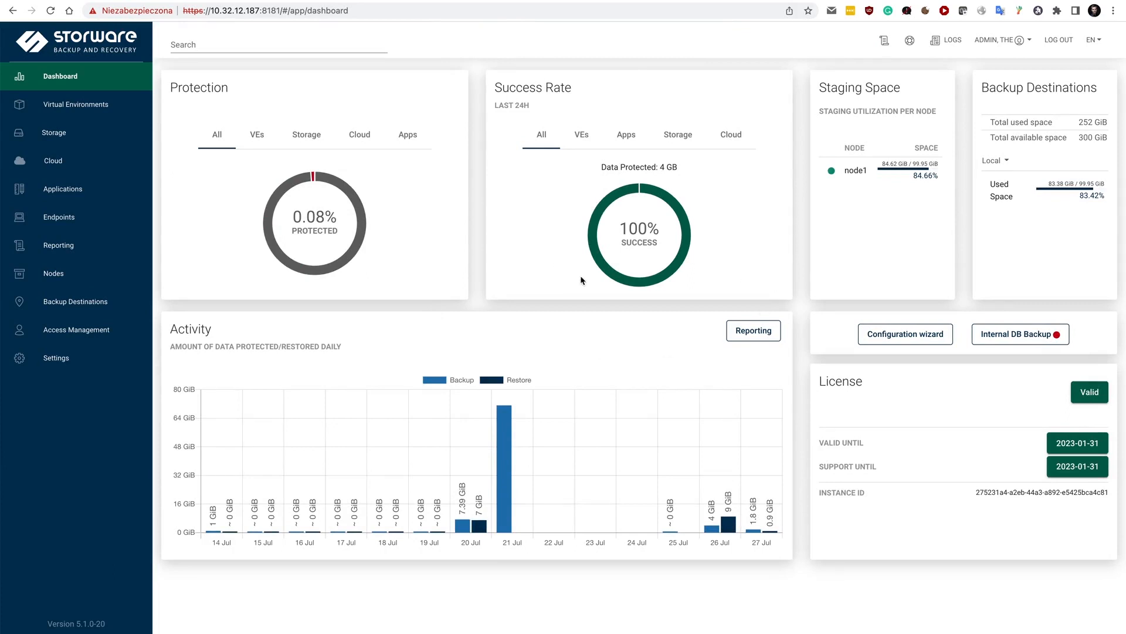
mouse_move(879, 204)
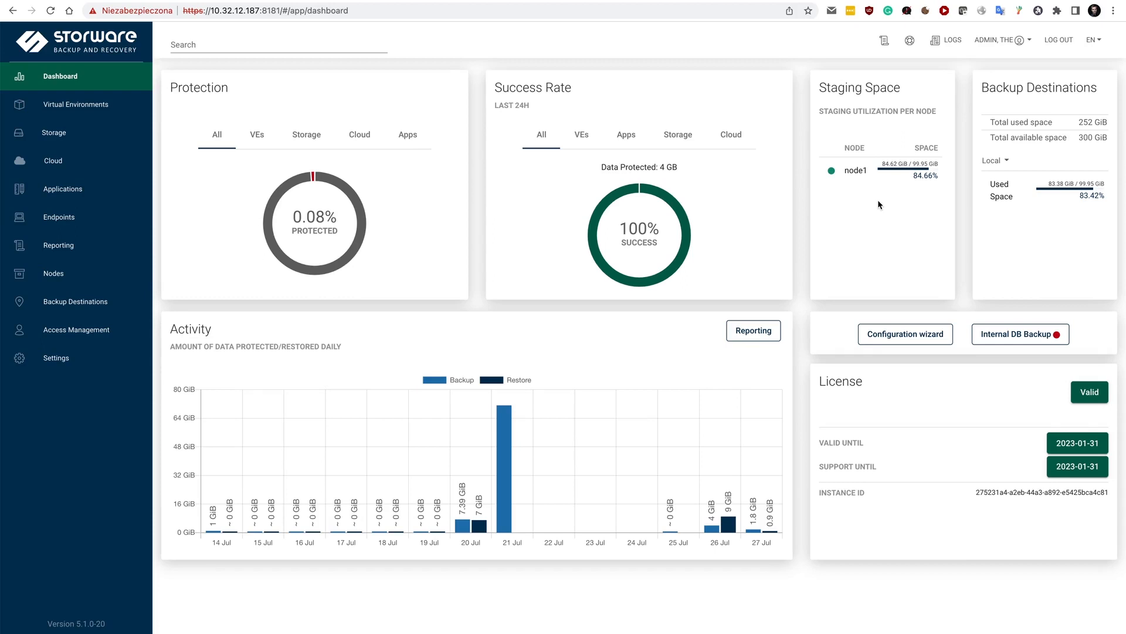
mouse_move(811, 236)
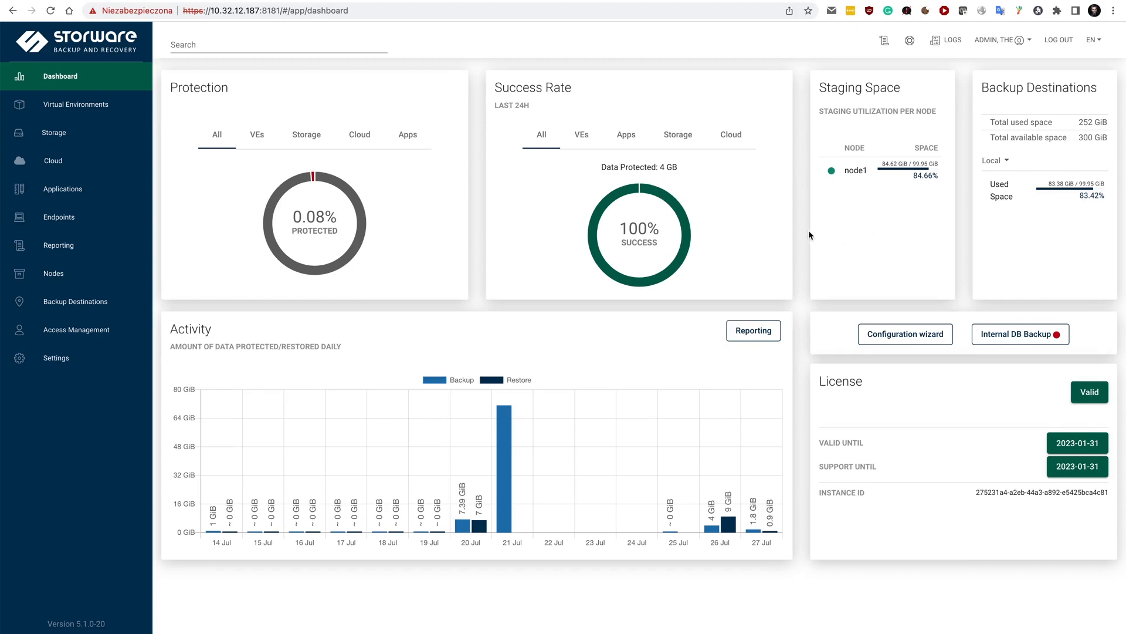
mouse_move(783, 280)
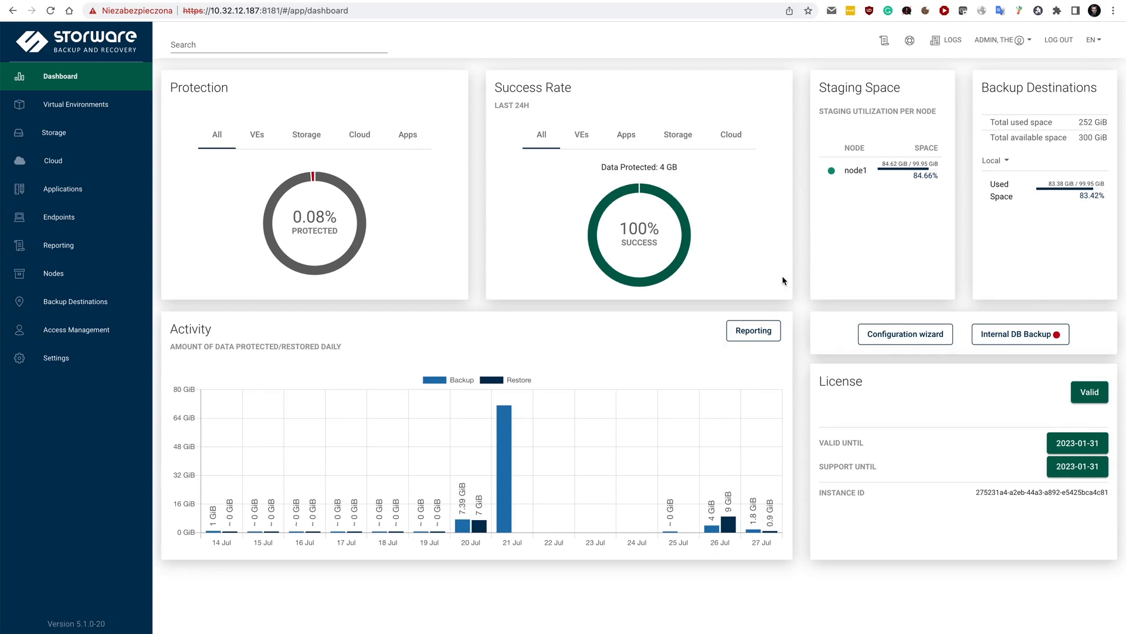
mouse_move(812, 306)
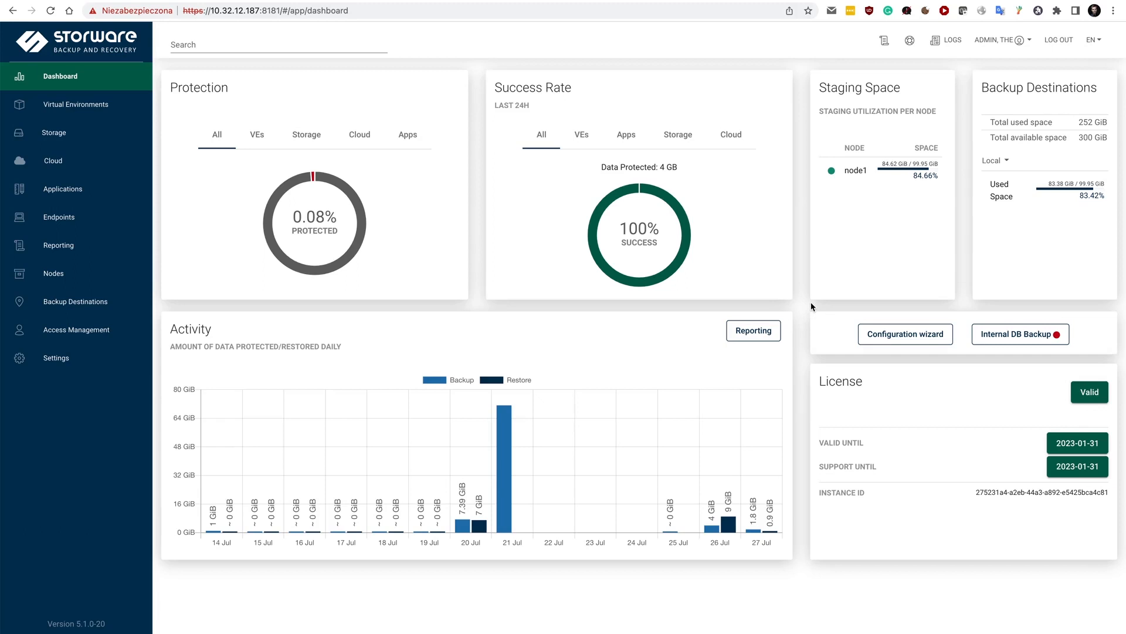
Start the configuration wizard and choose KVM as the virtual machine source, reaching its host connection form
left_click(905, 333)
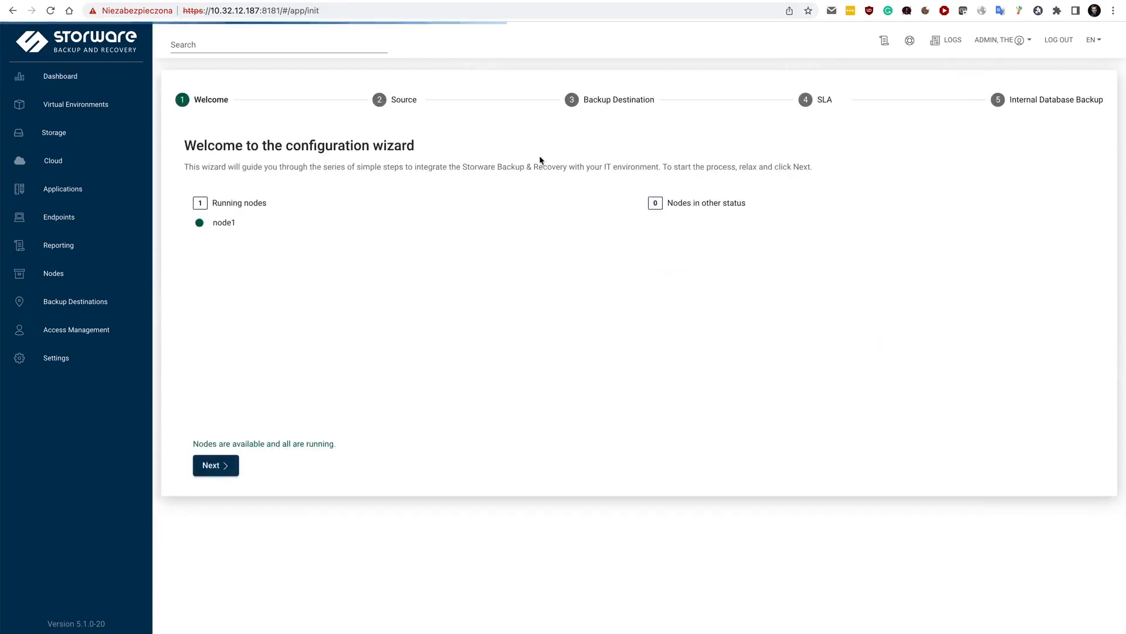
mouse_move(312, 398)
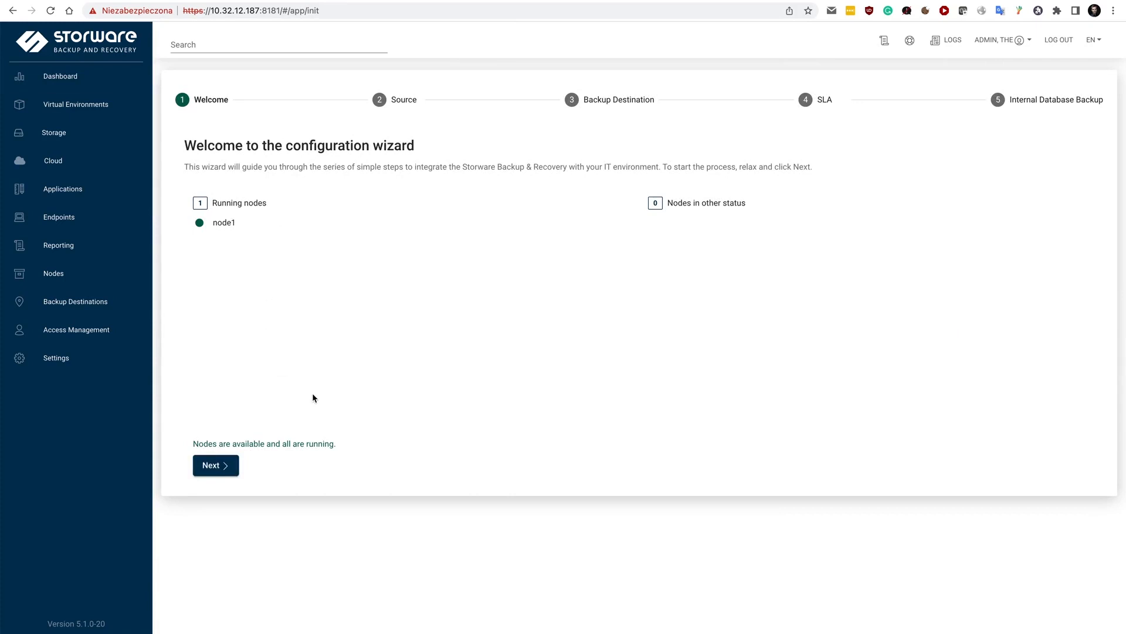
left_click(214, 464)
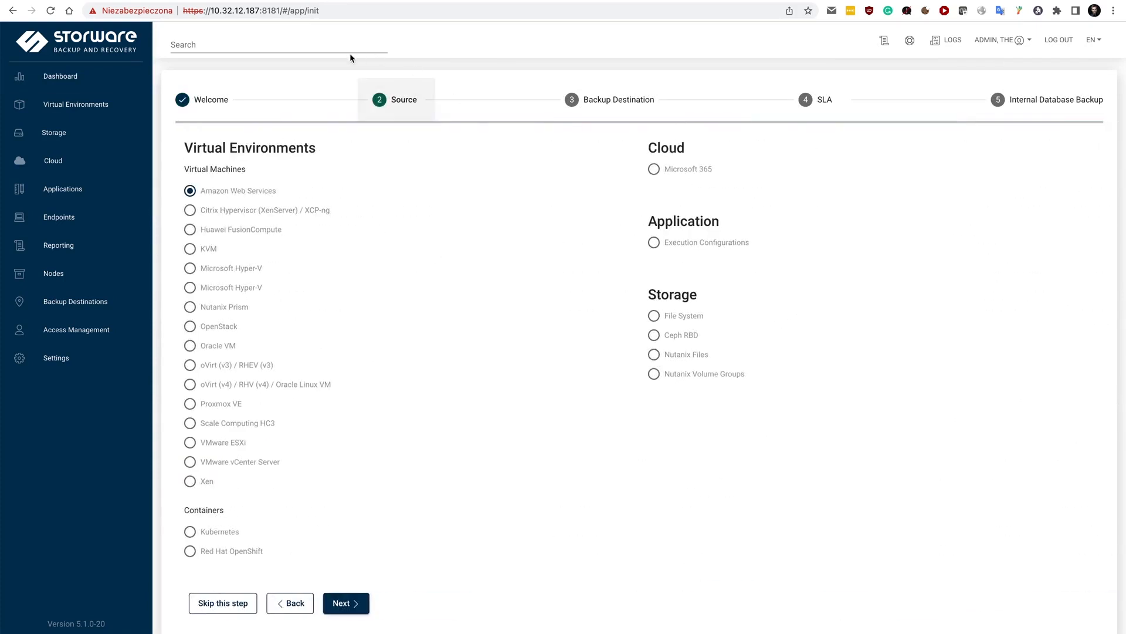
mouse_move(298, 455)
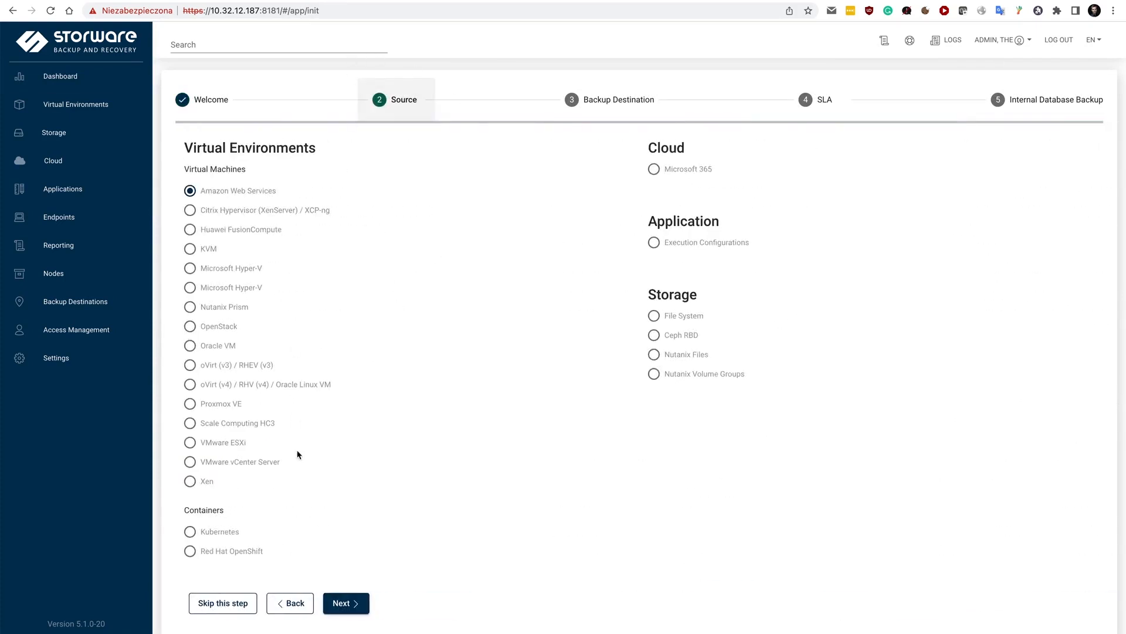
mouse_move(522, 494)
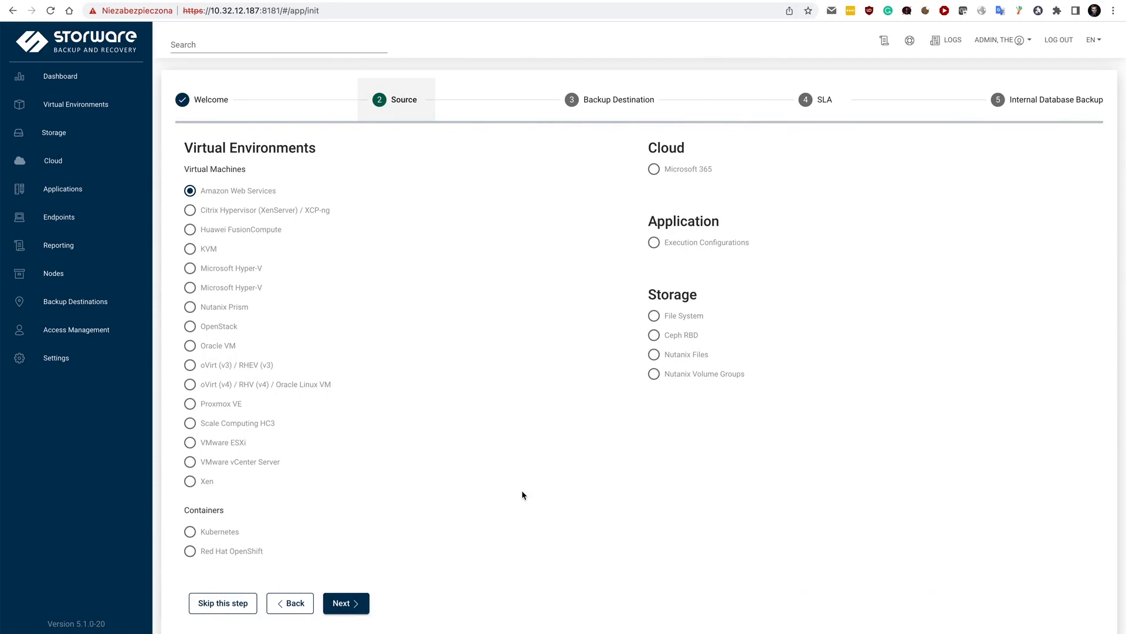
mouse_move(504, 472)
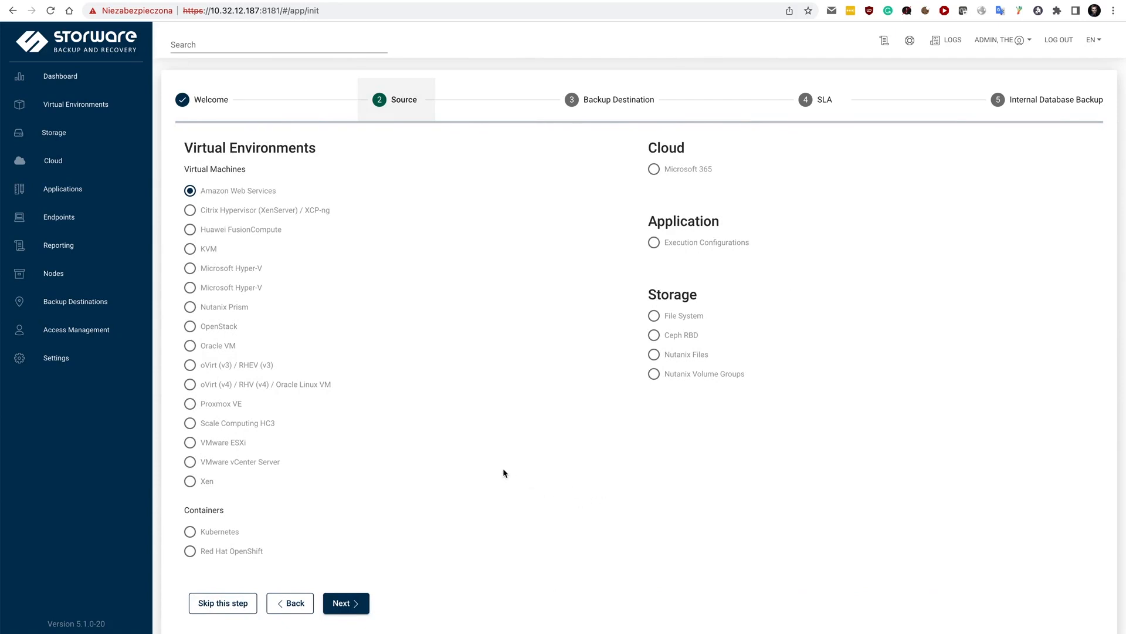
mouse_move(460, 475)
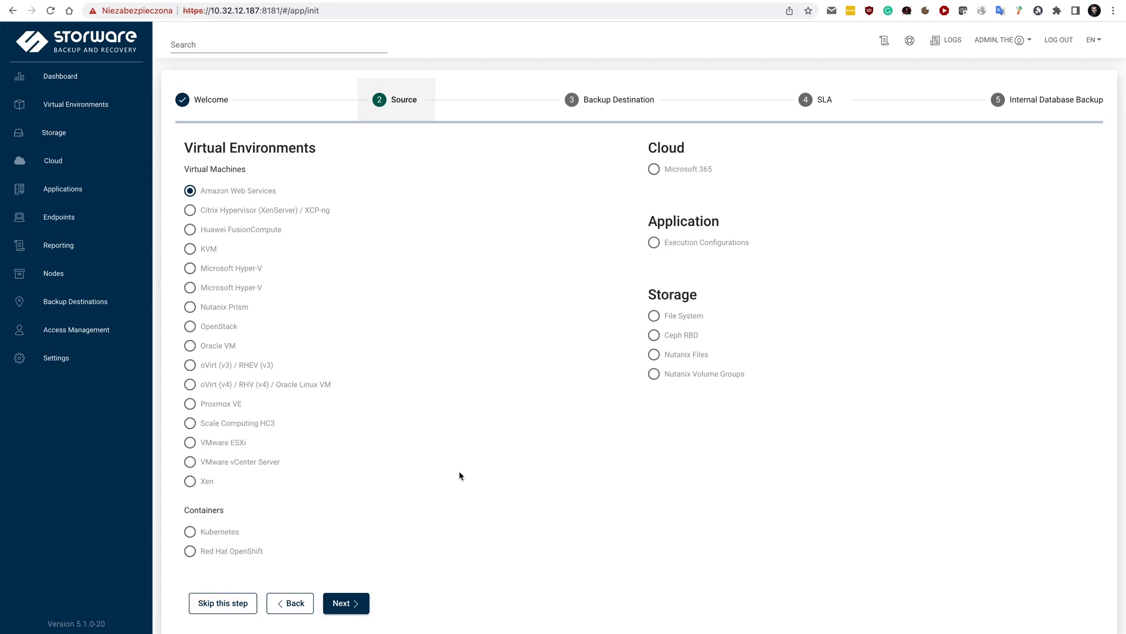
left_click(190, 249)
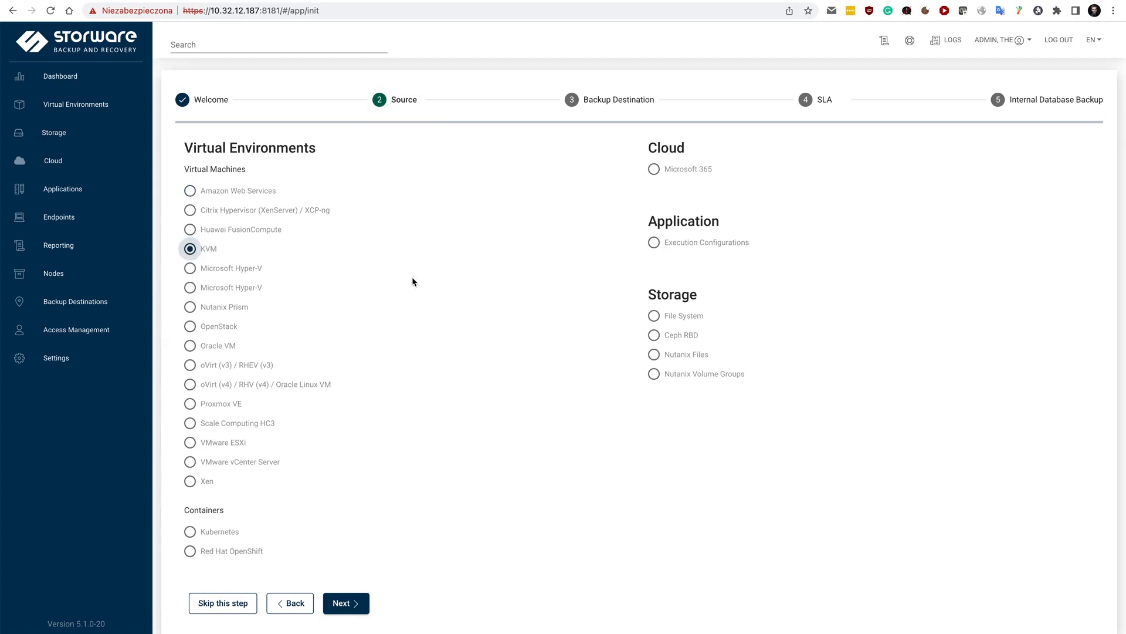
left_click(345, 603)
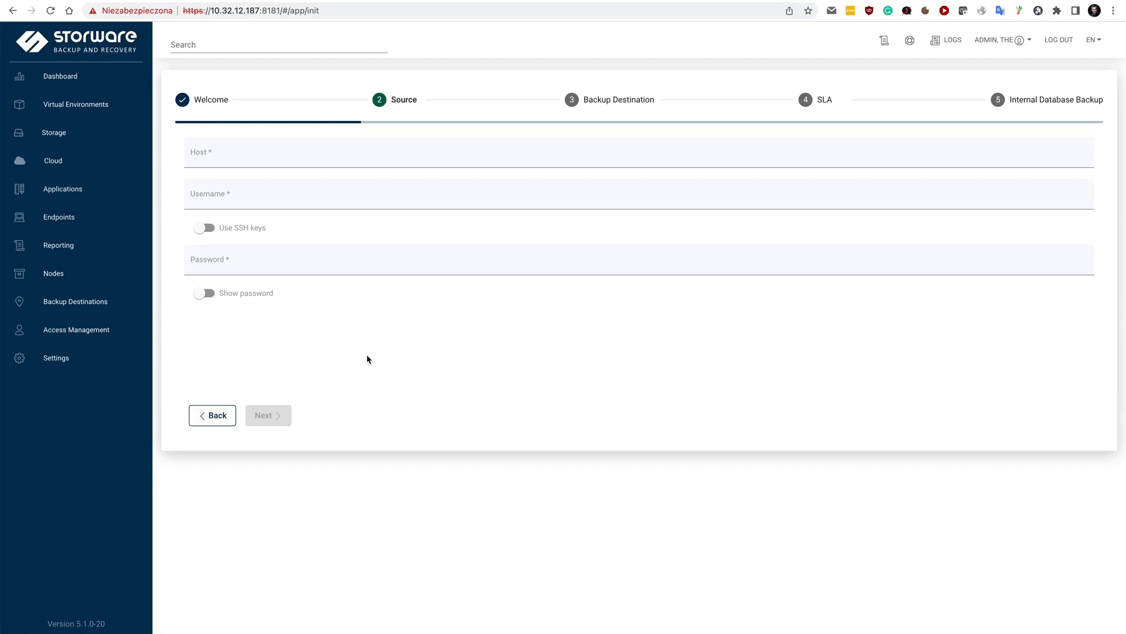
mouse_move(425, 354)
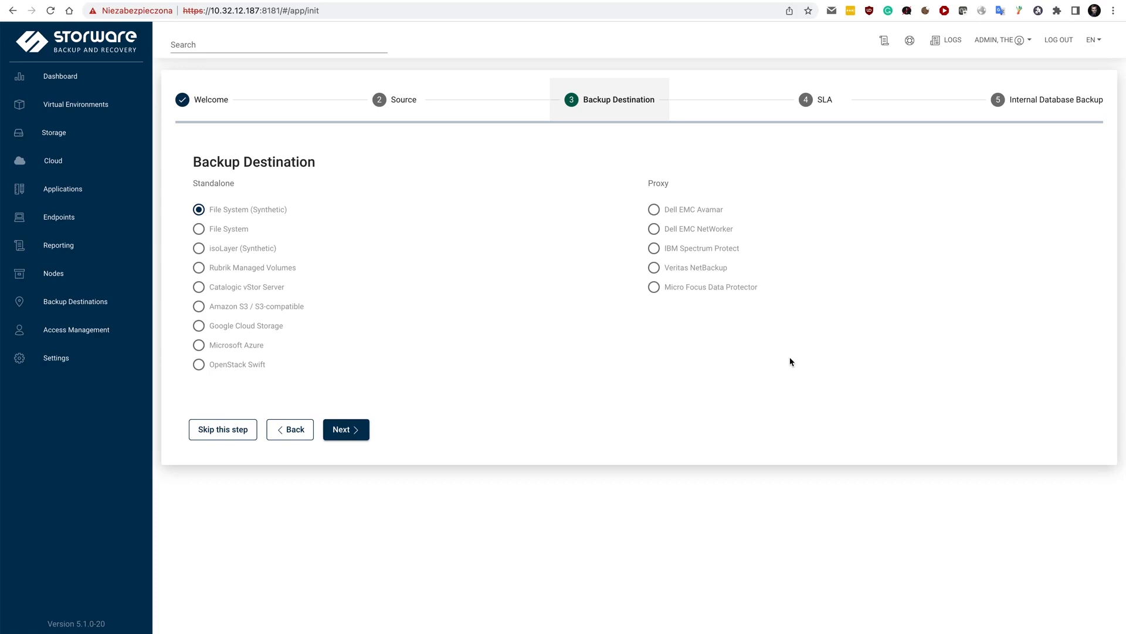
mouse_move(472, 306)
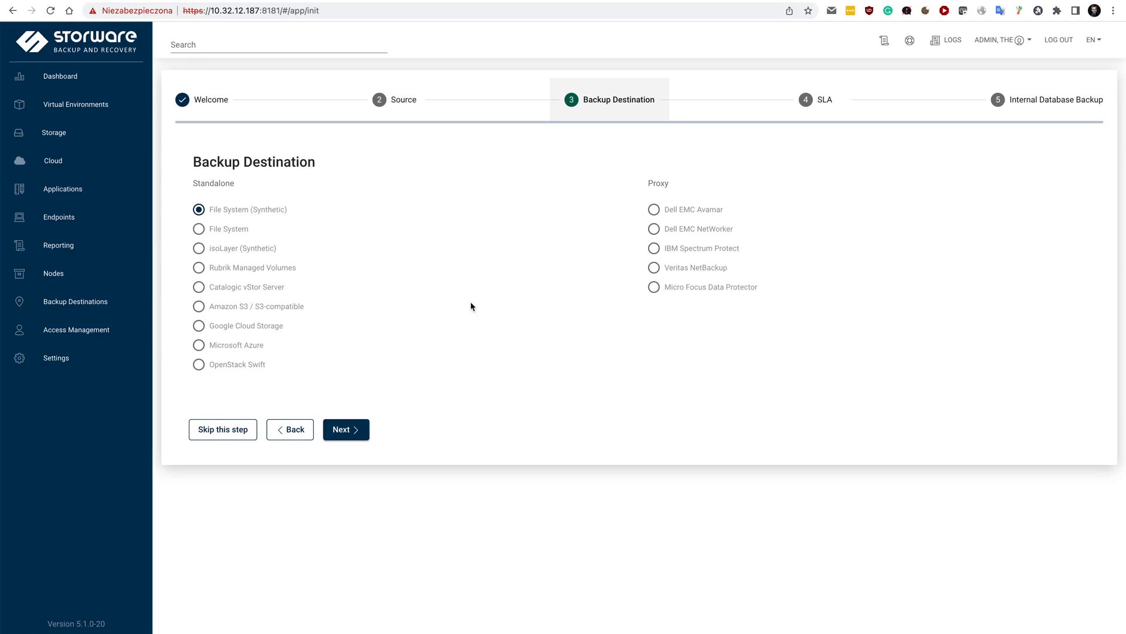
mouse_move(386, 292)
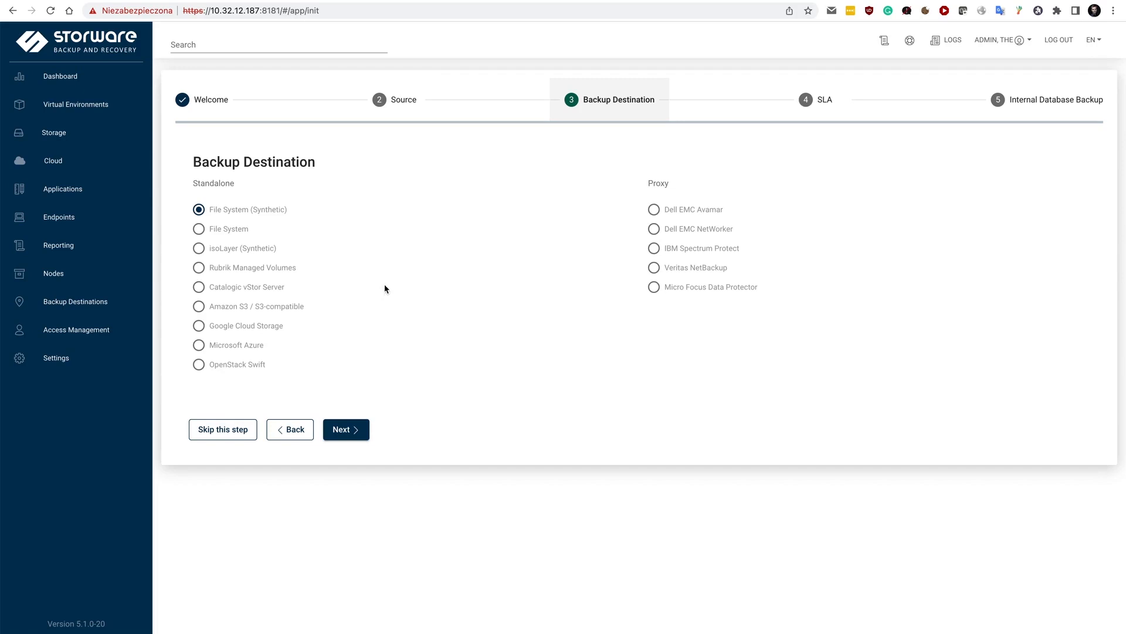
Go to Infrastructure's Hypervisors list and begin adding a new hypervisor
left_click(75, 105)
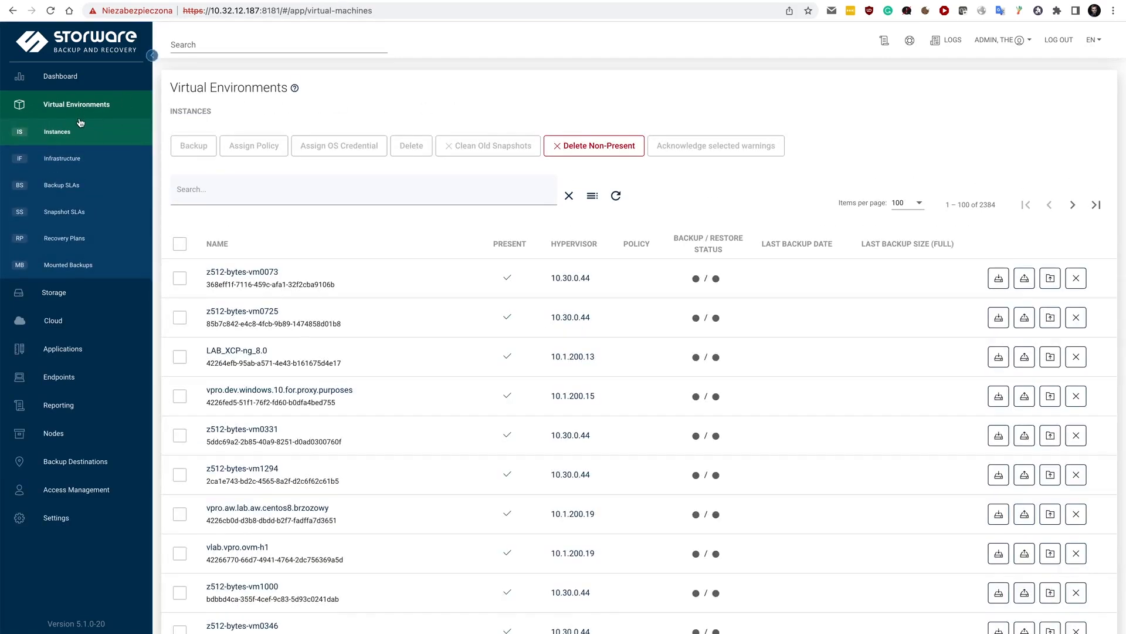
mouse_move(69, 158)
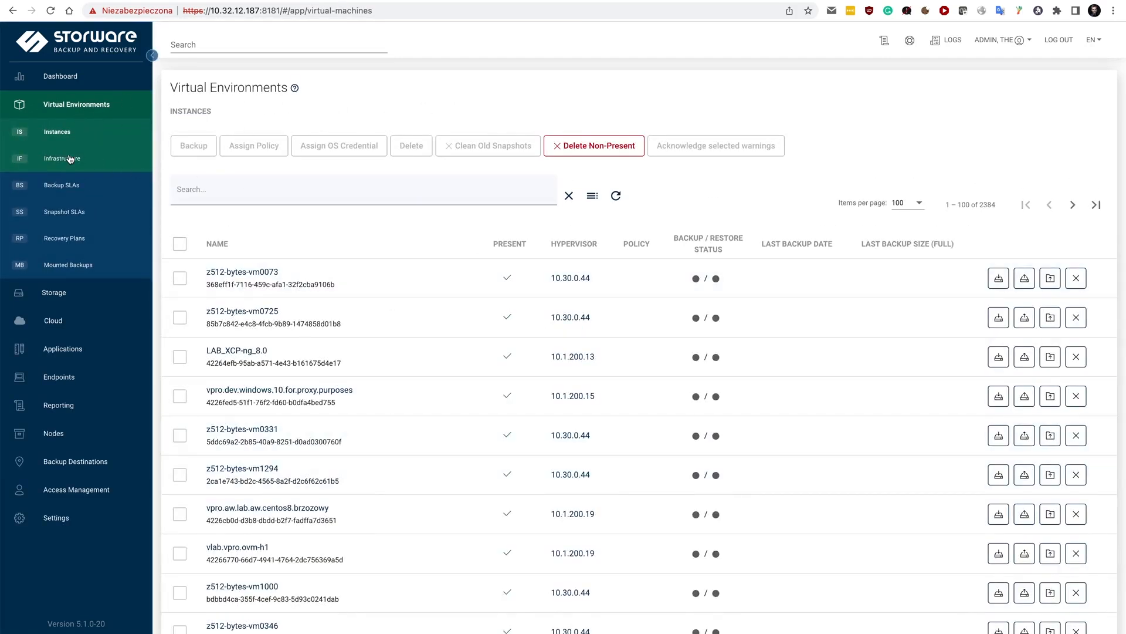
left_click(62, 158)
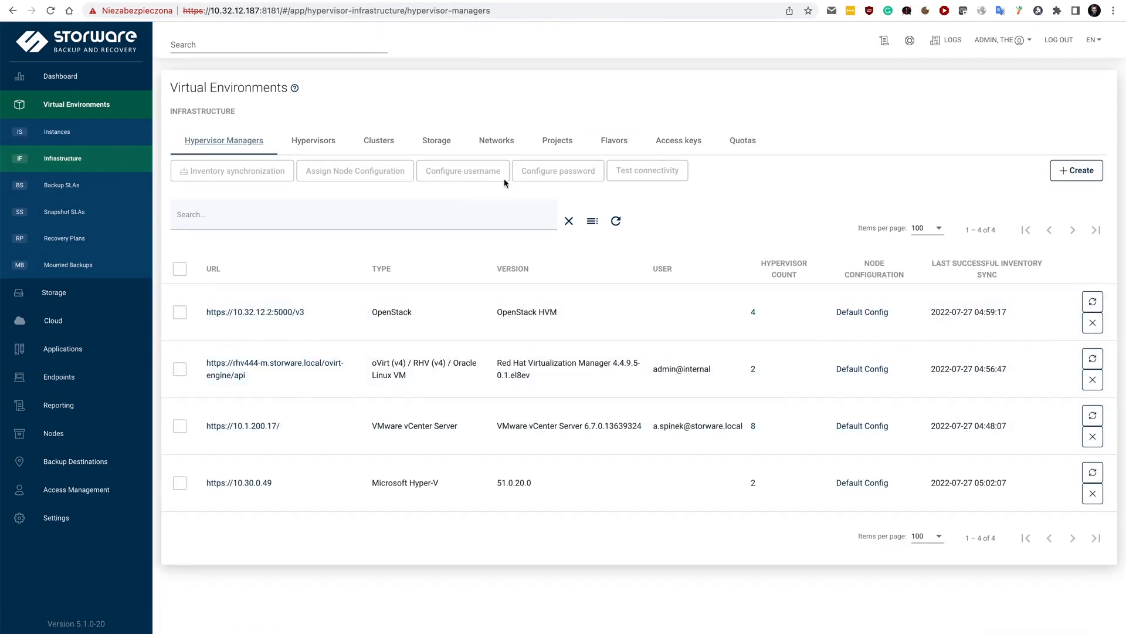
mouse_move(314, 139)
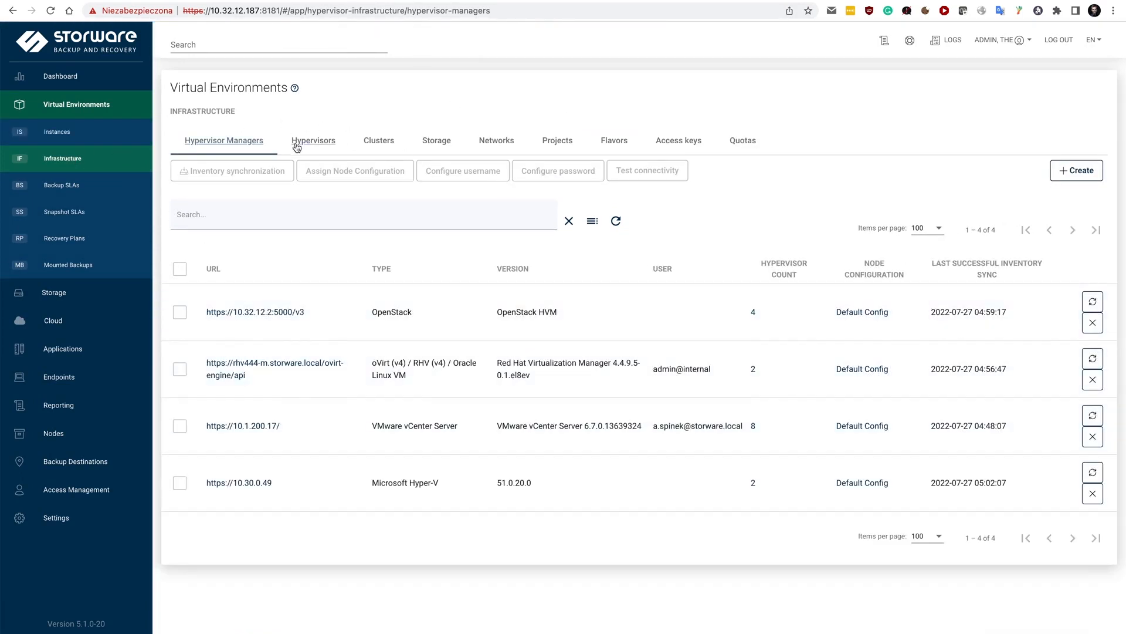
left_click(313, 139)
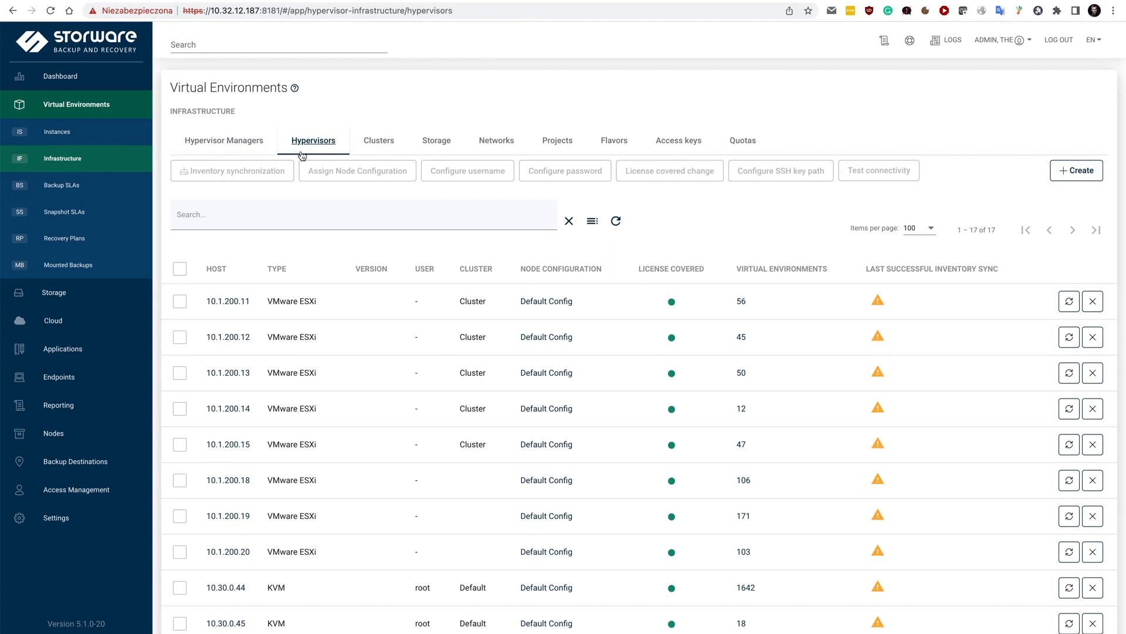
left_click(1076, 170)
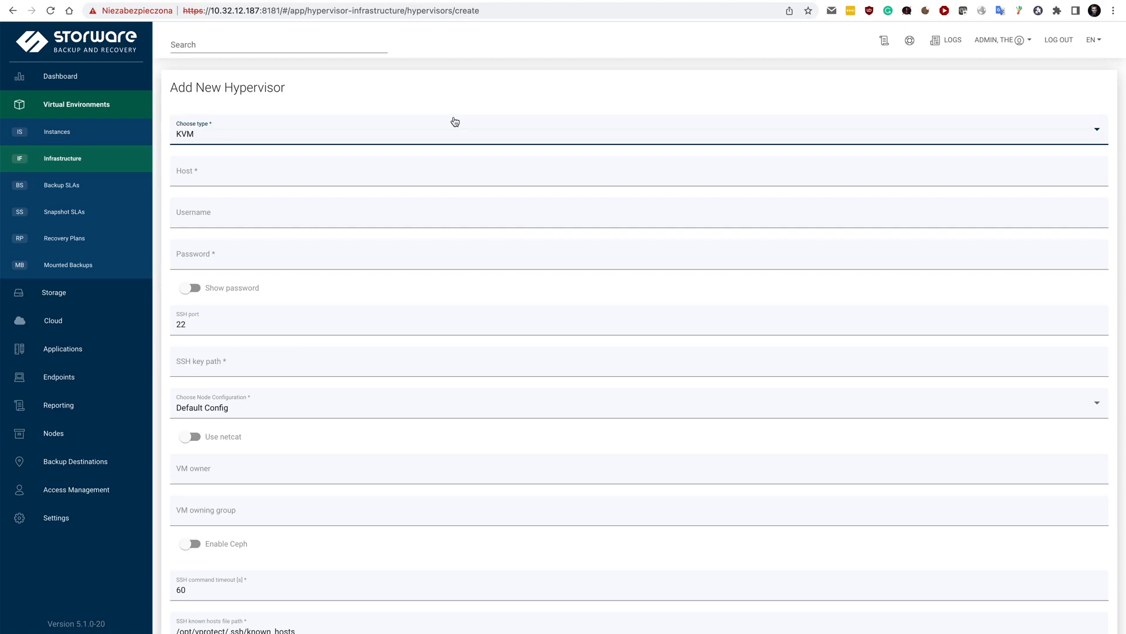
mouse_move(379, 296)
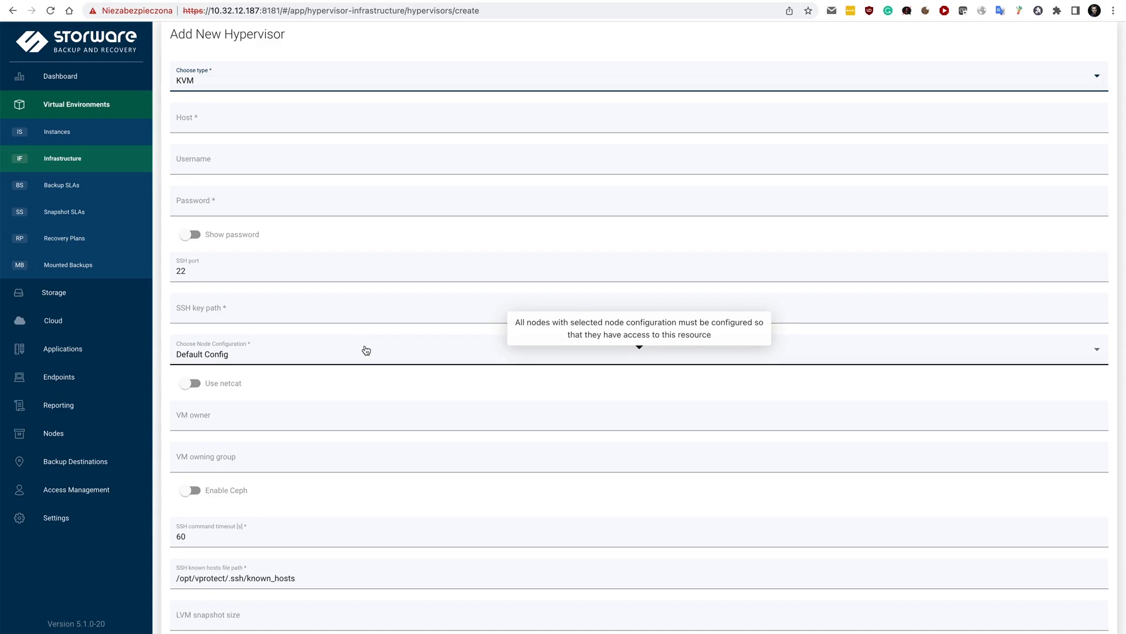
mouse_move(207, 442)
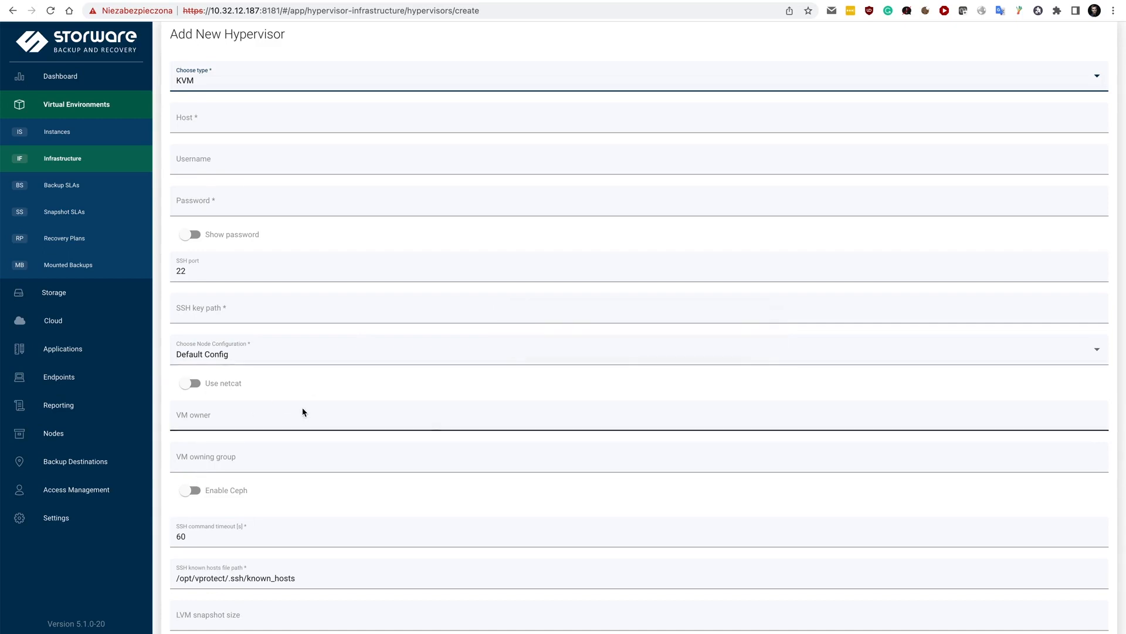
Toggle Enable Ceph on to see the storage provider option, then leave it disabled
scroll("down", 3)
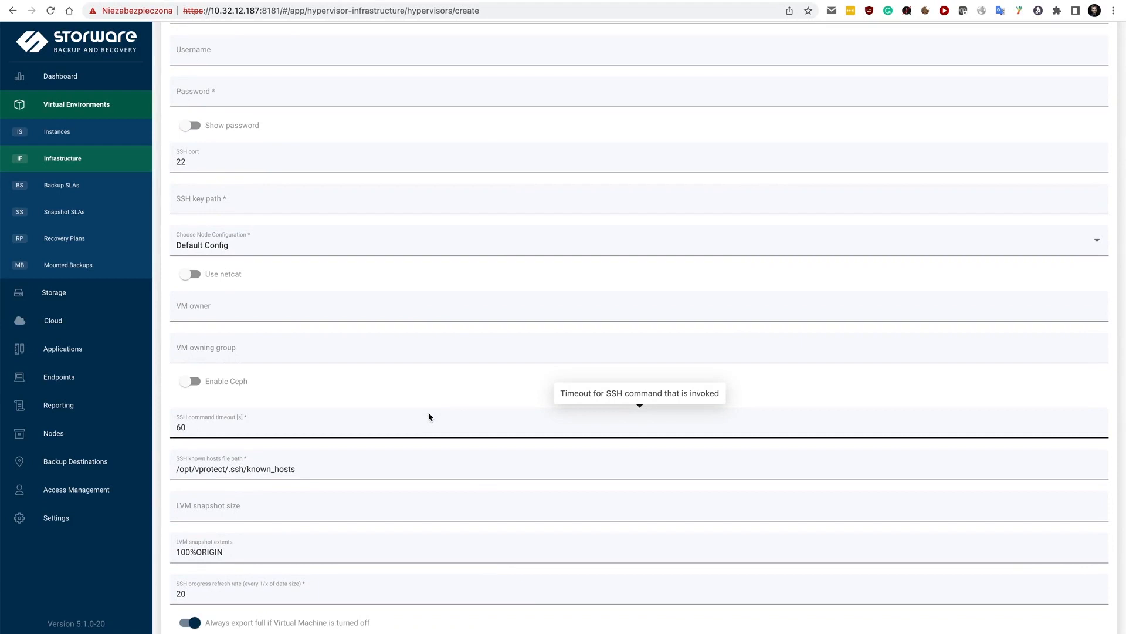
mouse_move(496, 296)
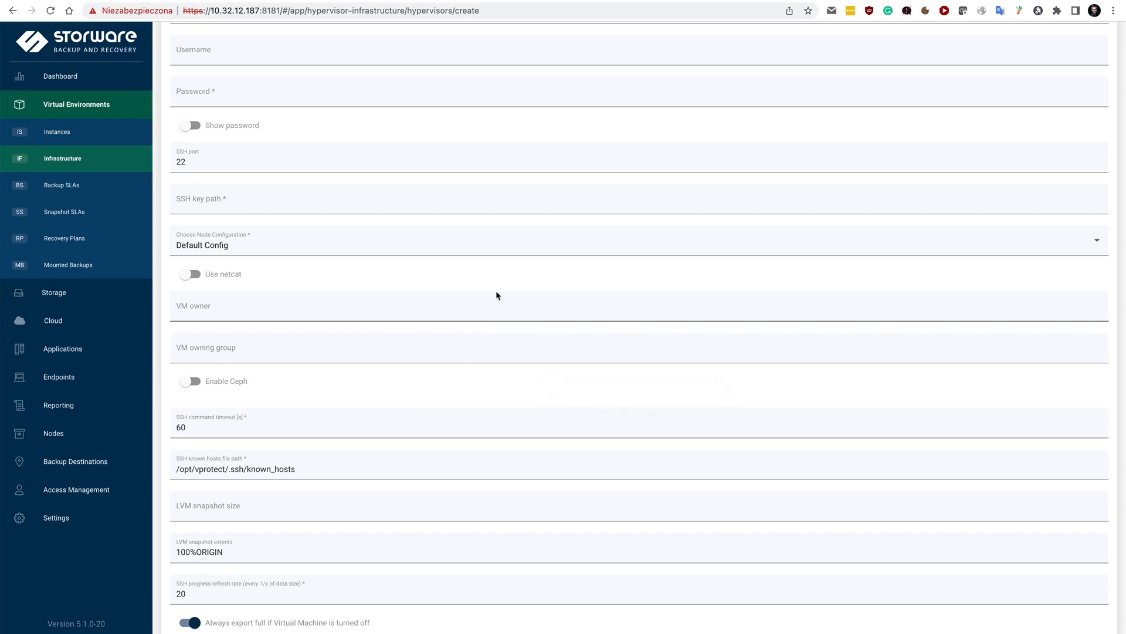
mouse_move(504, 283)
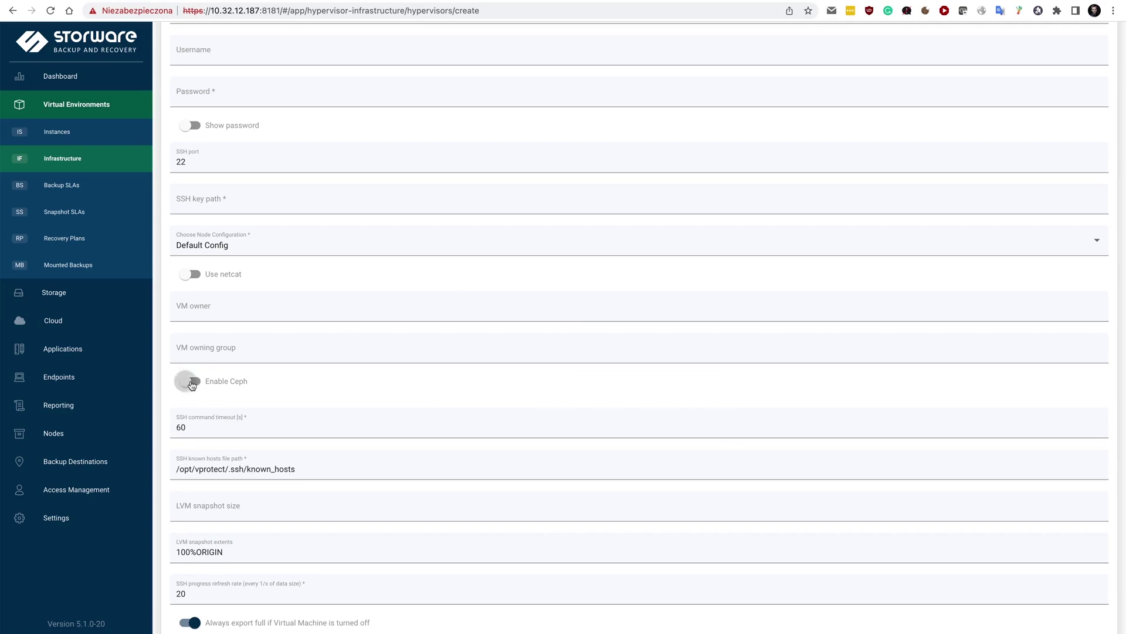
left_click(190, 380)
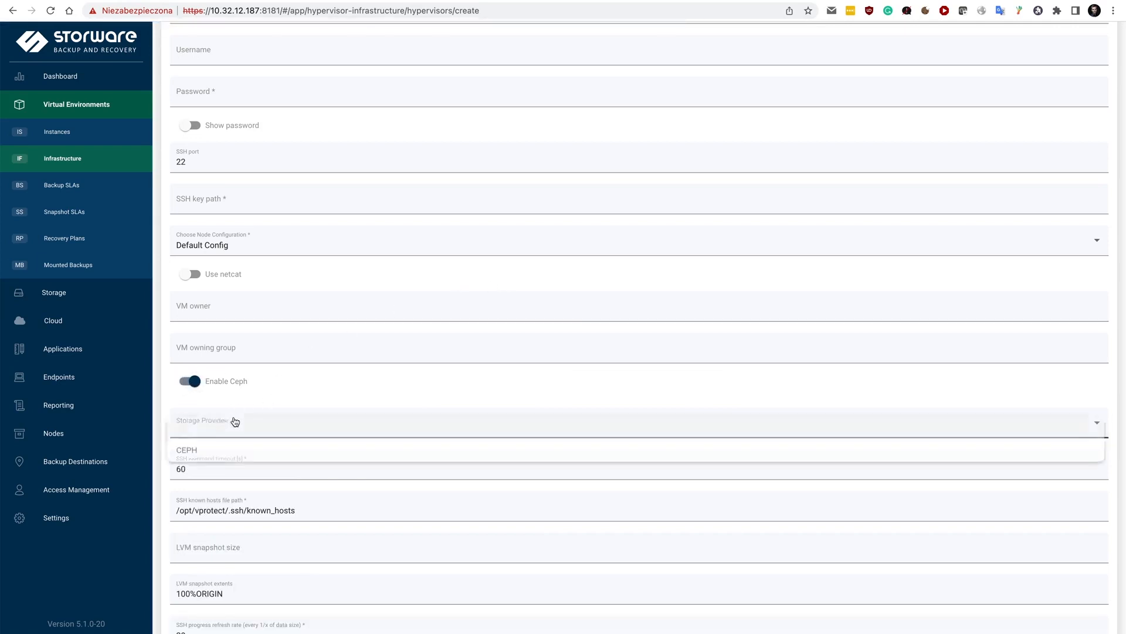
left_click(190, 380)
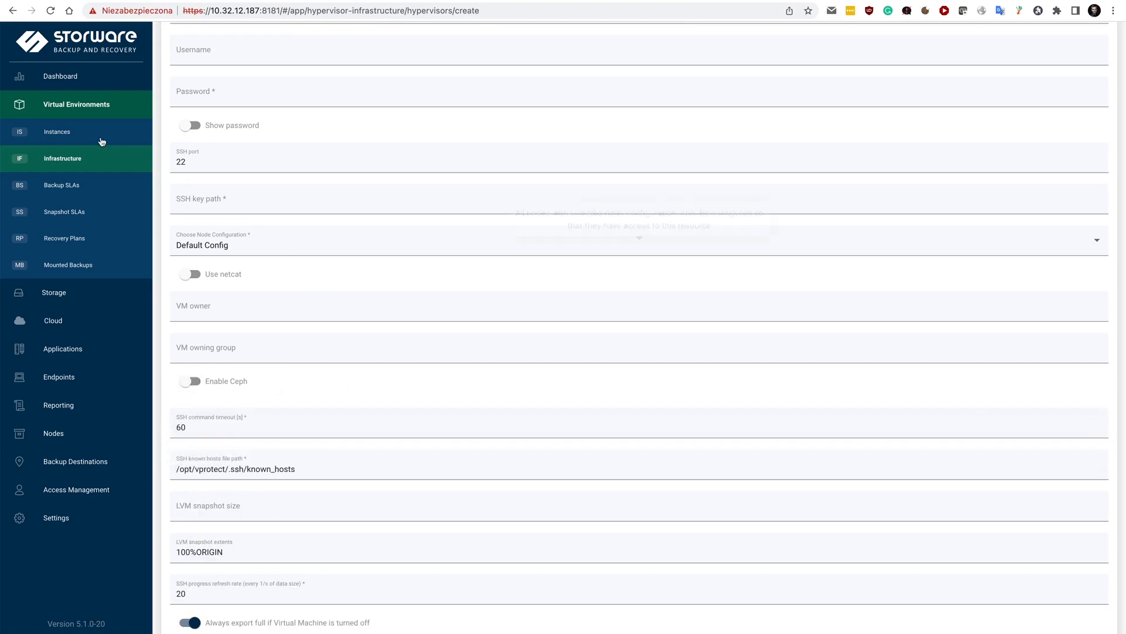
Filter the Infrastructure hypervisor list by 222 to show only KVM host 10.40.1.222
left_click(56, 132)
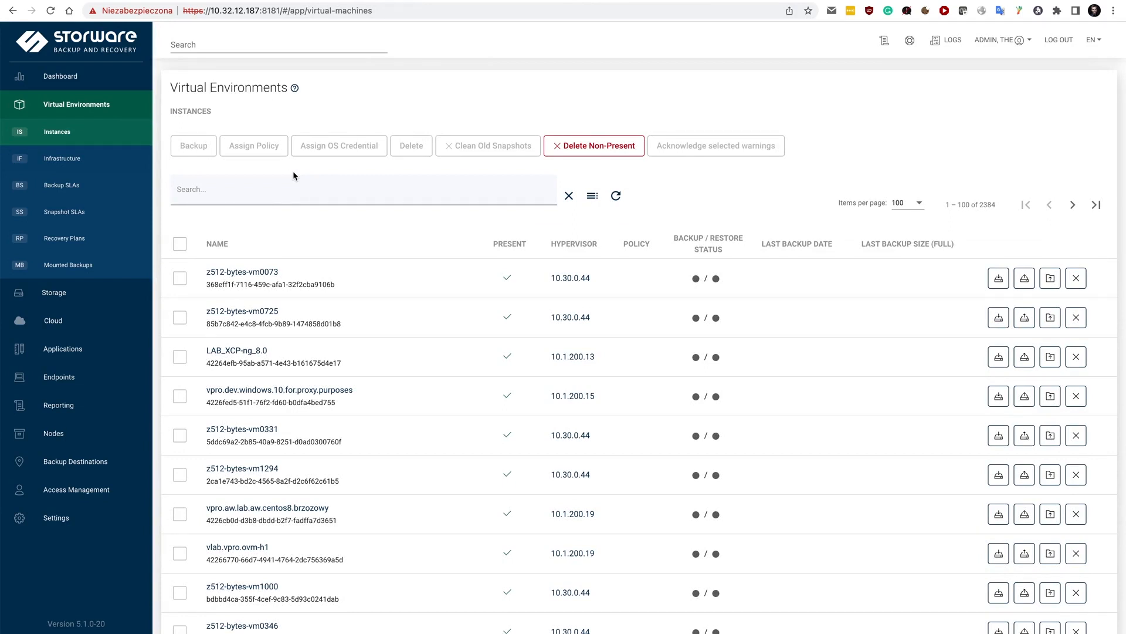
mouse_move(62, 159)
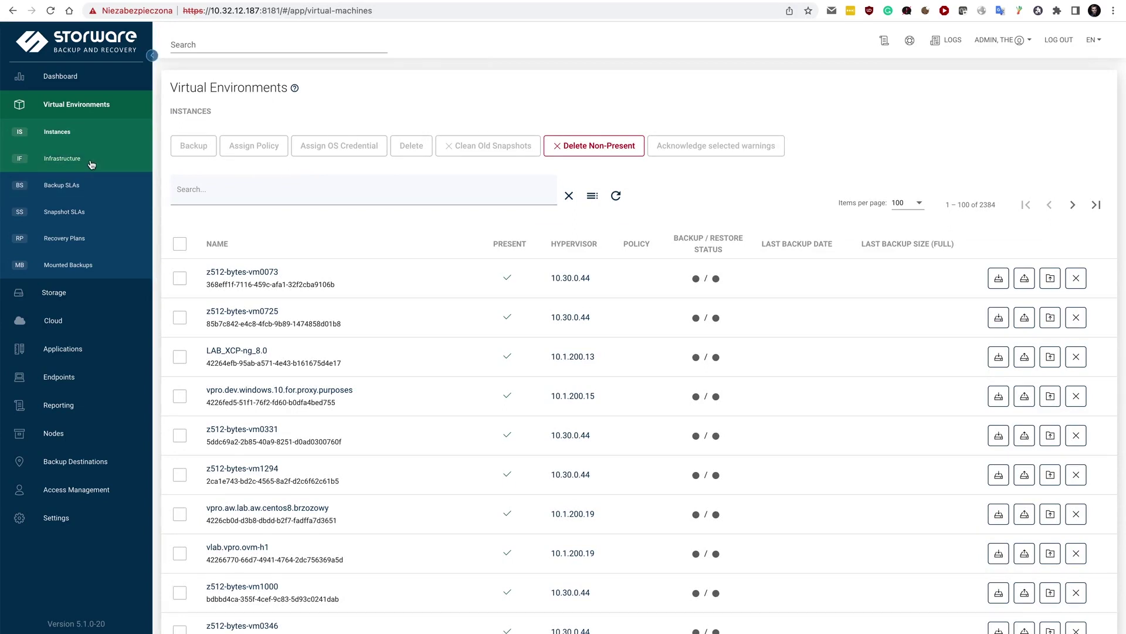
left_click(62, 158)
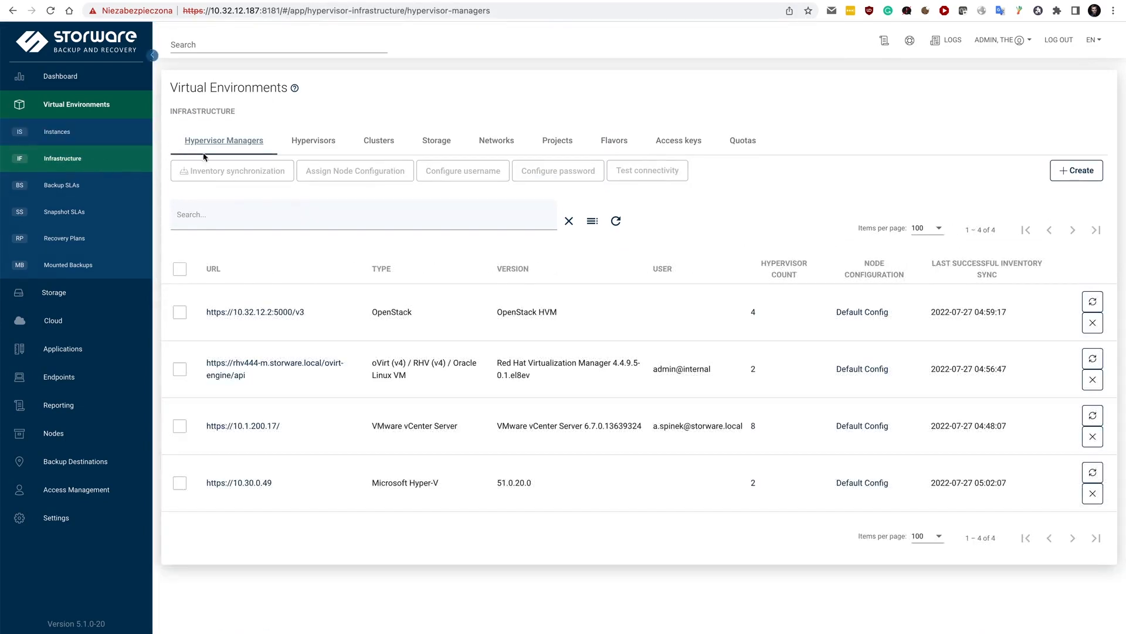
left_click(312, 140)
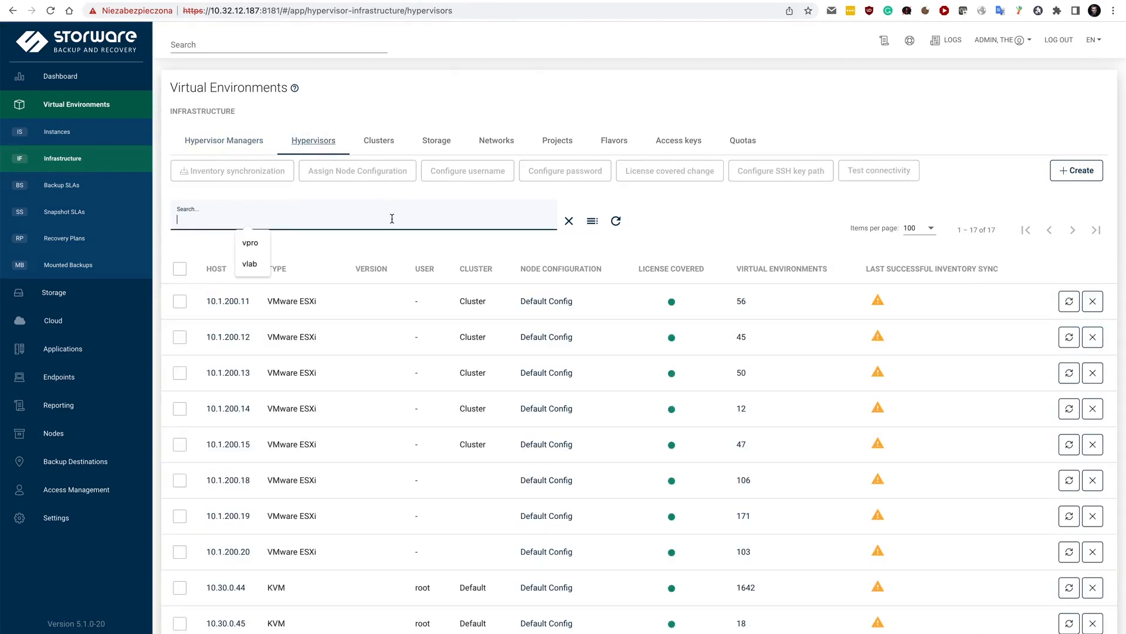
type("222")
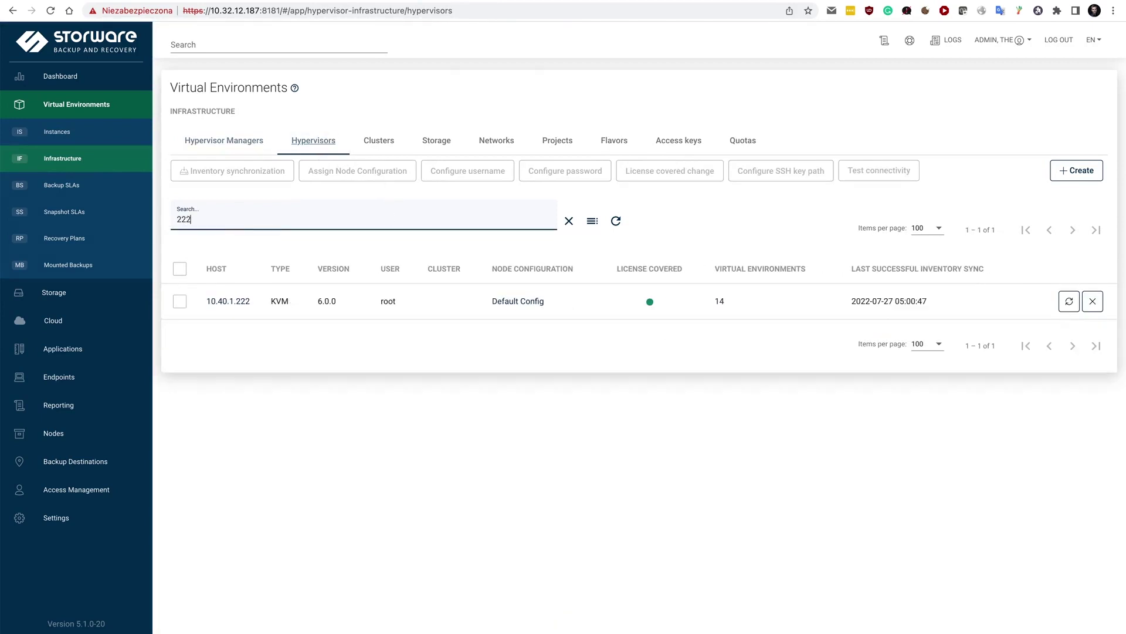
mouse_move(1069, 302)
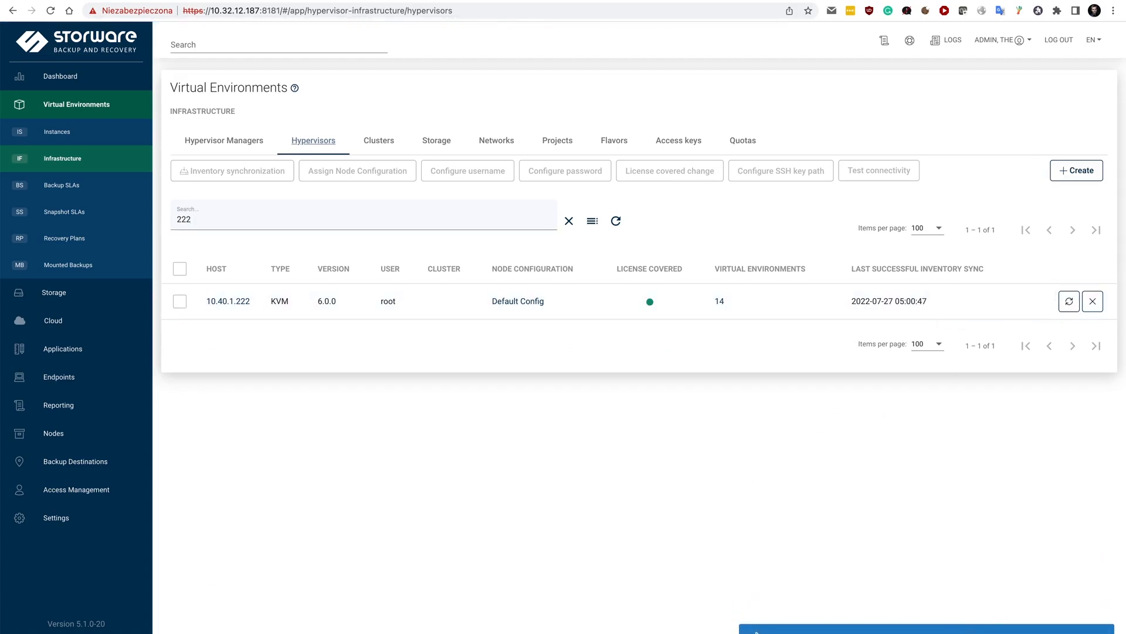
Run inventory synchronization on host 10.40.1.222 and check its task details in the console
left_click(1068, 302)
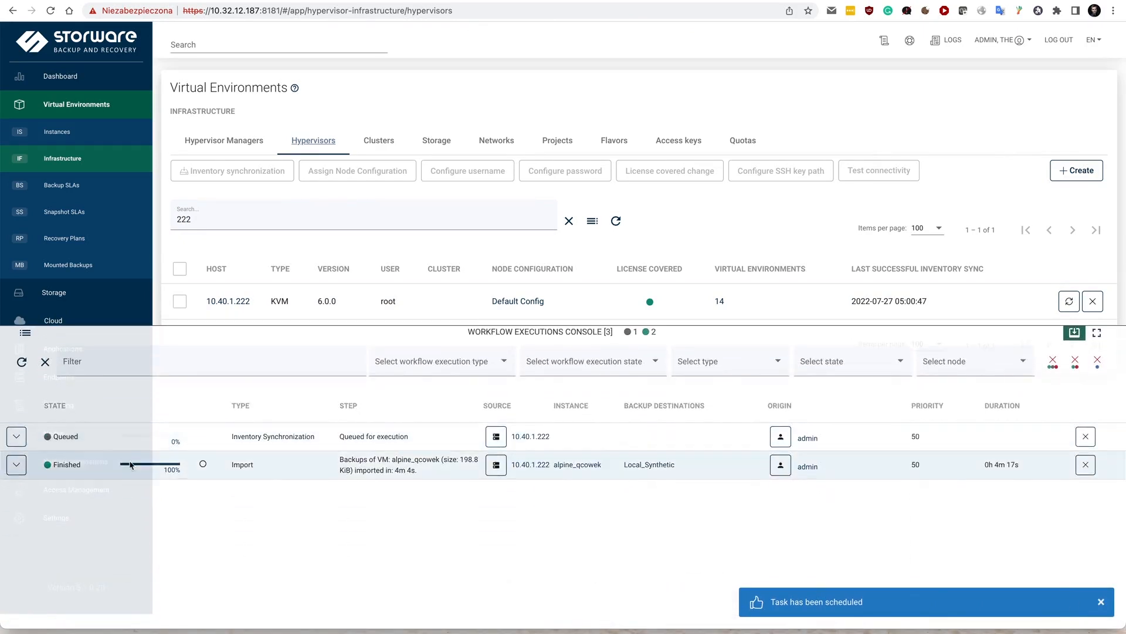
mouse_move(289, 465)
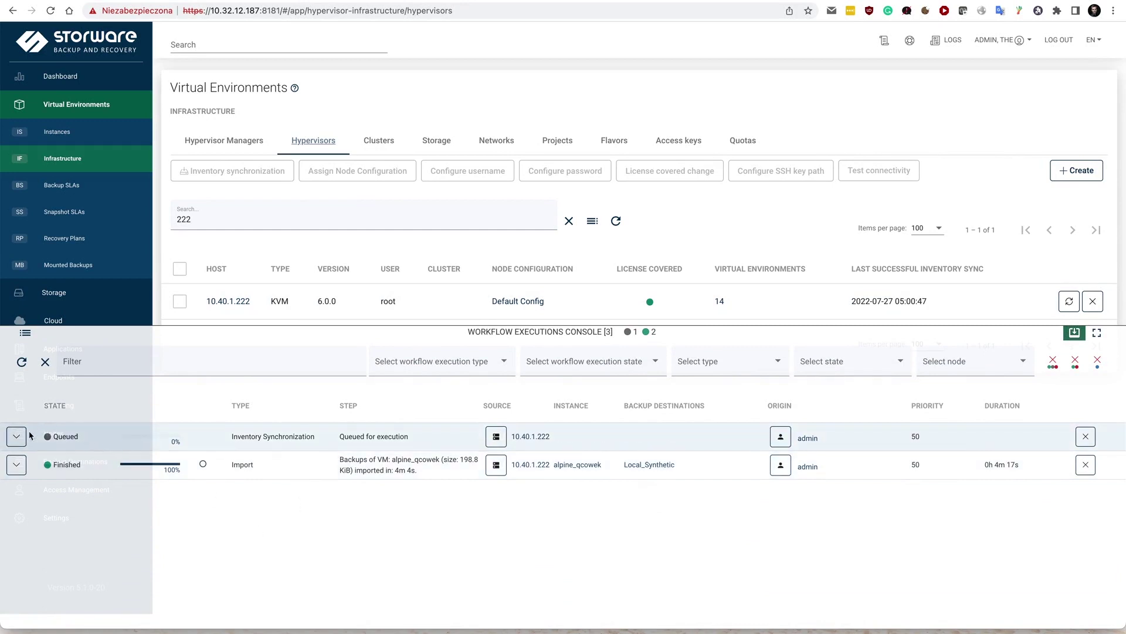
mouse_move(226, 520)
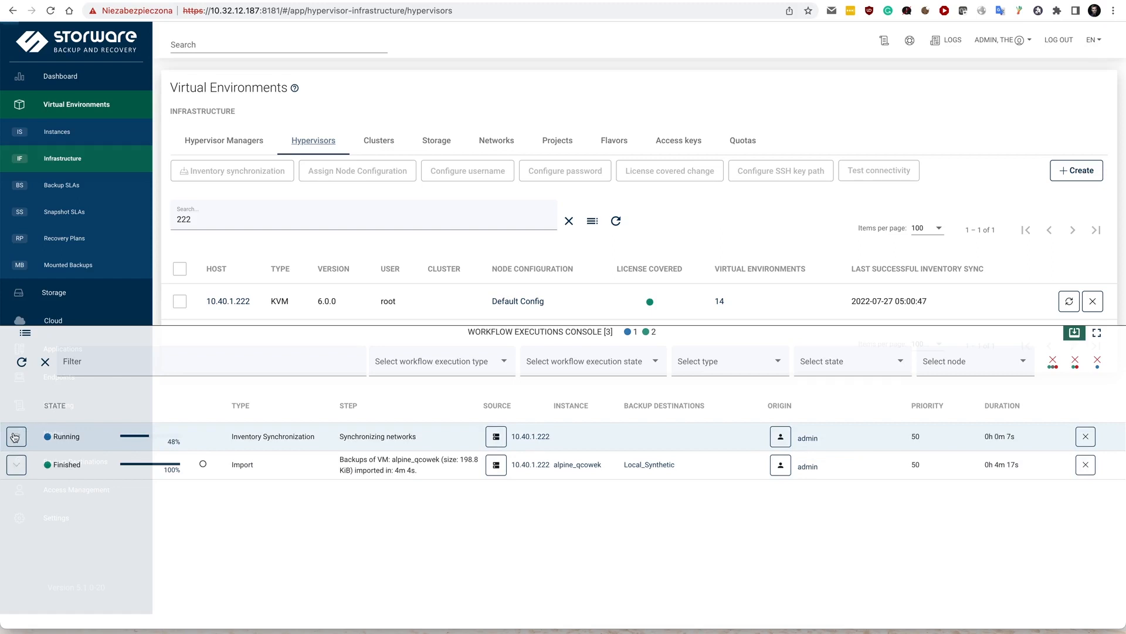
left_click(15, 436)
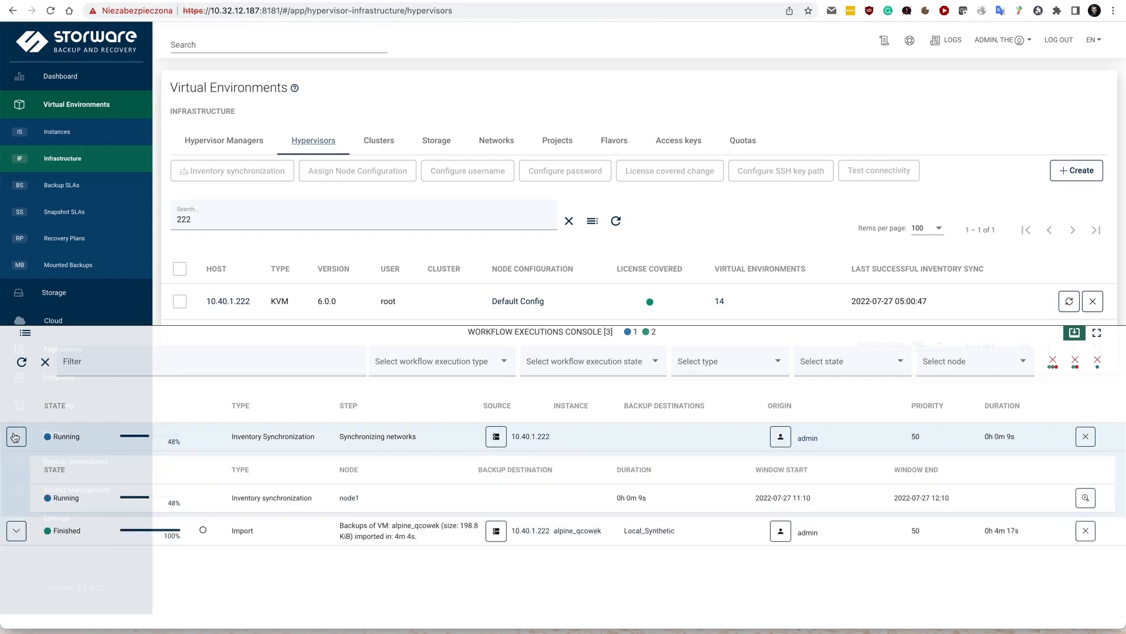
left_click(15, 437)
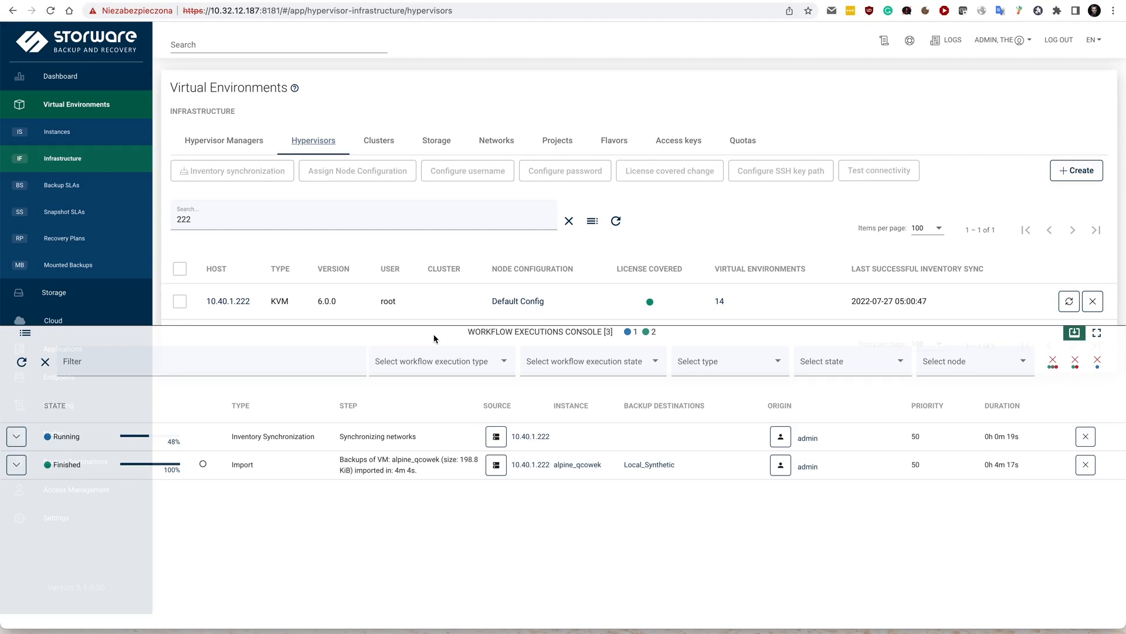
Search the instances list for kvm and start a backup of alpine_qcowek
left_click(56, 132)
type("s")
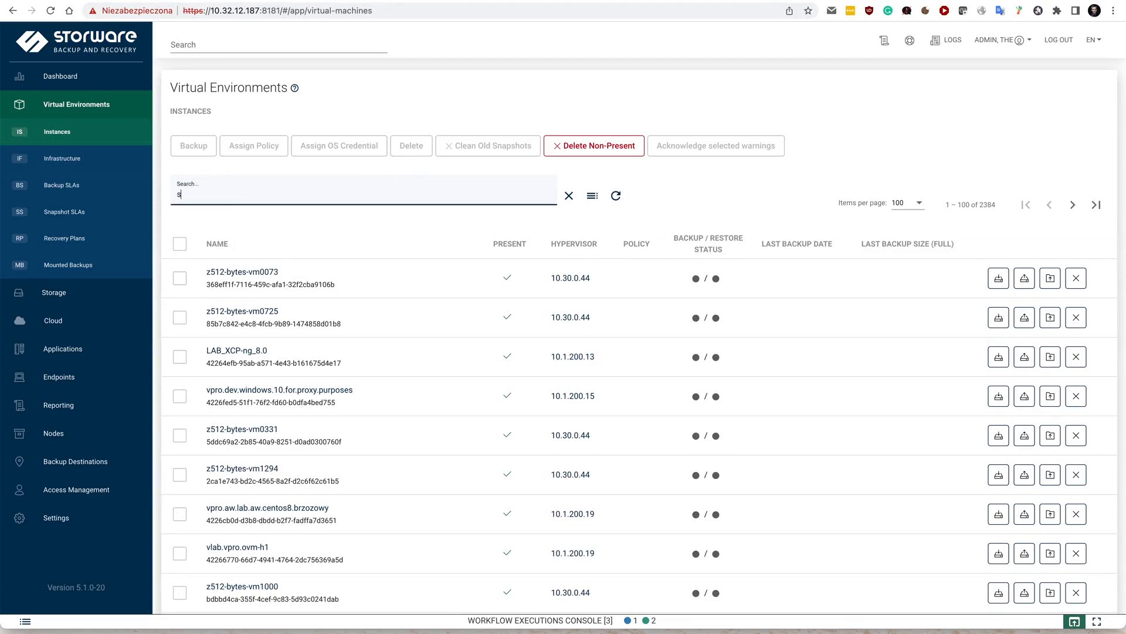
type("kvm")
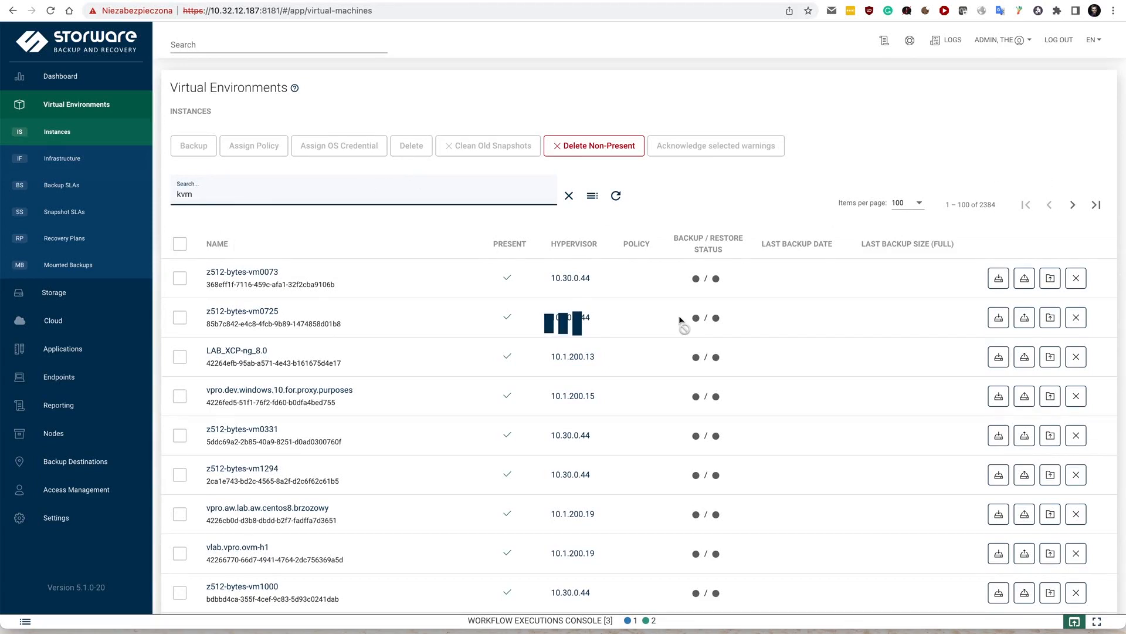
left_click(616, 196)
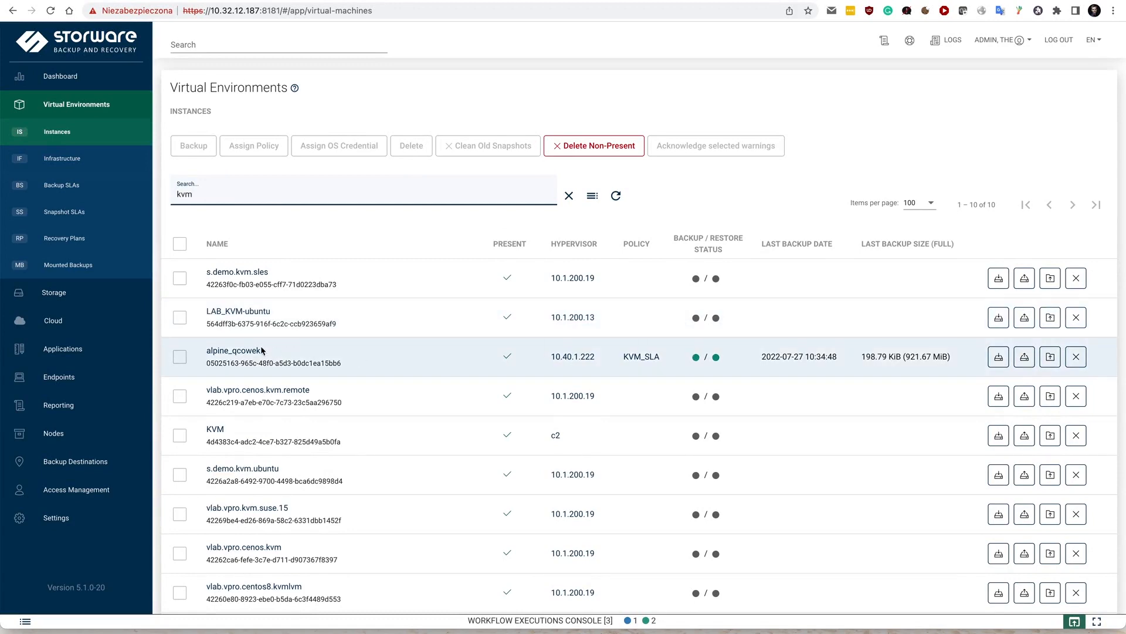
left_click(997, 356)
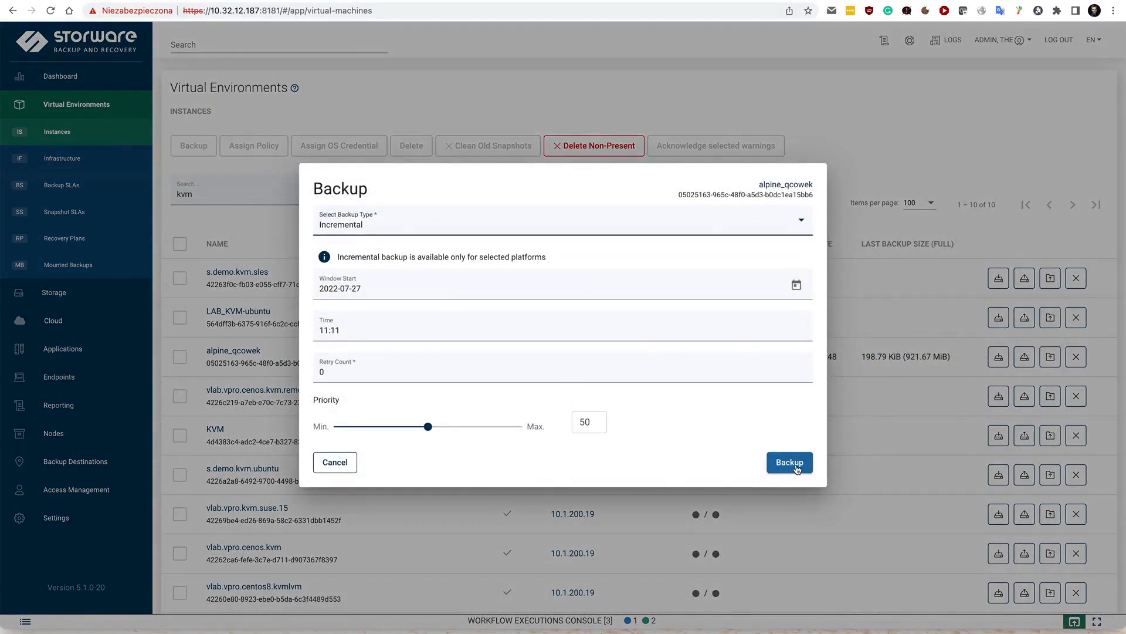
Submit the incremental backup of alpine_qcowek and view it in the workflow executions console
left_click(789, 462)
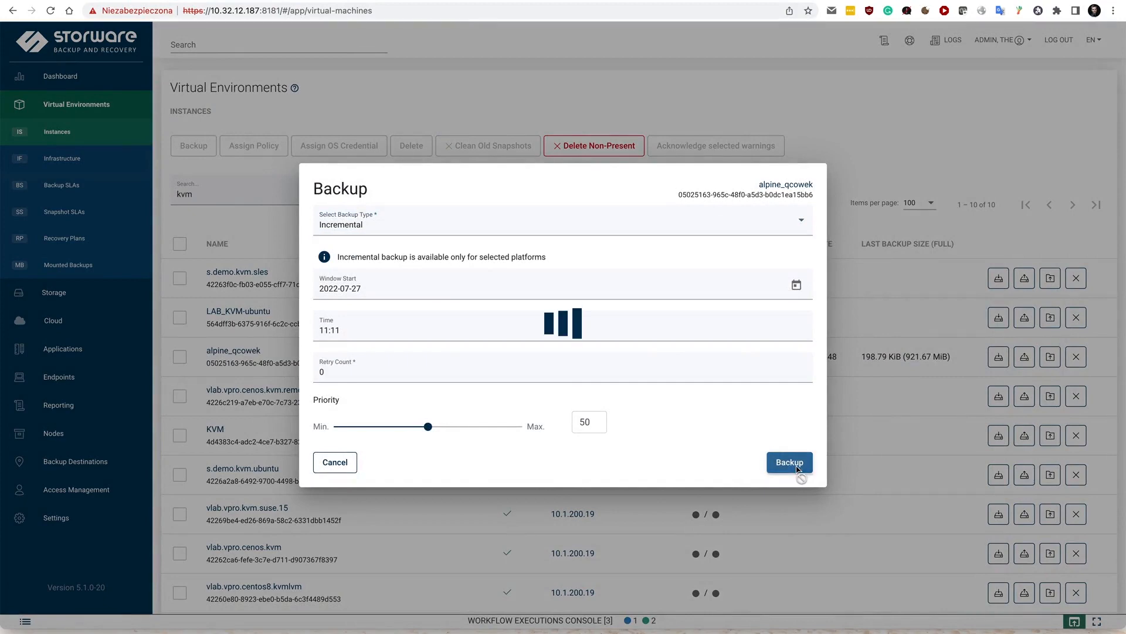
left_click(789, 463)
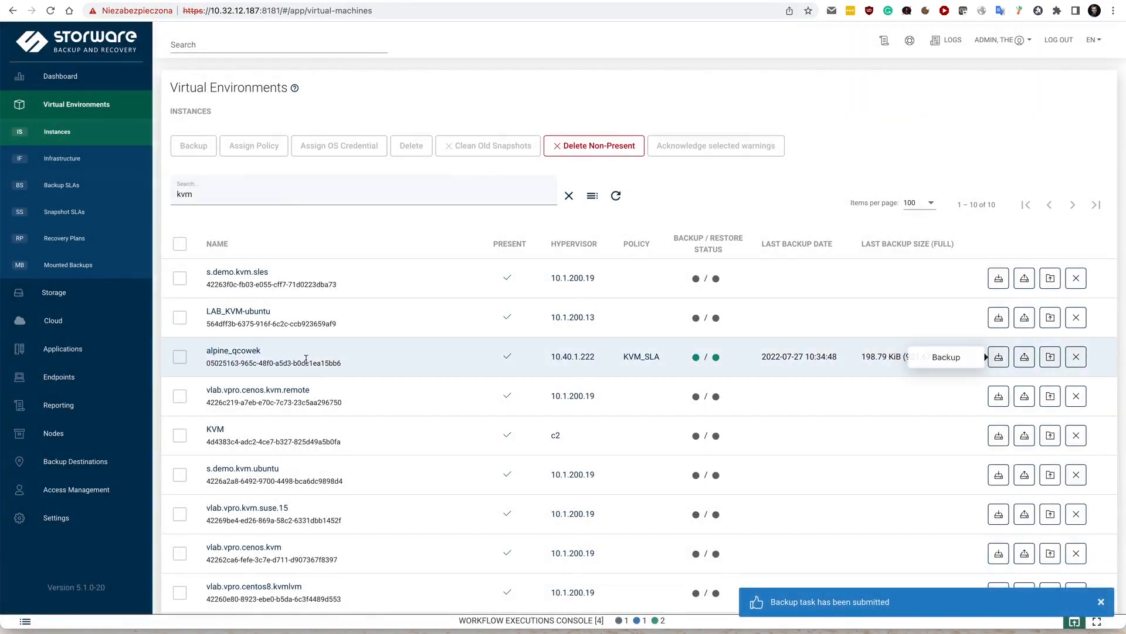
left_click(530, 620)
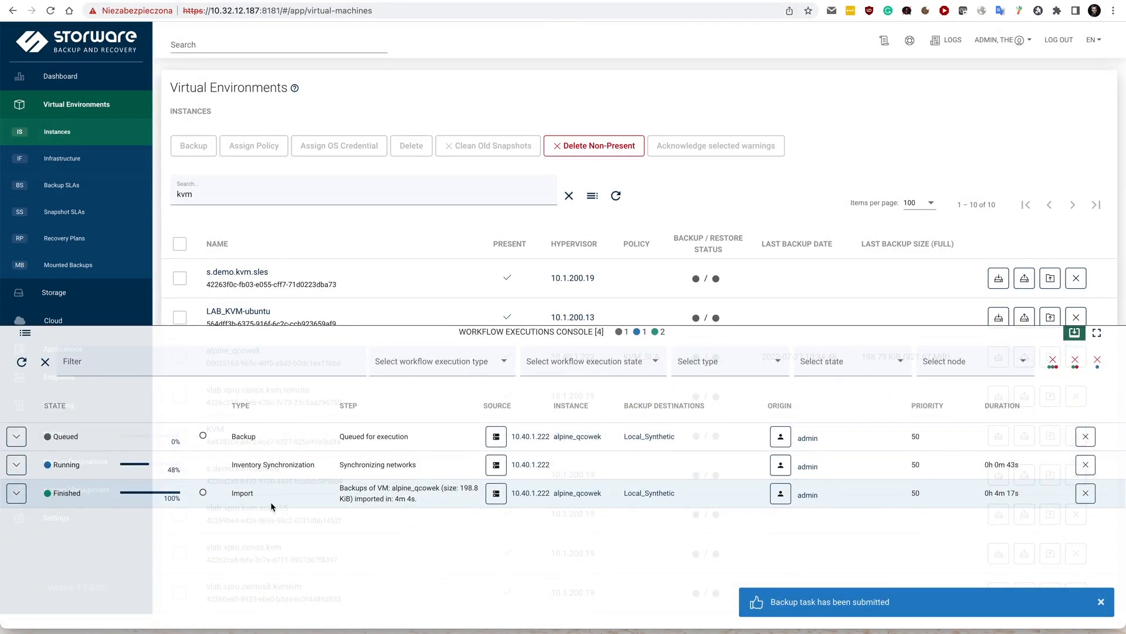
Check the backup task's progress details, then close the workflow executions console
left_click(15, 436)
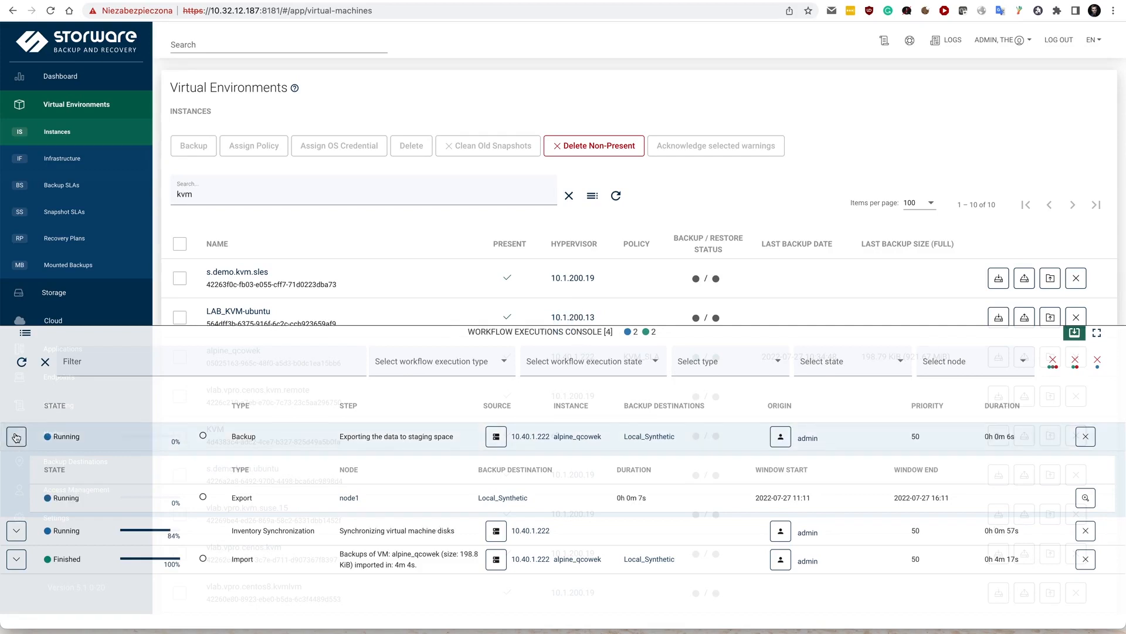
left_click(15, 437)
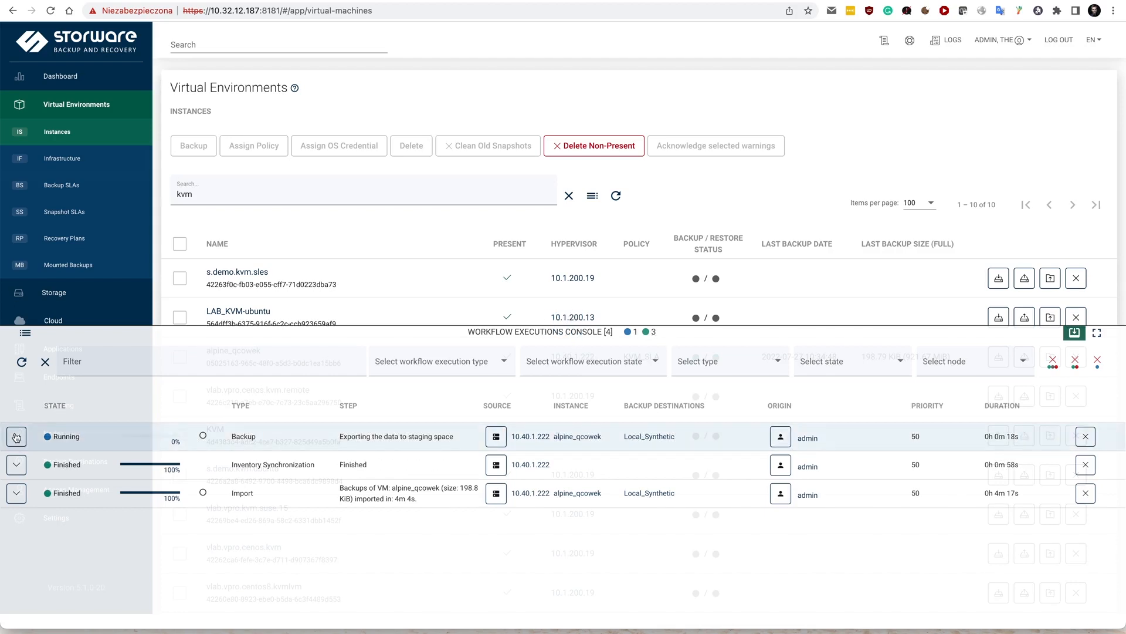
left_click(15, 437)
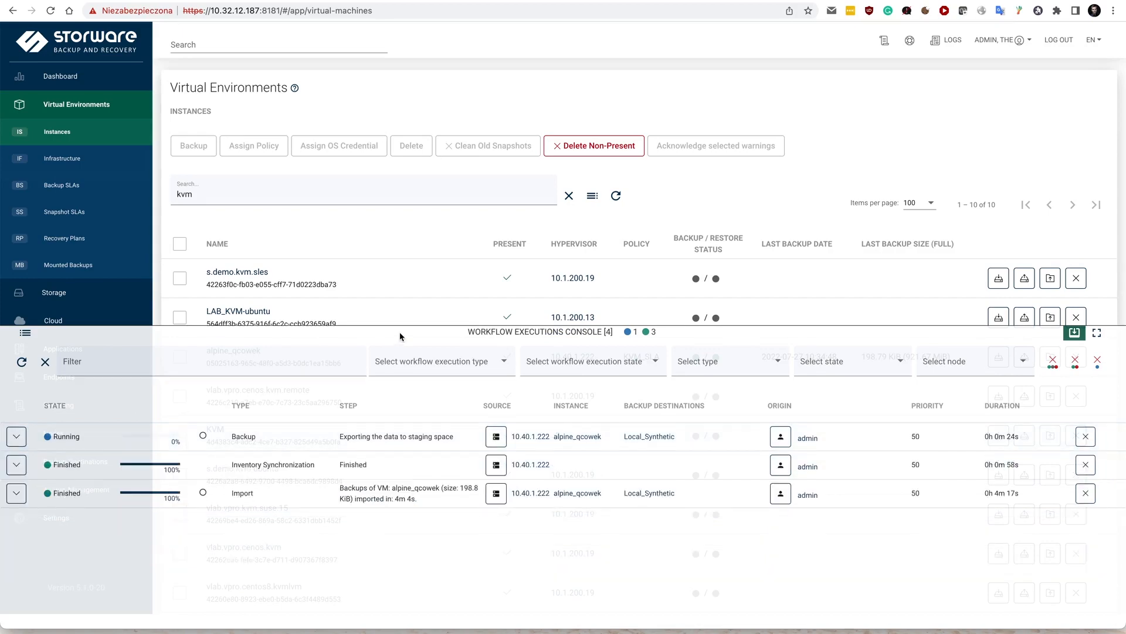
left_click(1075, 332)
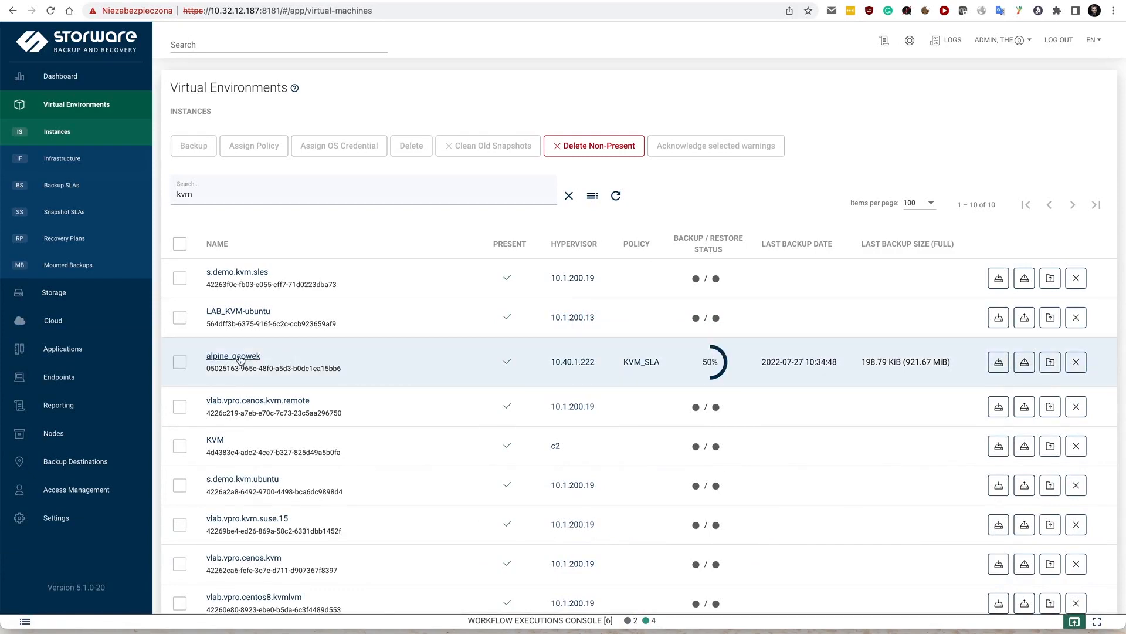
View alpine_qcowek's details page with the Backup Time statistics chart for its backups
left_click(232, 355)
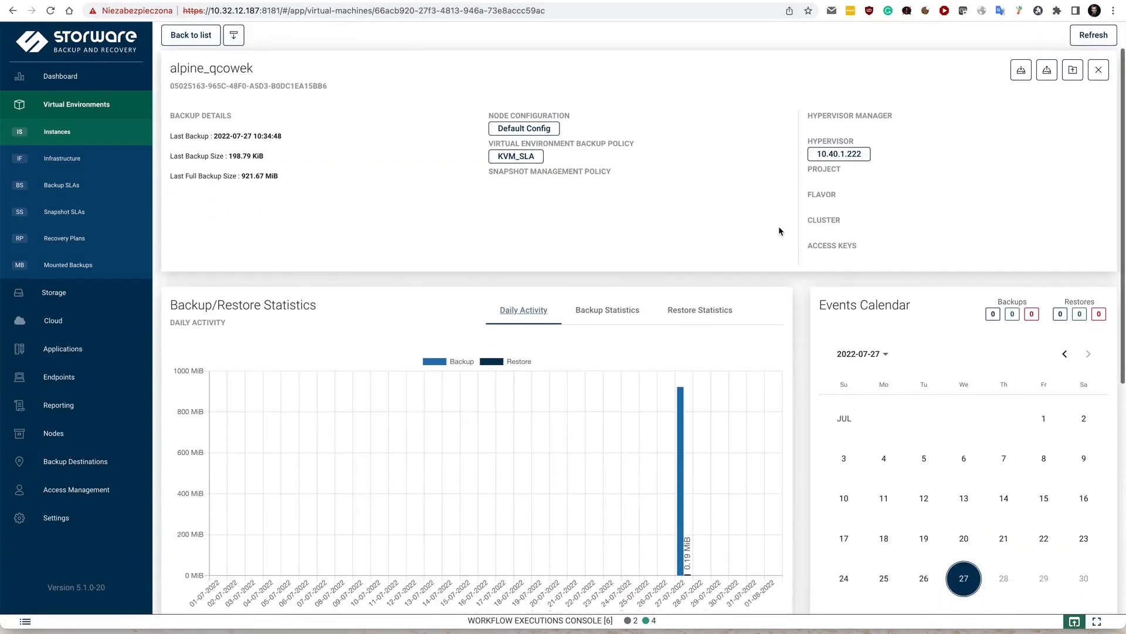
scroll("down", 3)
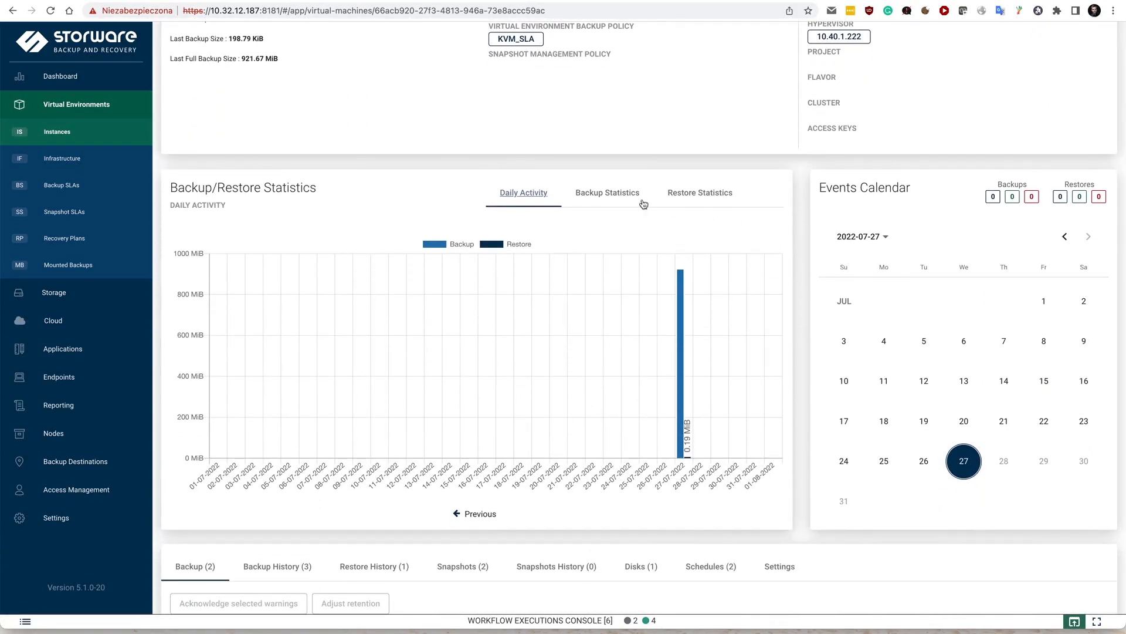
mouse_move(580, 258)
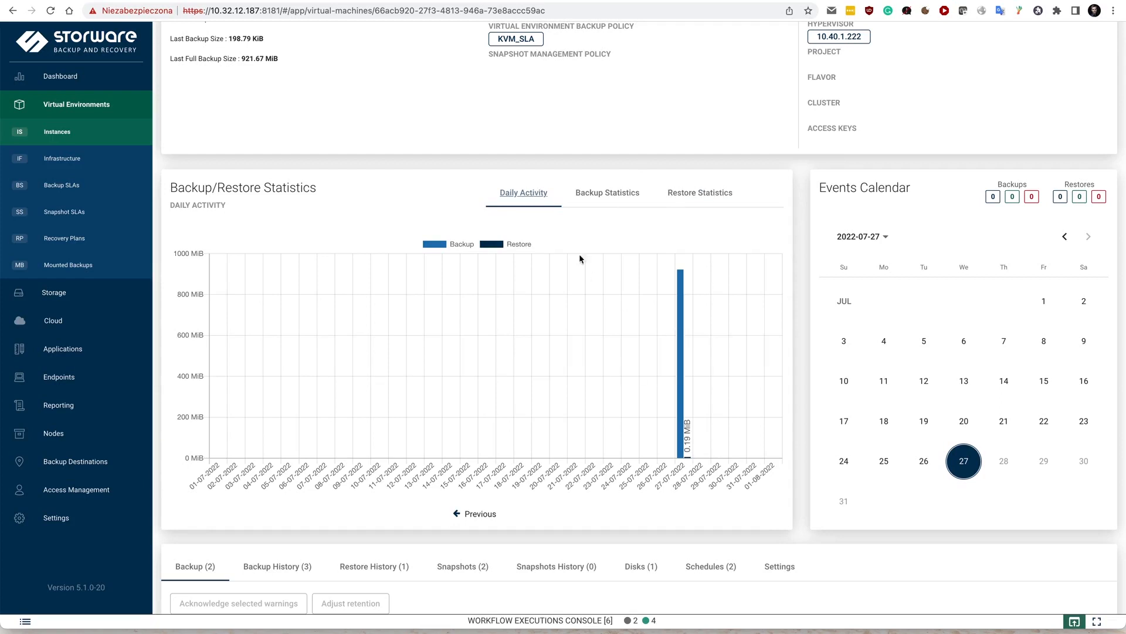
left_click(606, 192)
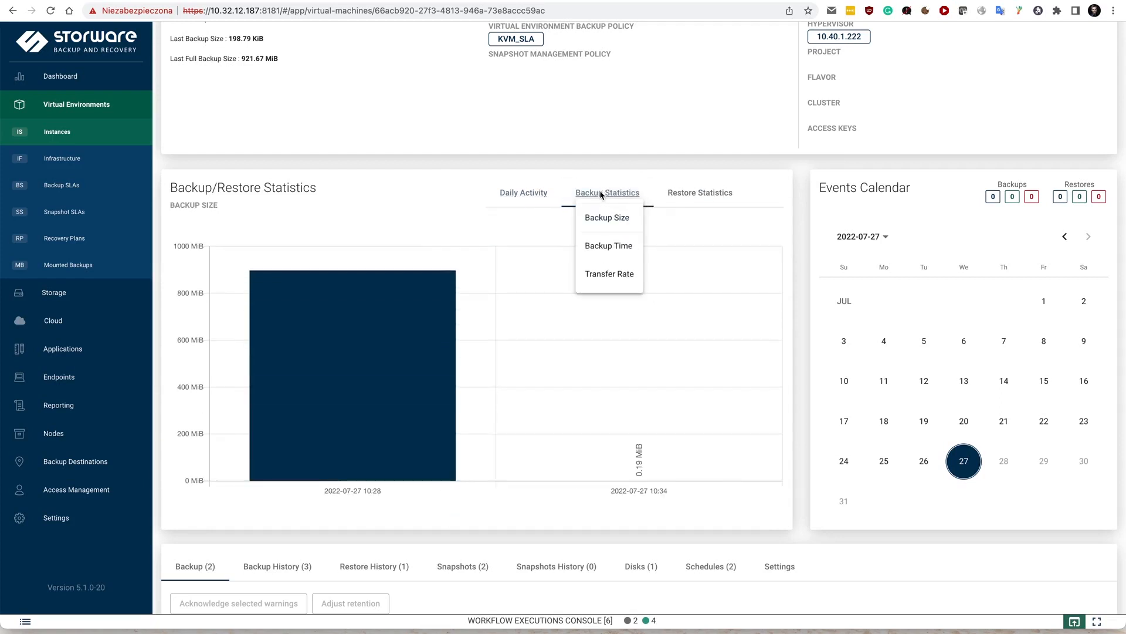
left_click(608, 245)
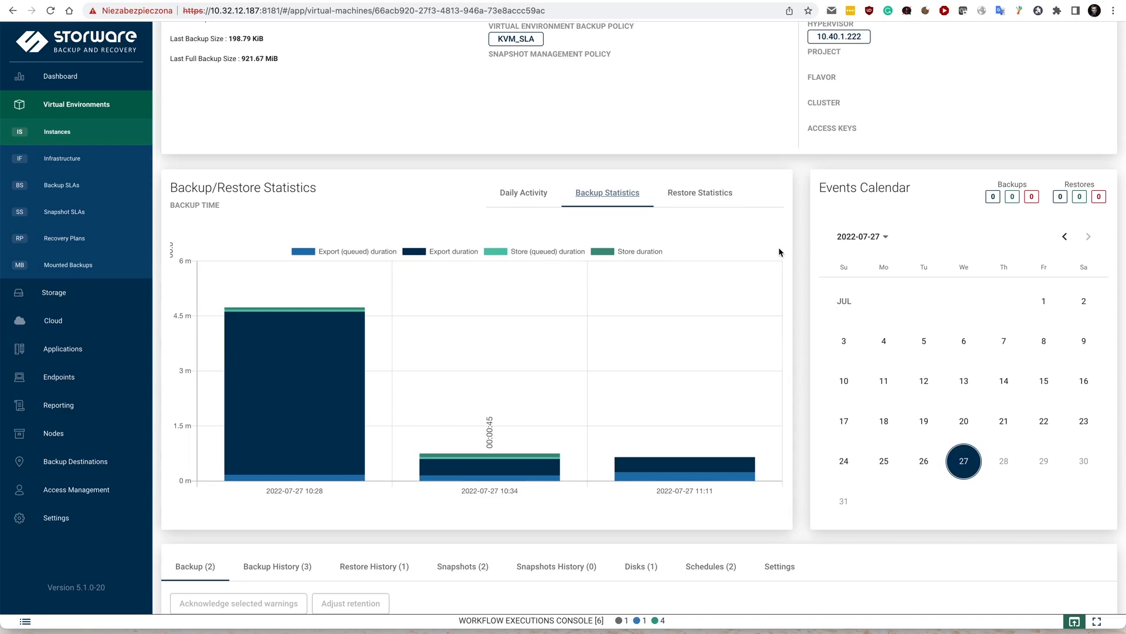
Review alpine_qcowek's disks and its settings showing KVM_SLA as the backup policy
scroll("down", 3)
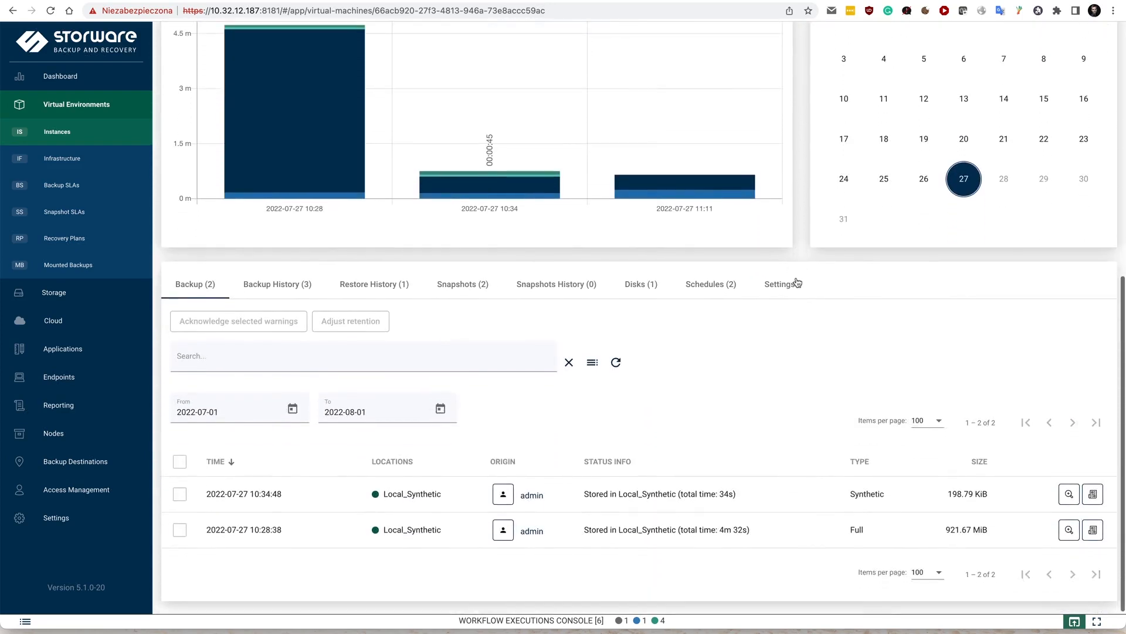
mouse_move(855, 544)
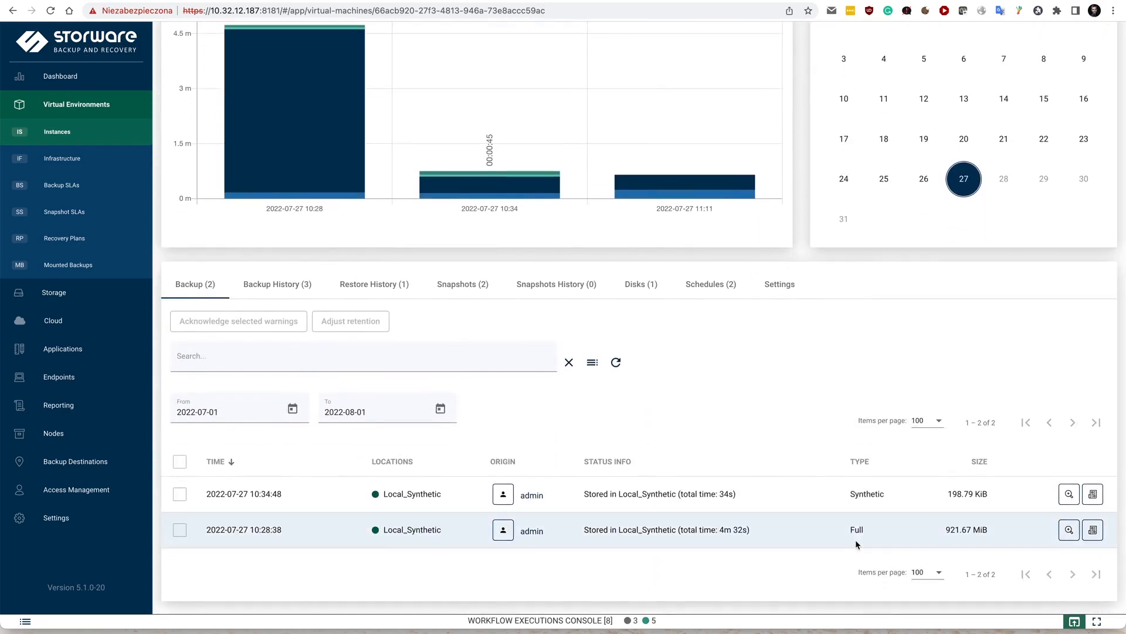
mouse_move(805, 409)
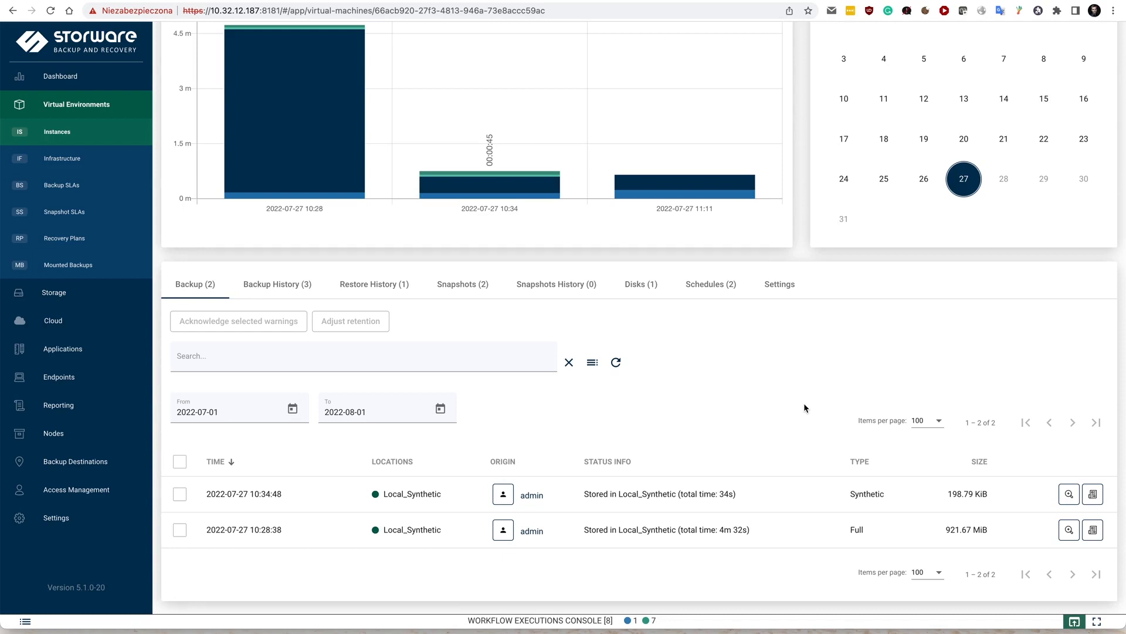
mouse_move(791, 359)
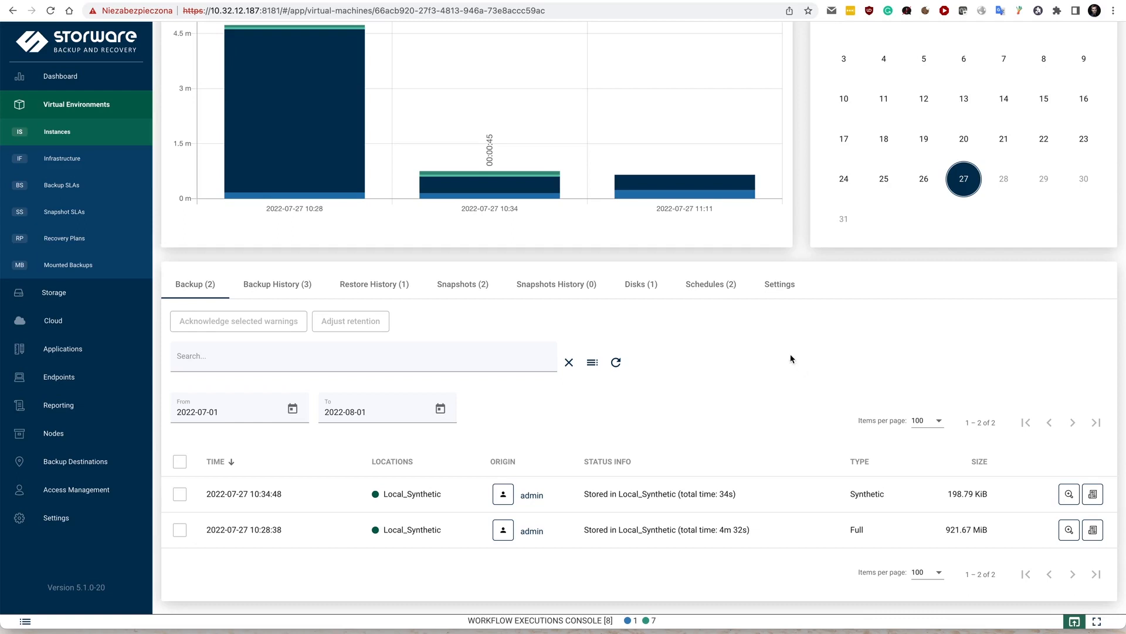
left_click(639, 284)
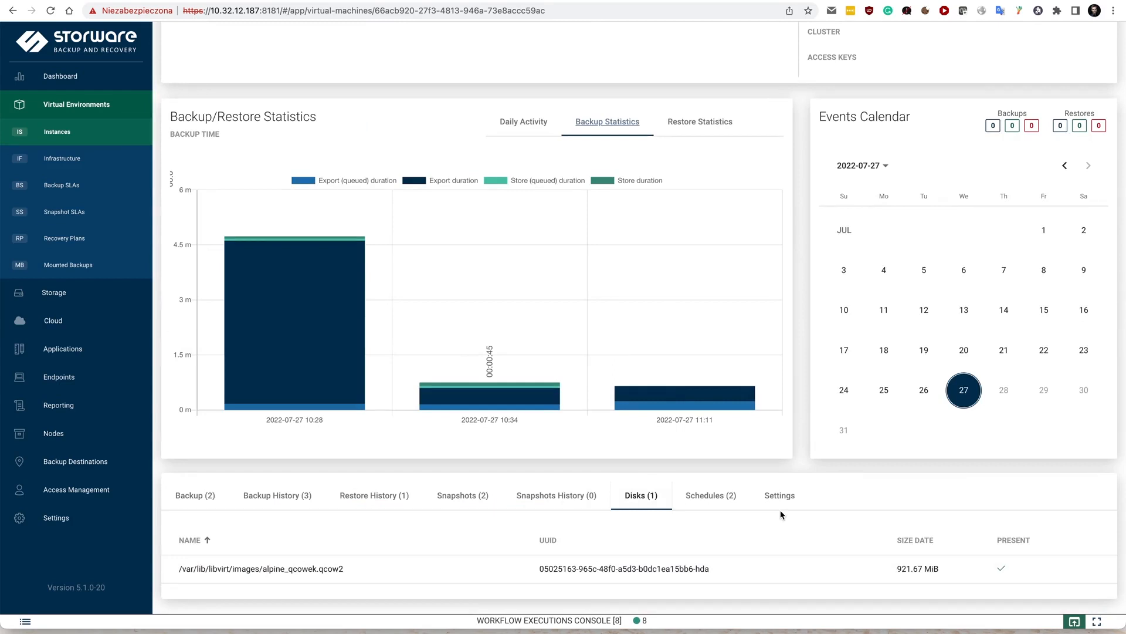
left_click(779, 495)
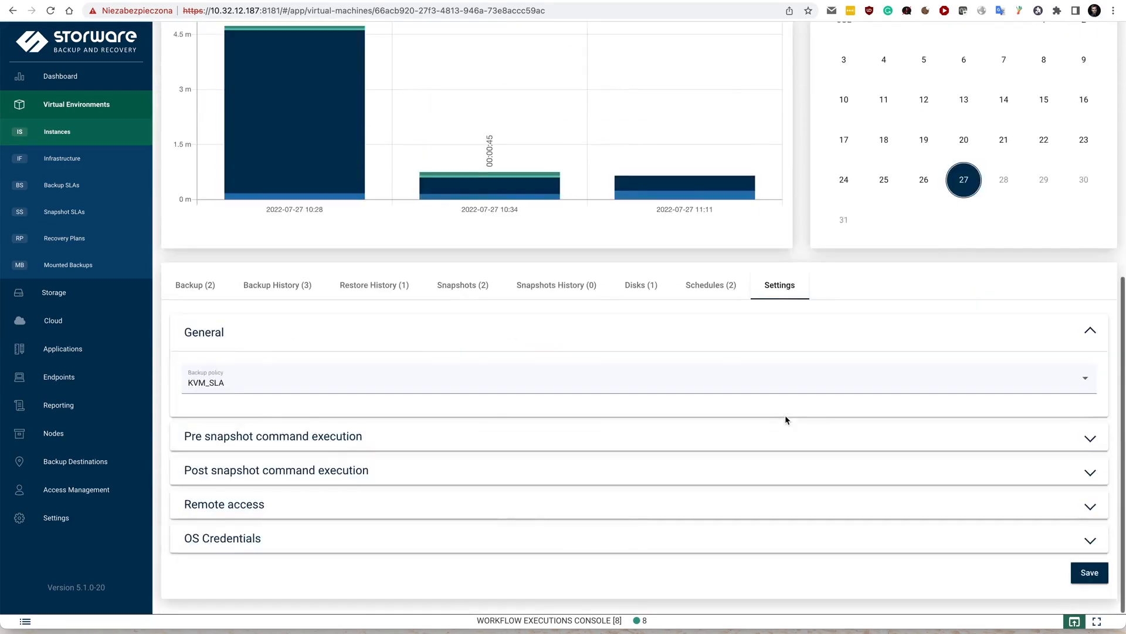
mouse_move(327, 463)
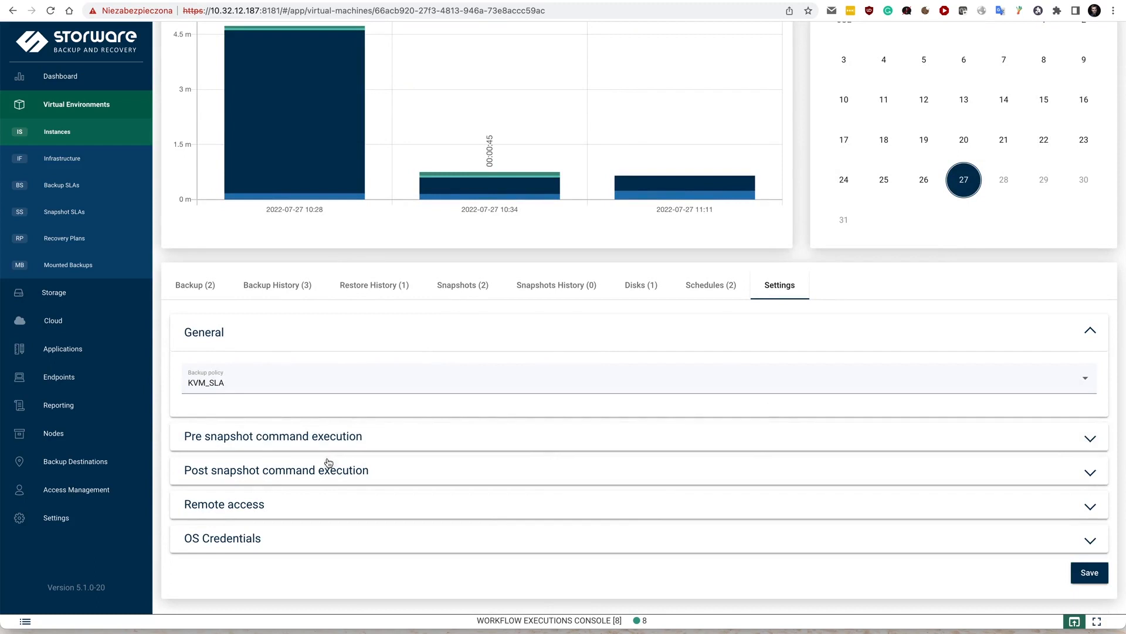
mouse_move(558, 335)
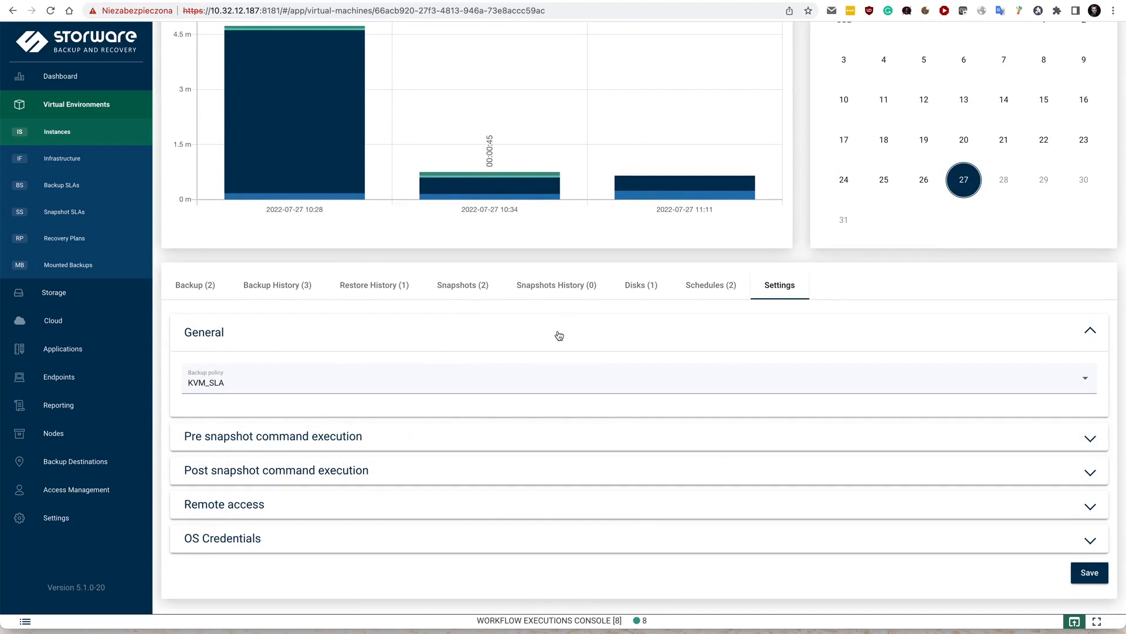
mouse_move(667, 620)
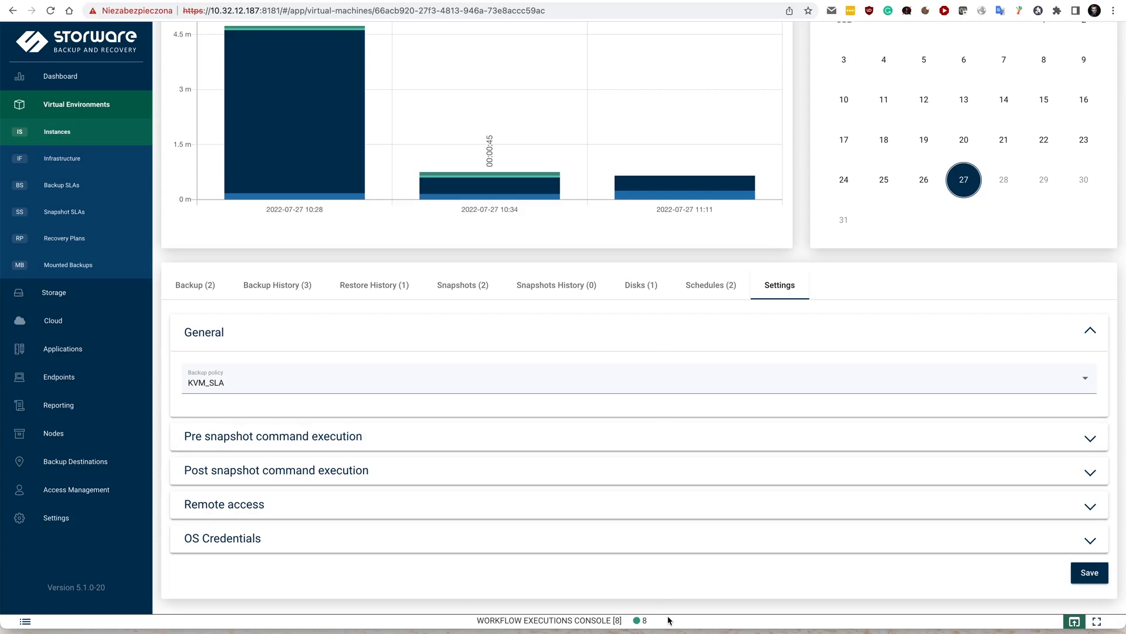
Submit a restore of alpine_qcowek to host 10.40.1.222 renamed alpine_qcowek-restore2
left_click(548, 619)
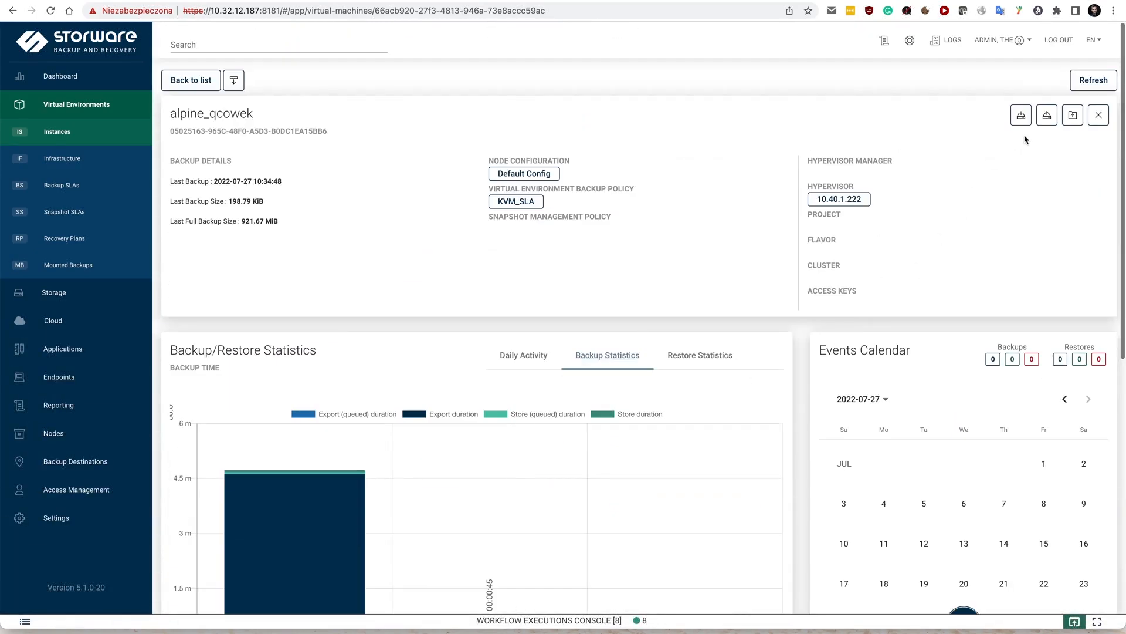
mouse_move(1021, 115)
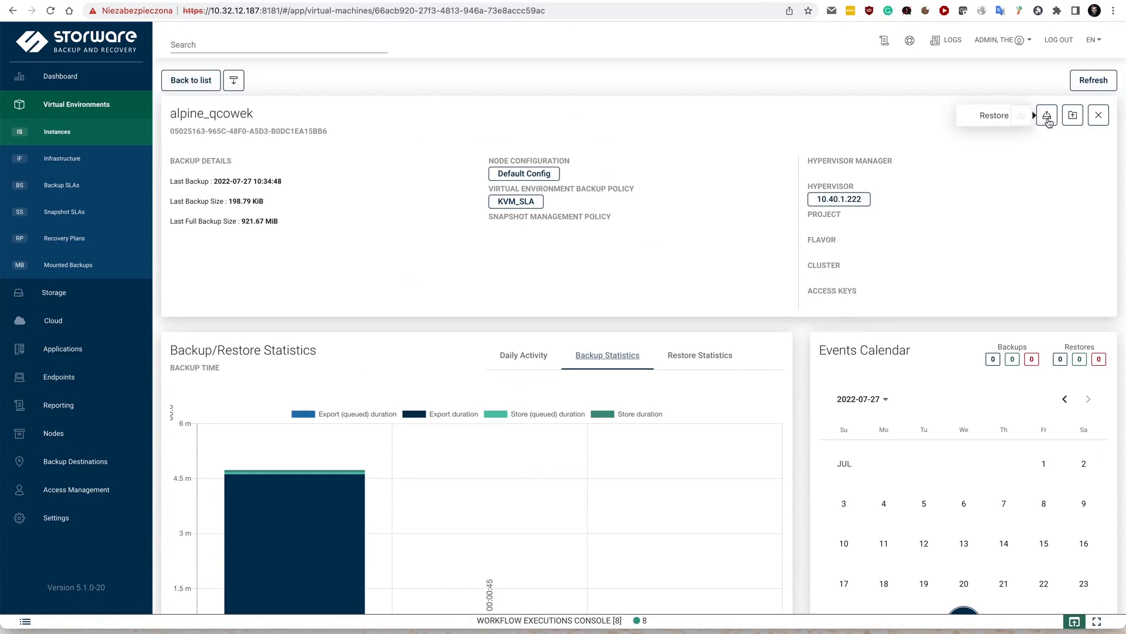
left_click(1045, 115)
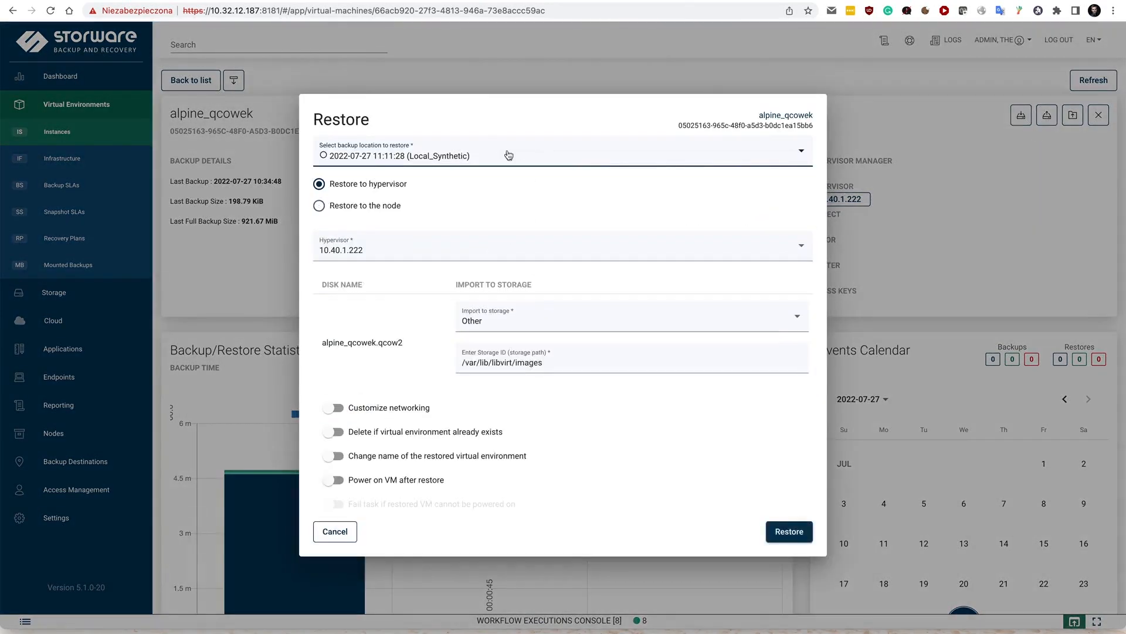
mouse_move(478, 191)
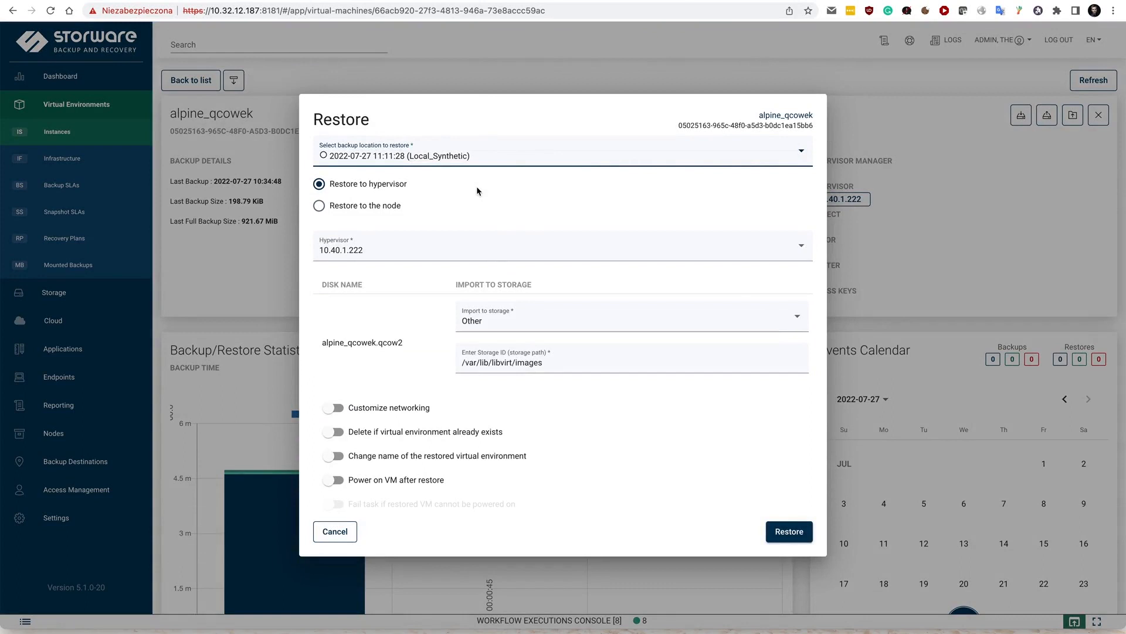
mouse_move(496, 178)
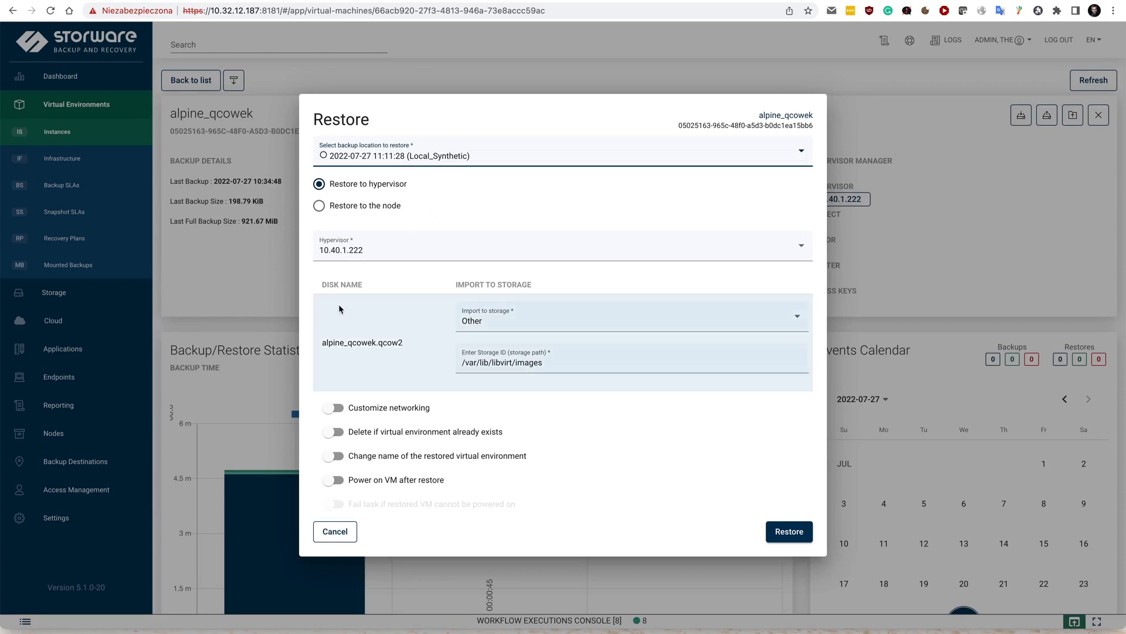
mouse_move(344, 319)
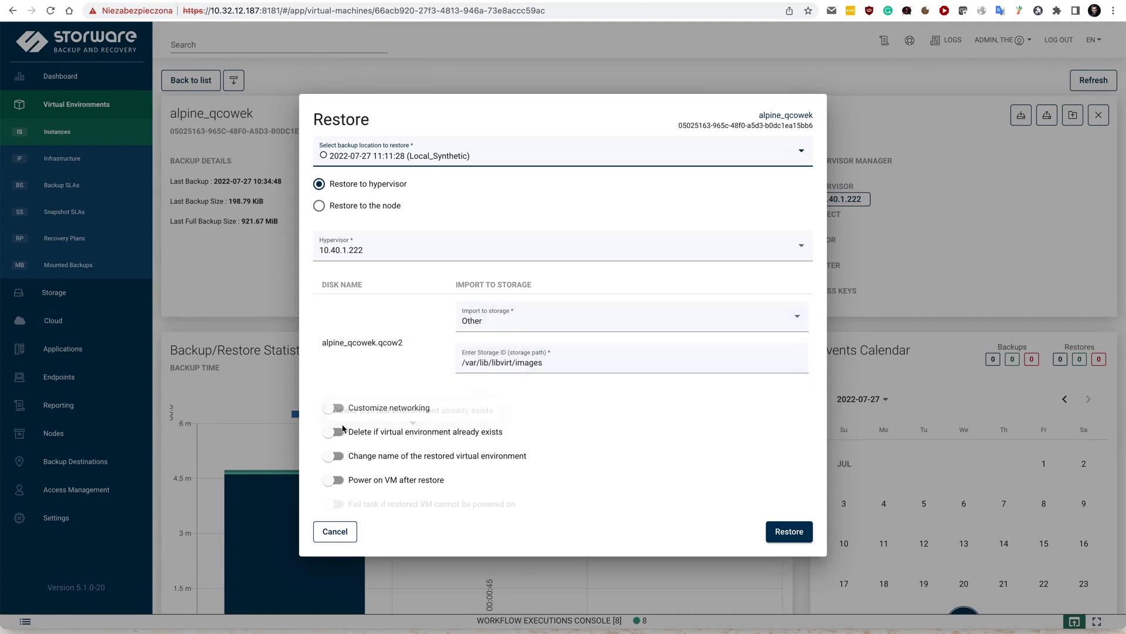
left_click(332, 444)
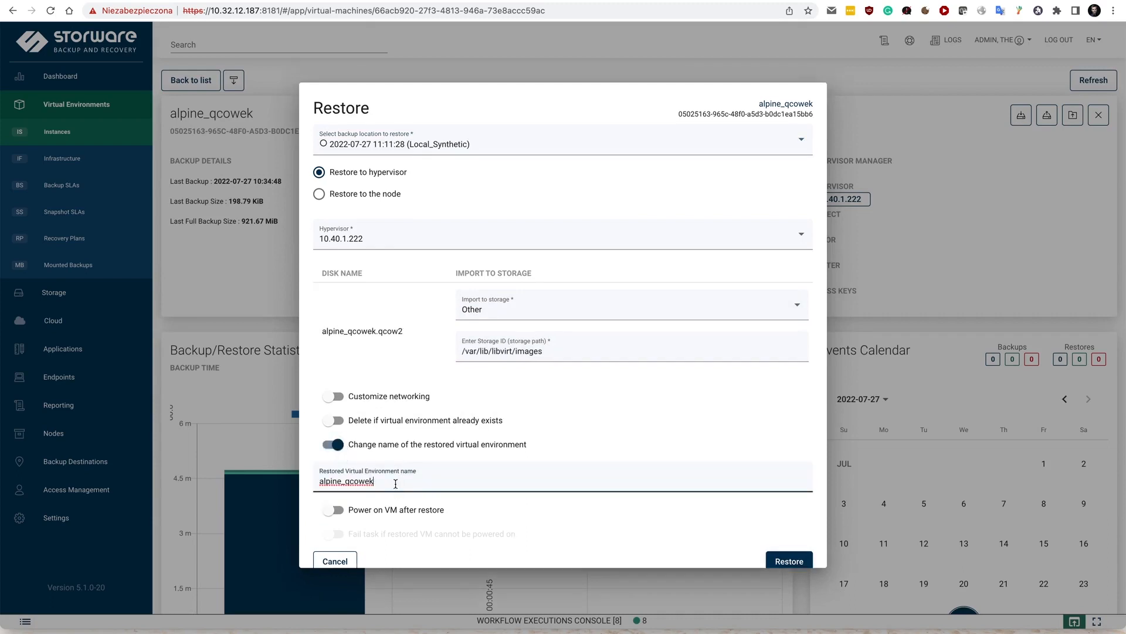
type("-restore2")
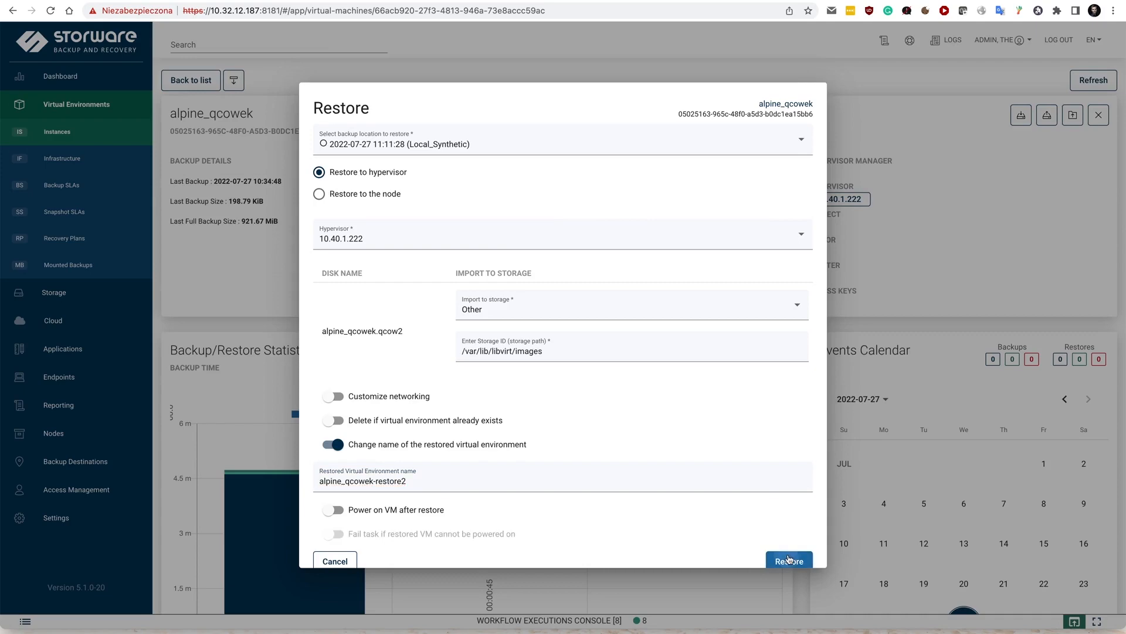
left_click(788, 561)
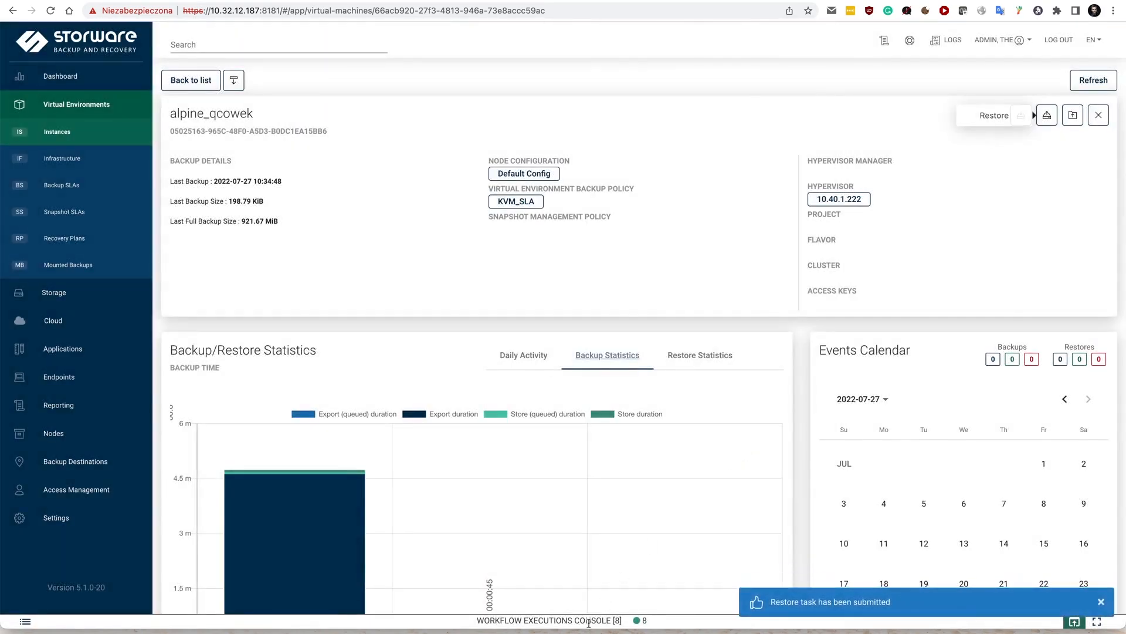
left_click(549, 619)
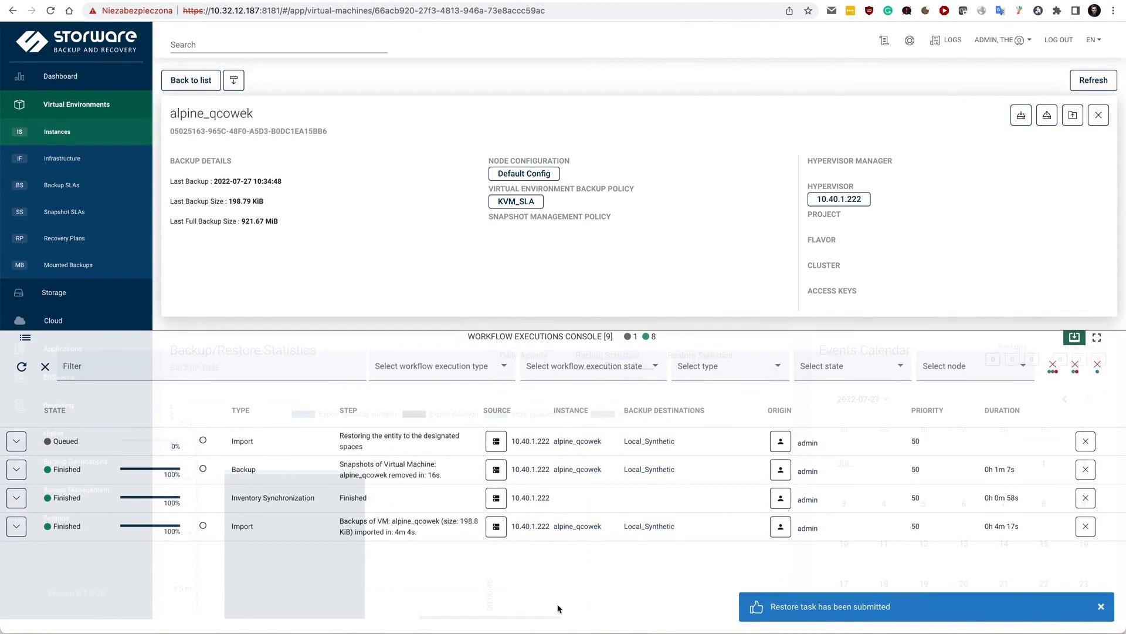
mouse_move(379, 602)
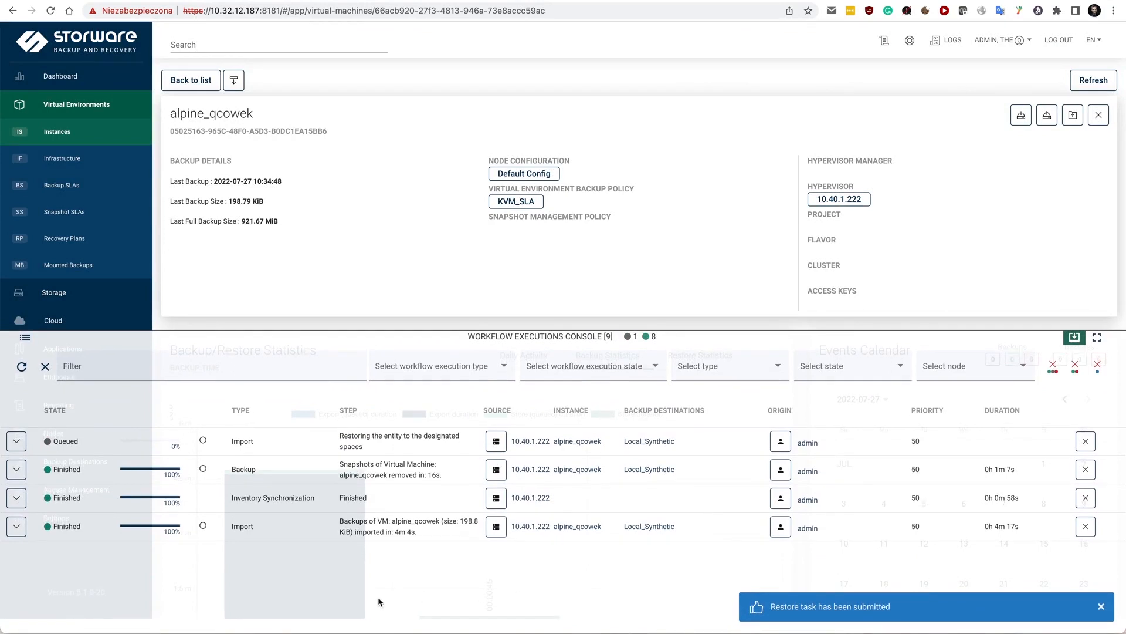
left_click(15, 441)
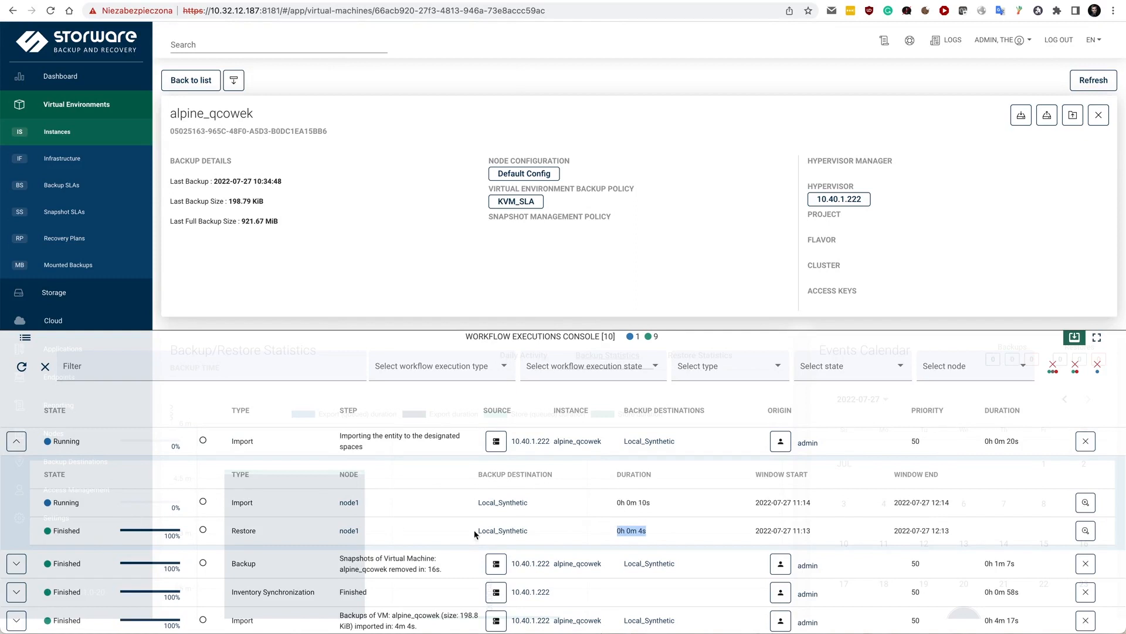
left_click(15, 441)
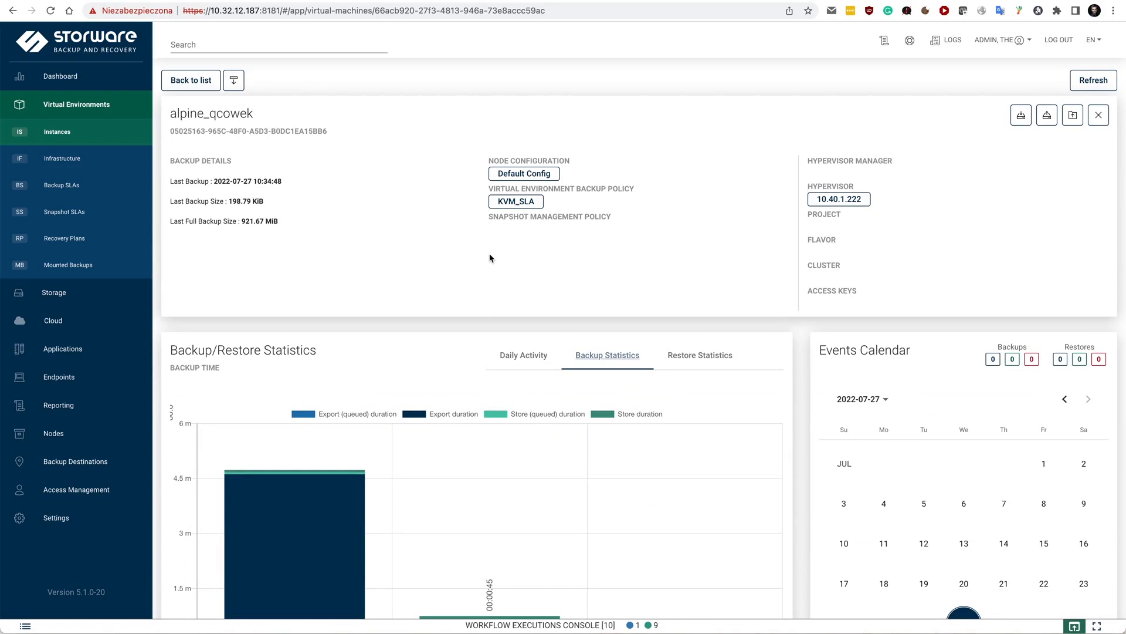
View the Mounted Backups list, then head to the virtual machine Instances list
left_click(68, 264)
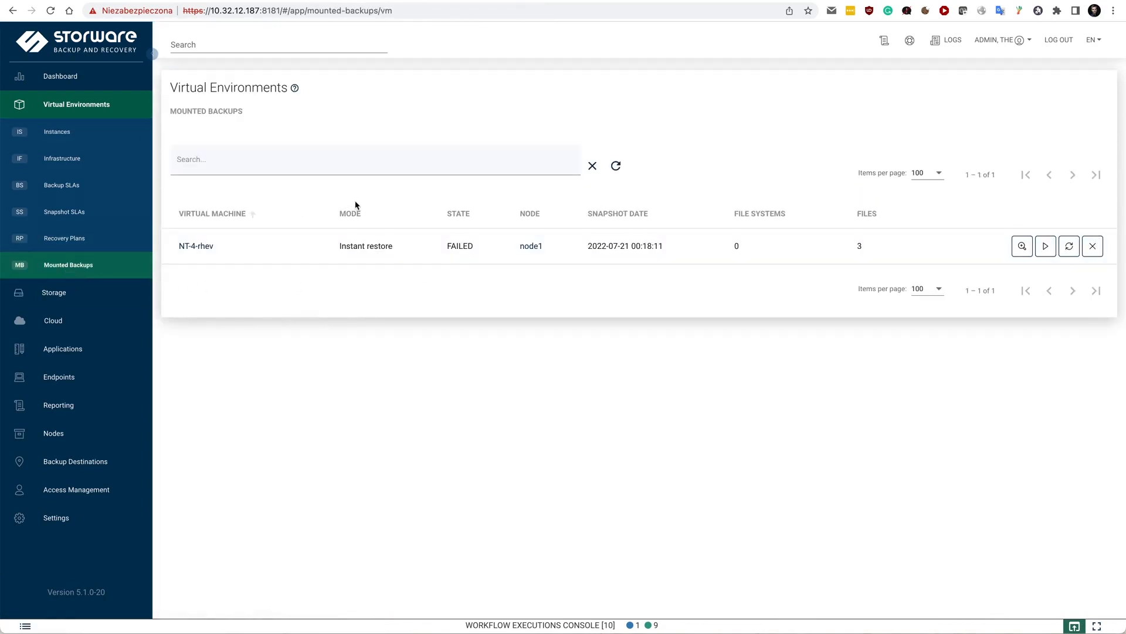
mouse_move(69, 197)
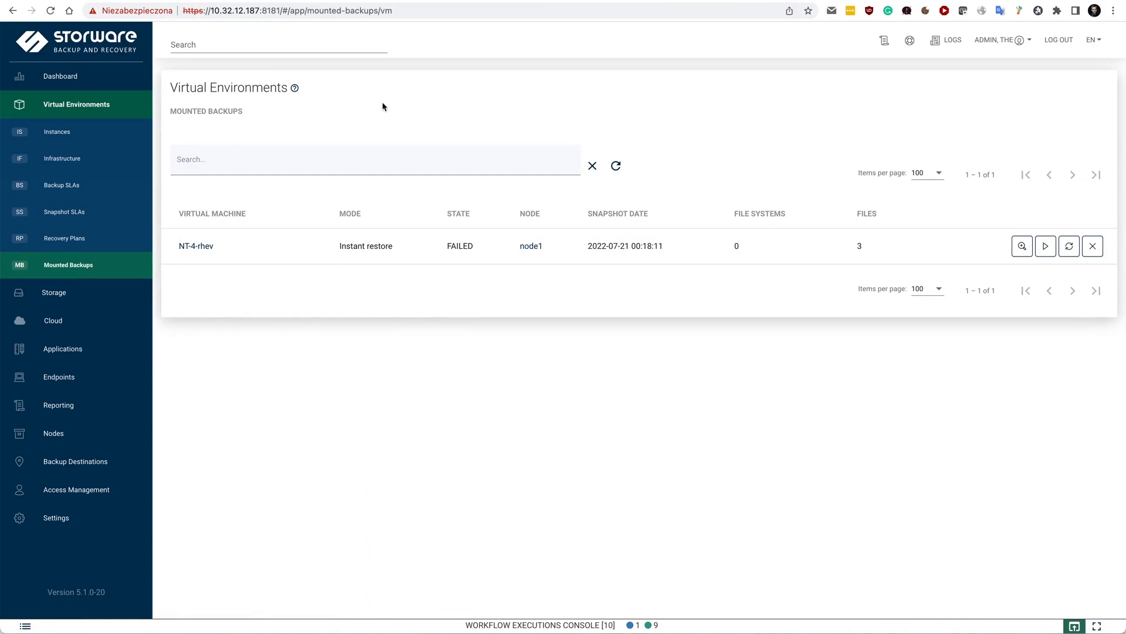
left_click(56, 131)
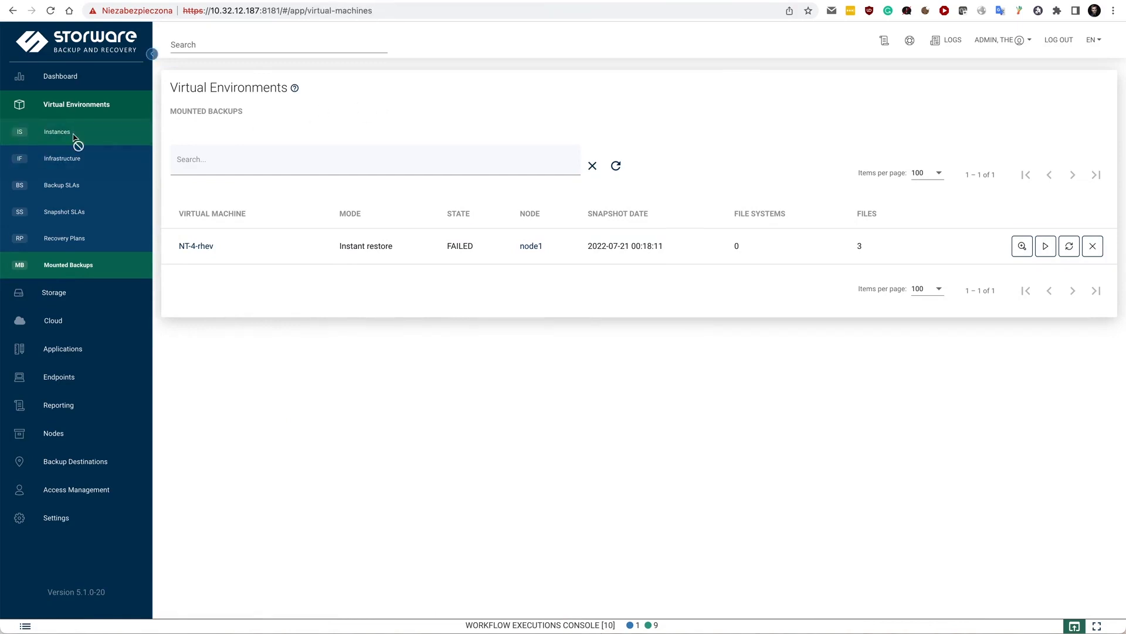
Filter the Instances list by the search term kvm
left_click(56, 131)
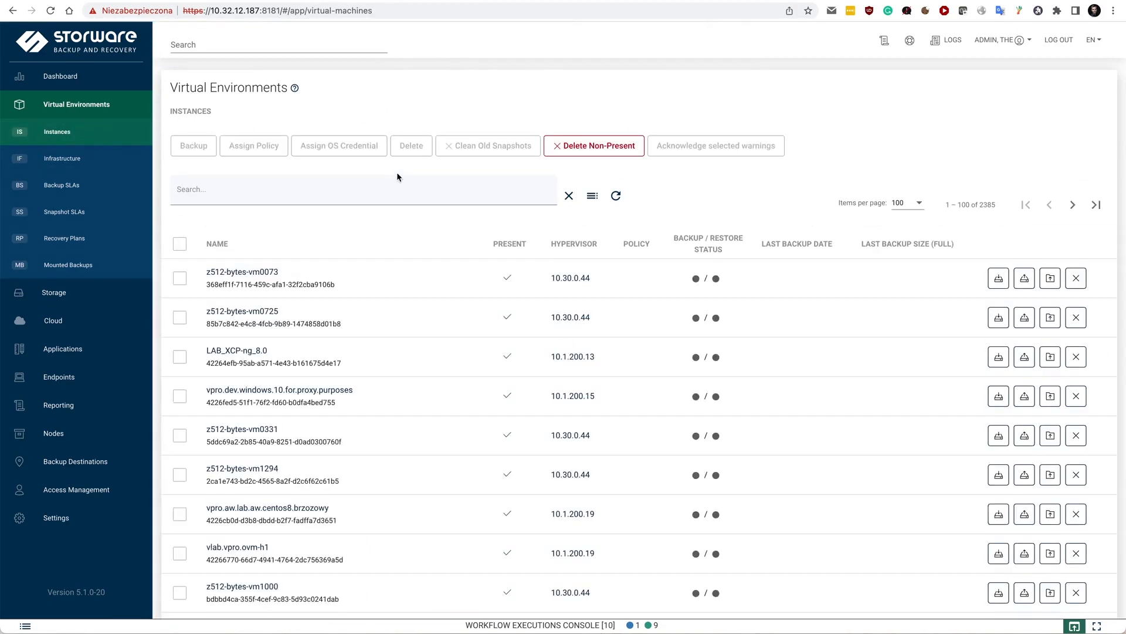
left_click(329, 189)
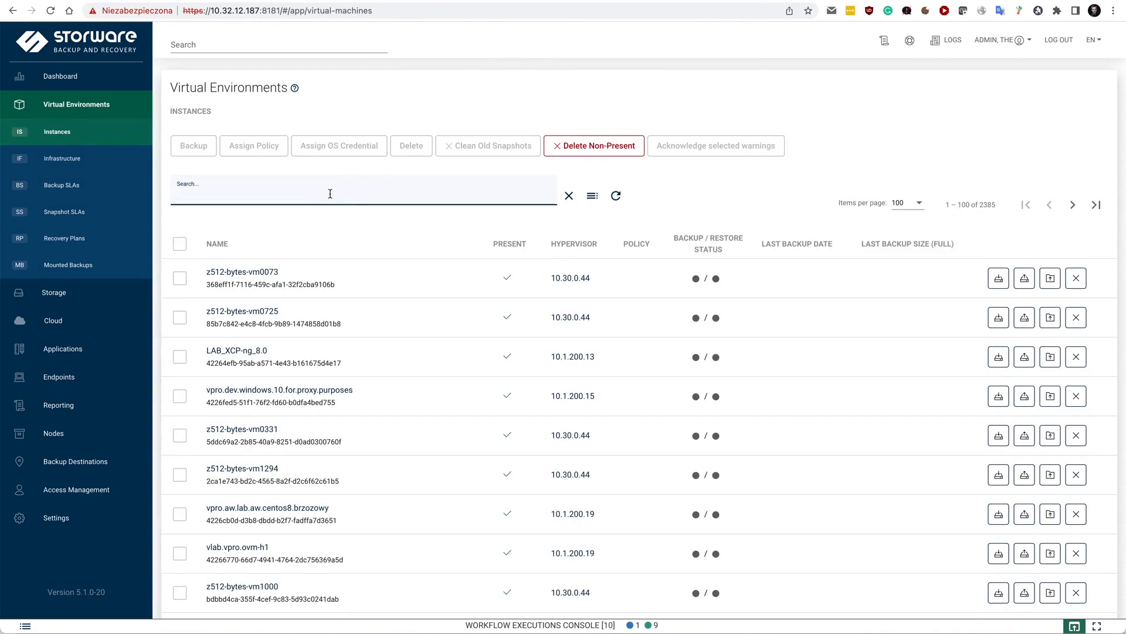
type("kvm")
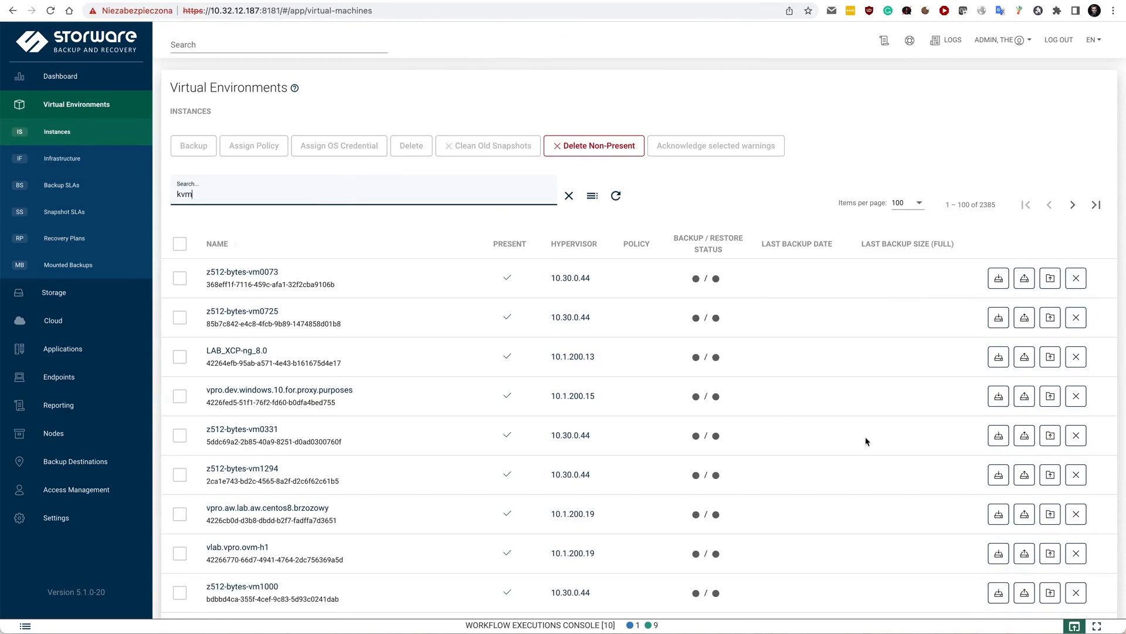
key("Return")
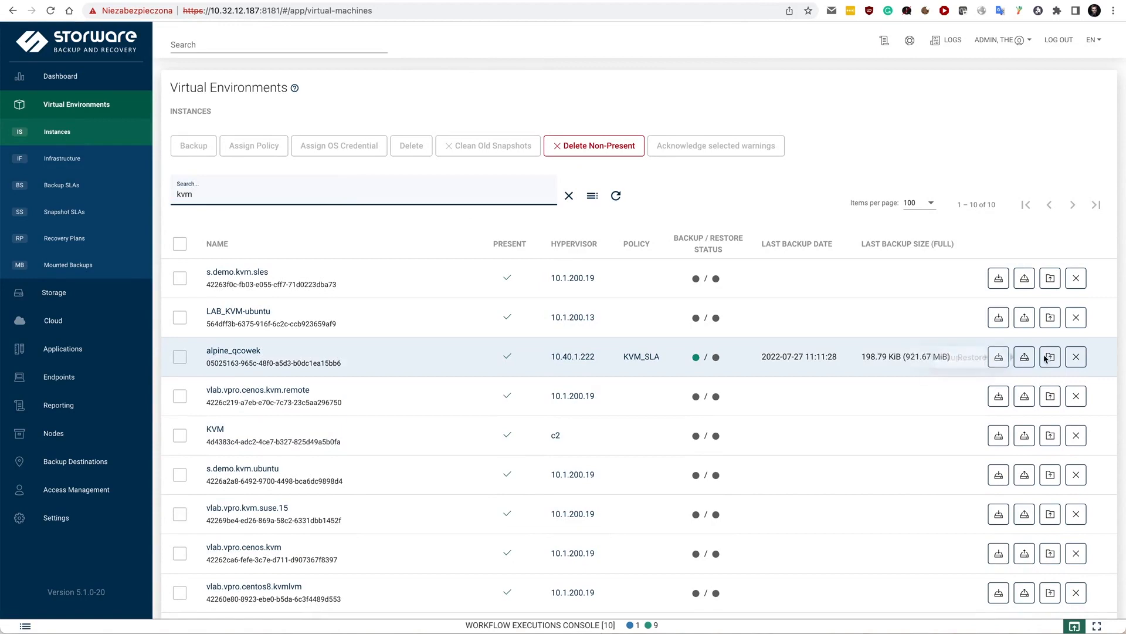
Review the mount options for alpine_qcowek's backup and close them without mounting
left_click(1049, 357)
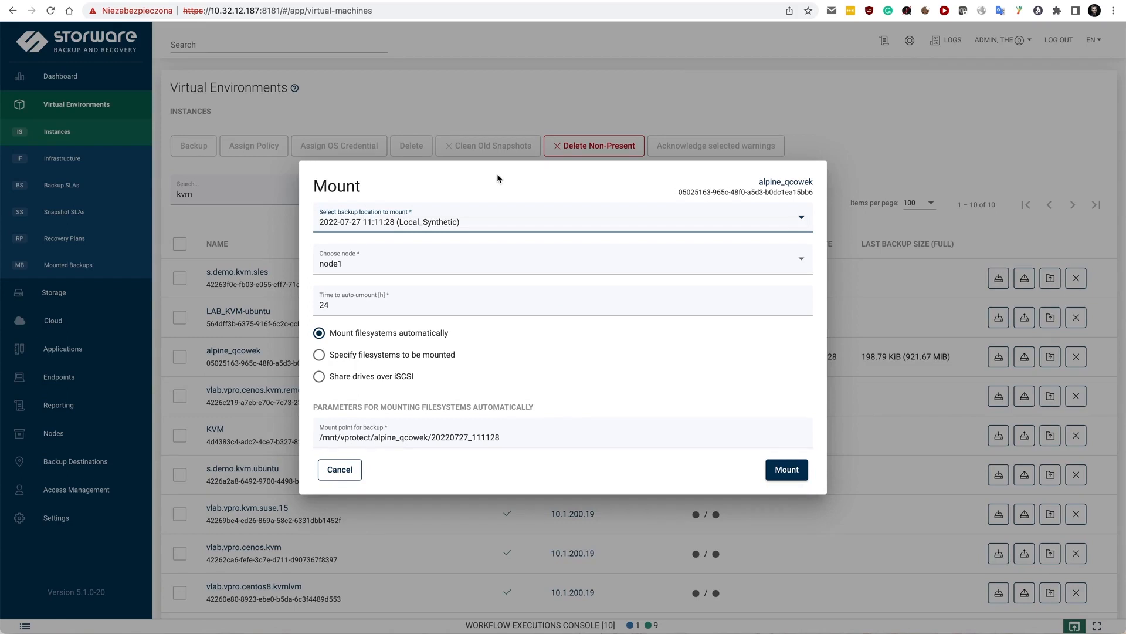
mouse_move(494, 352)
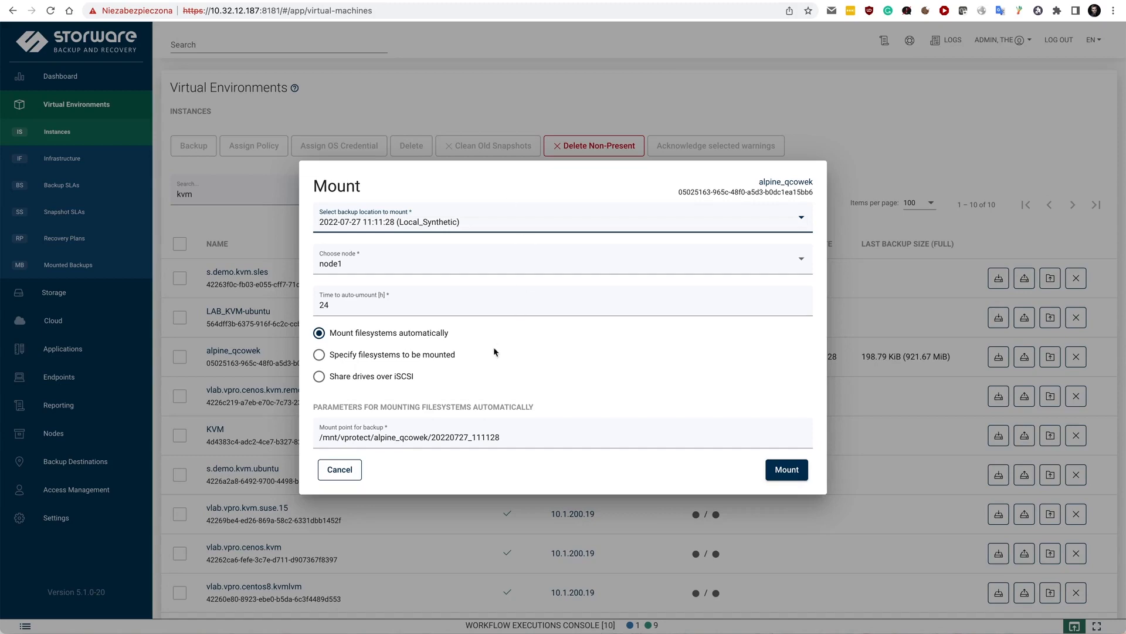
left_click(339, 469)
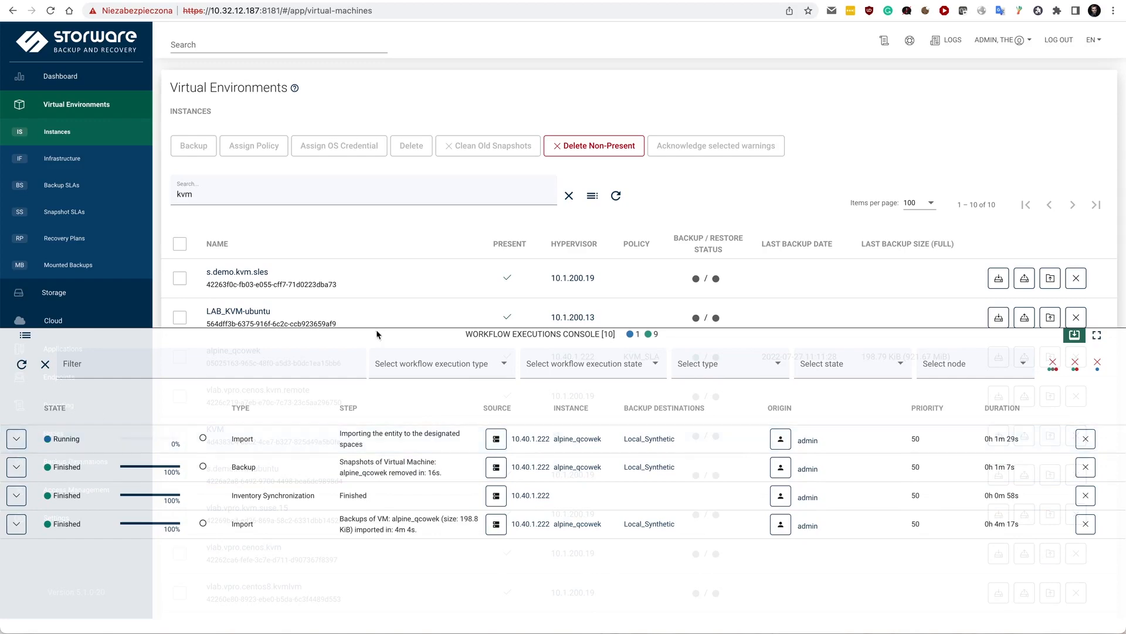
Show the Backup SLAs policies list with its five policies including KVM_SLA
left_click(1076, 334)
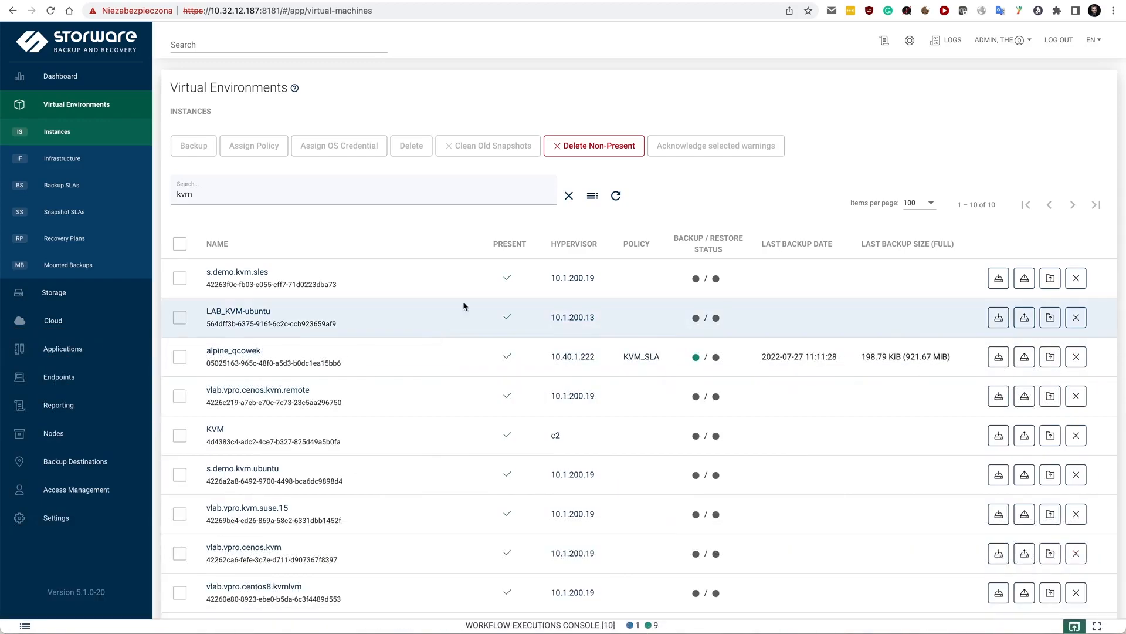
mouse_move(582, 116)
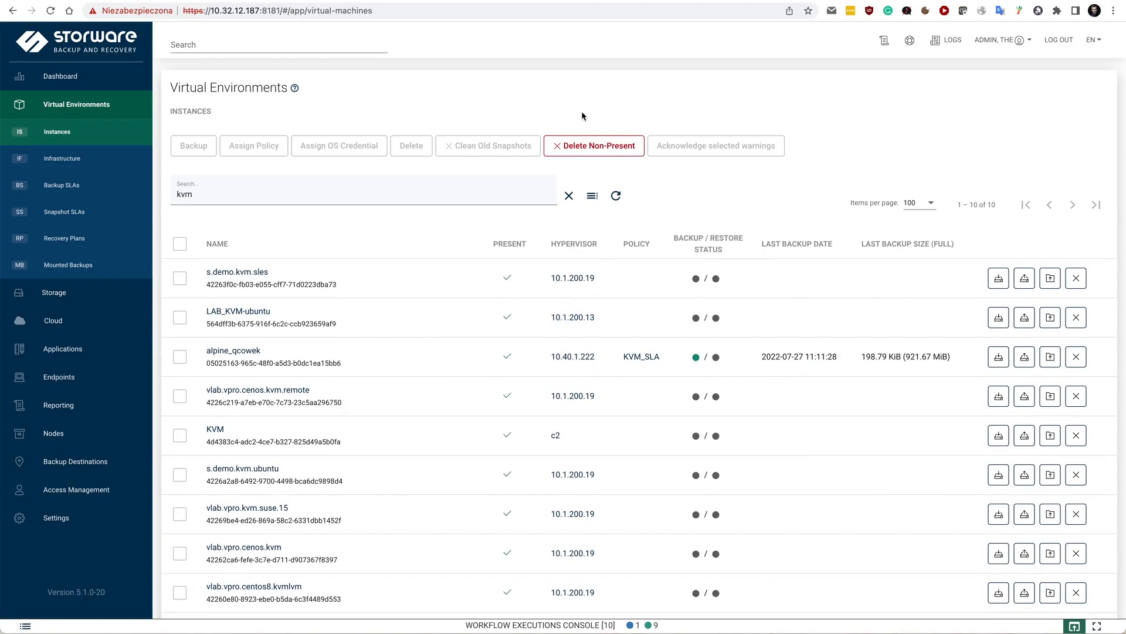
mouse_move(60, 185)
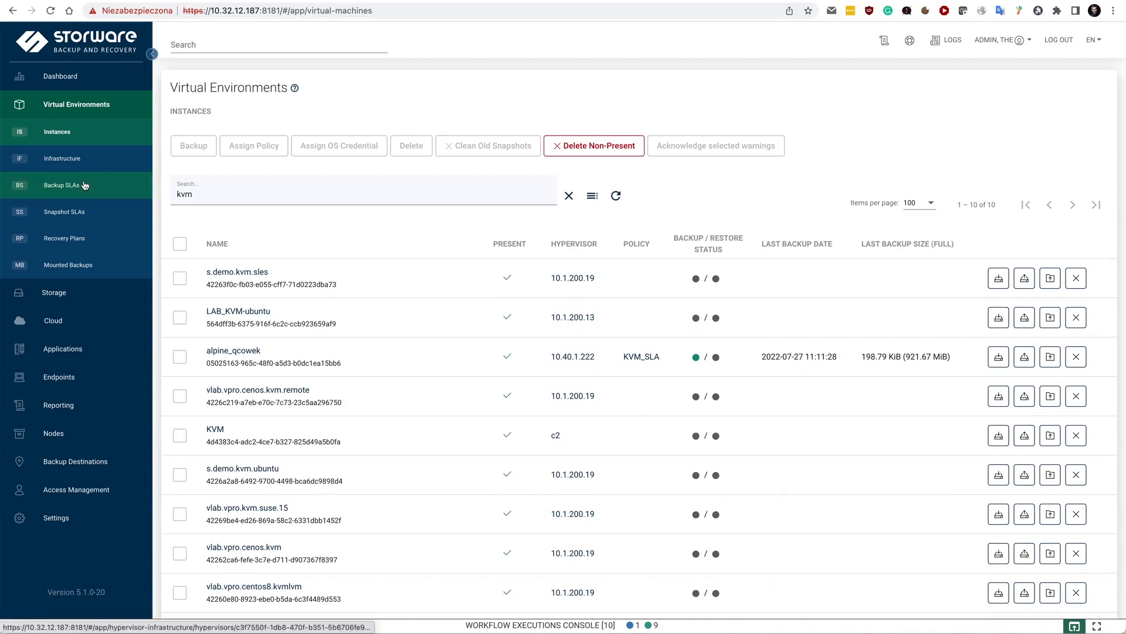
left_click(61, 184)
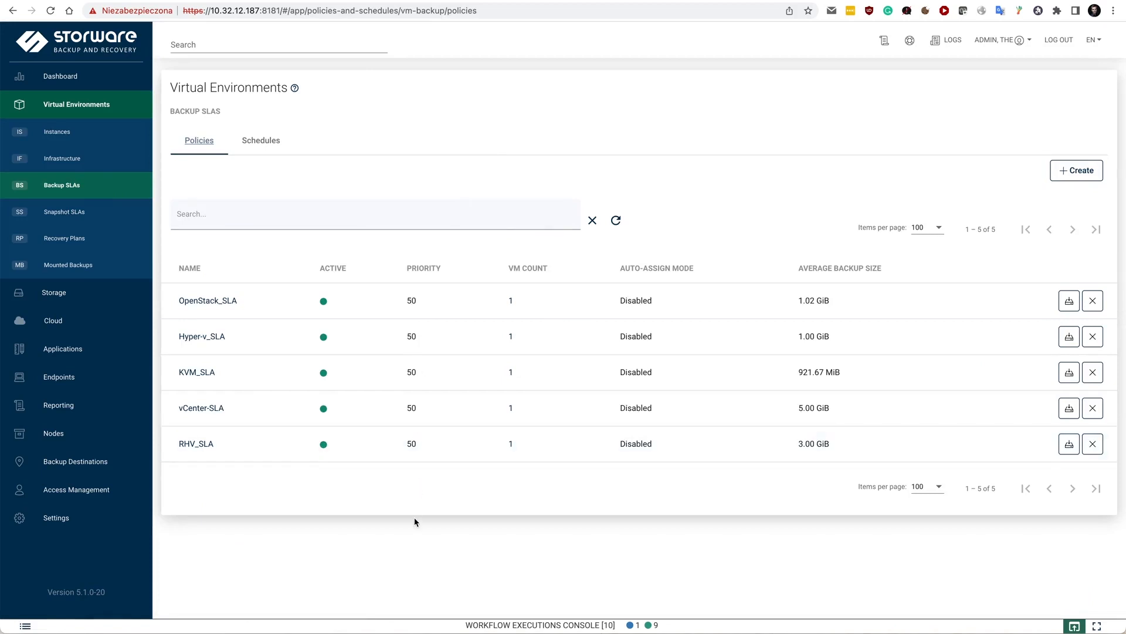
mouse_move(429, 94)
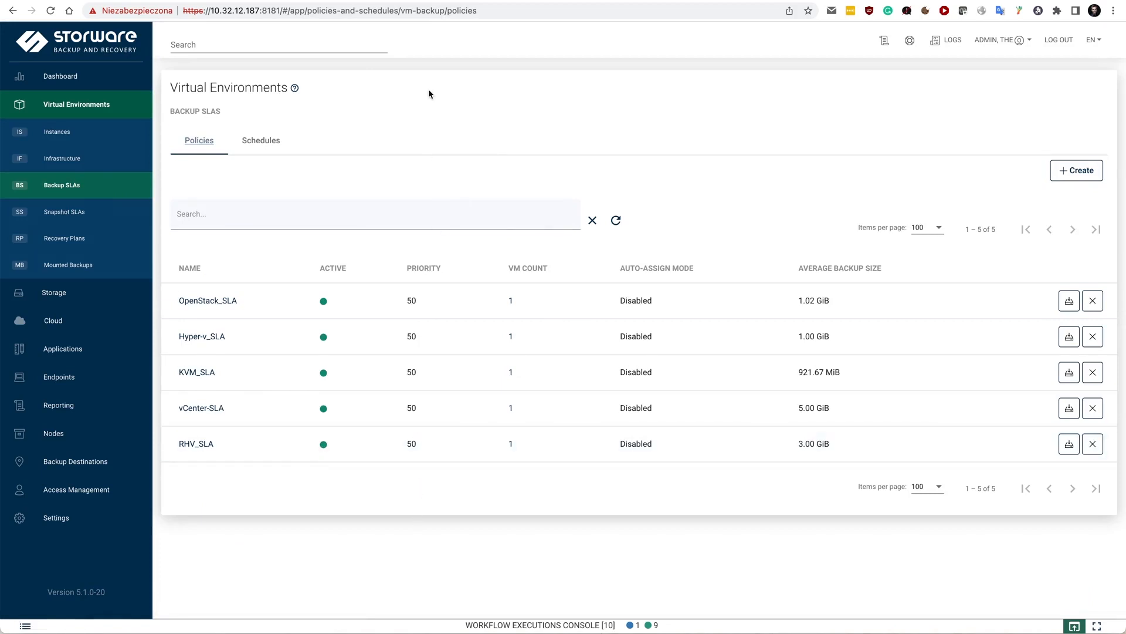
mouse_move(588, 111)
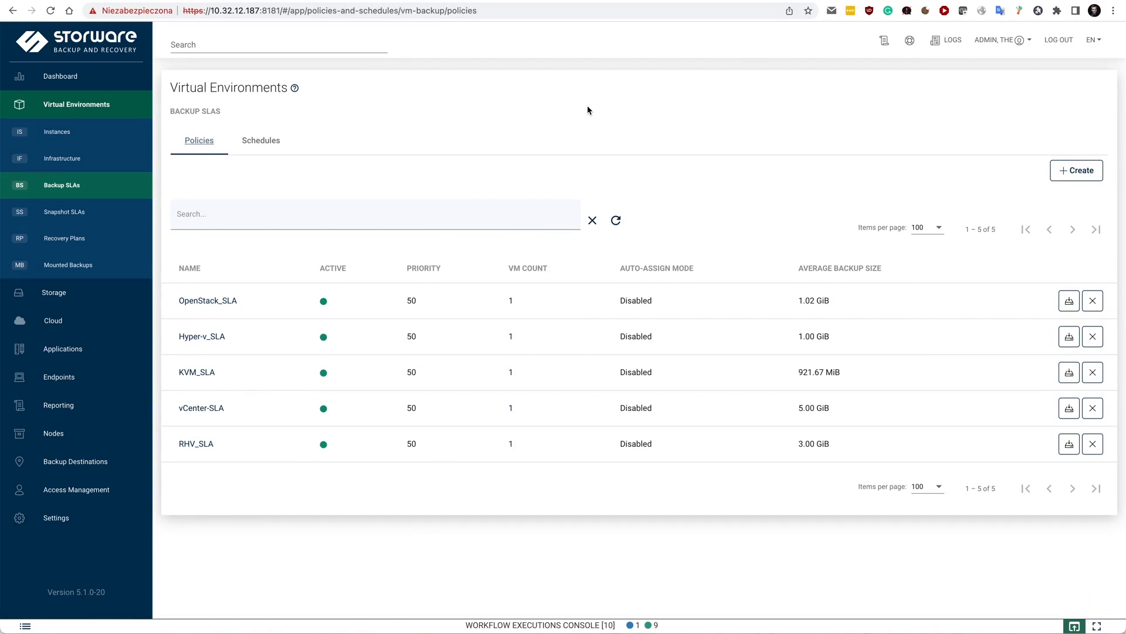
mouse_move(434, 271)
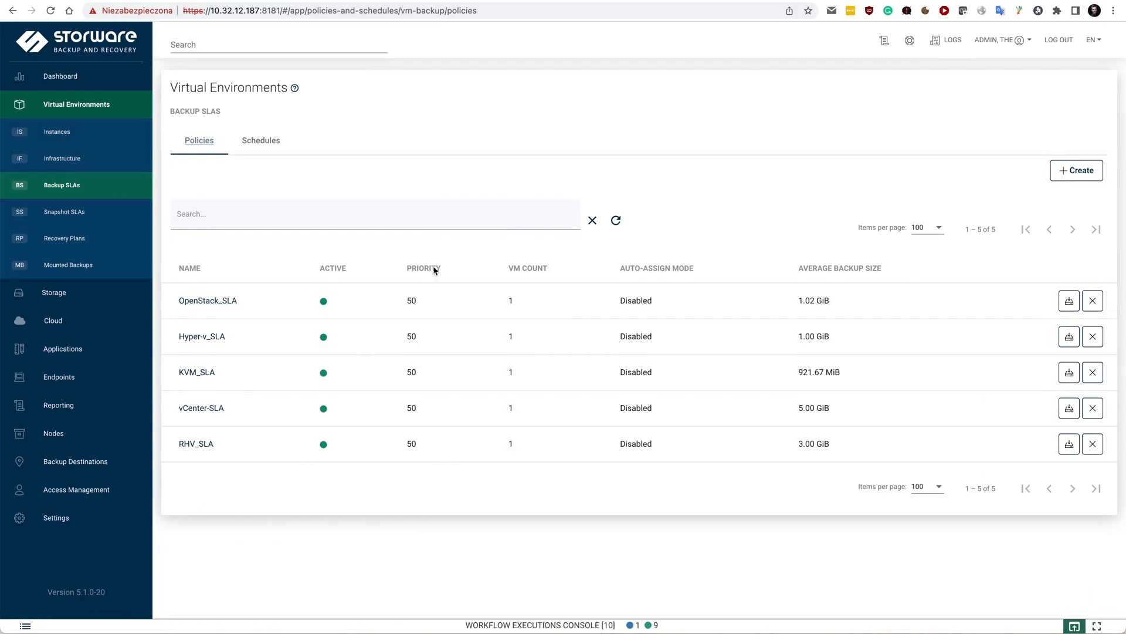
mouse_move(198, 372)
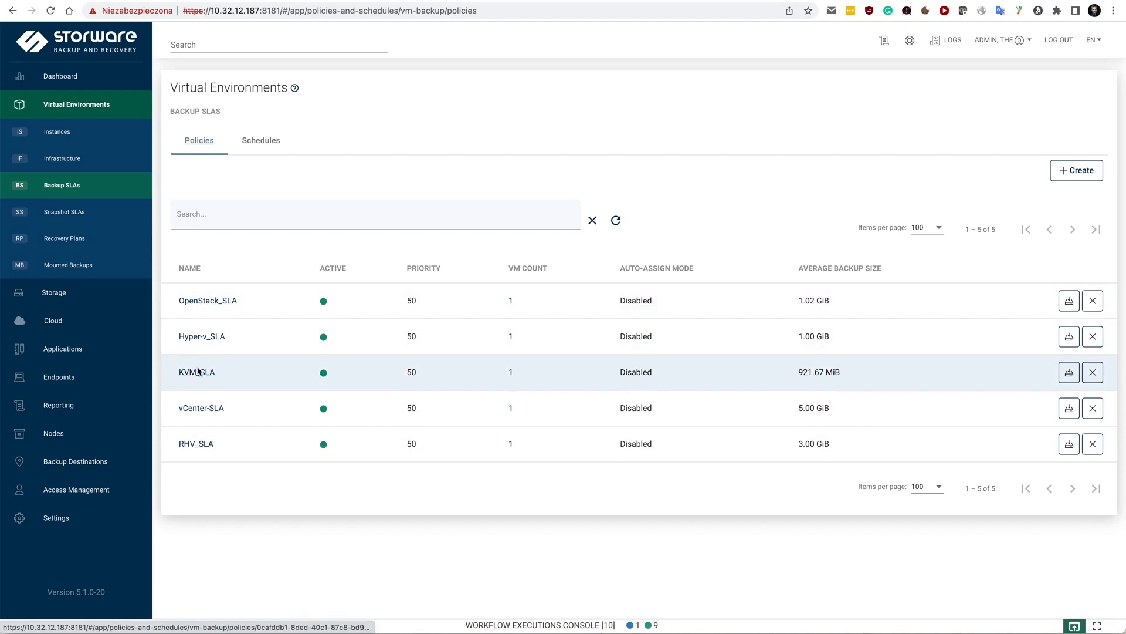
Review KVM_SLA's Default rule: Local_Synthetic destination, 30-day retention, full and incremental schedules
left_click(1068, 372)
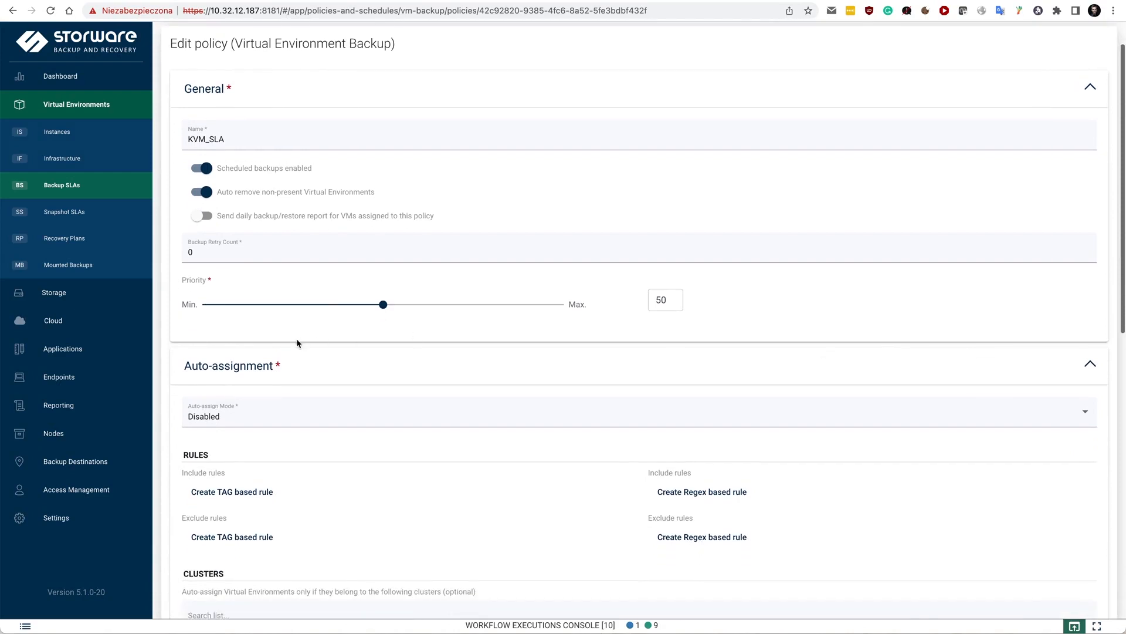
mouse_move(231, 368)
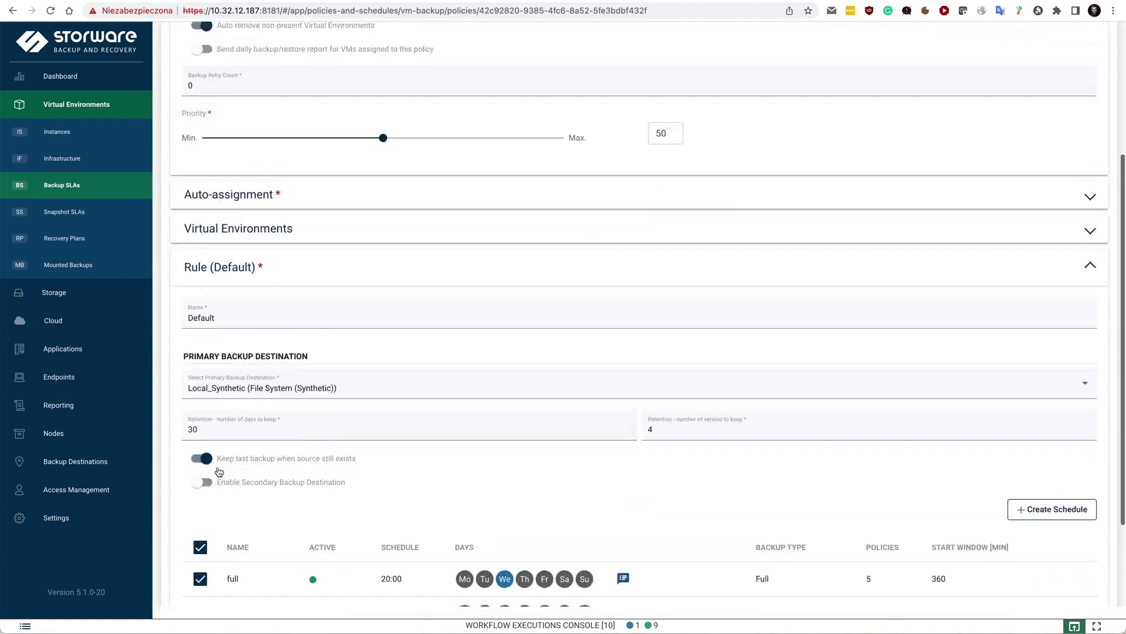
scroll("down", 3)
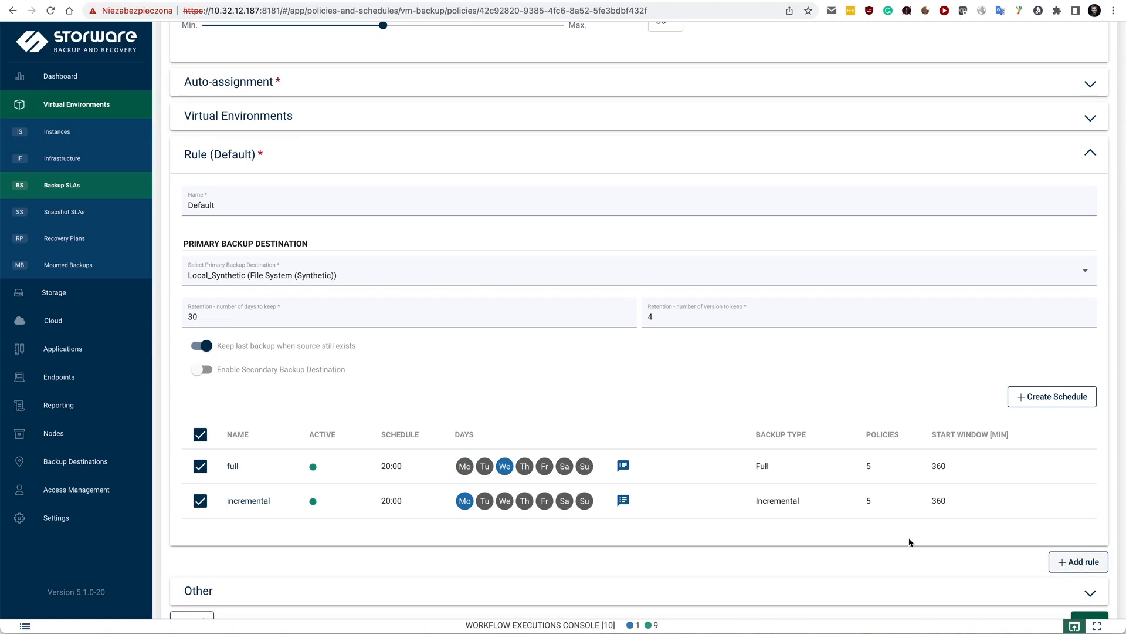
mouse_move(340, 232)
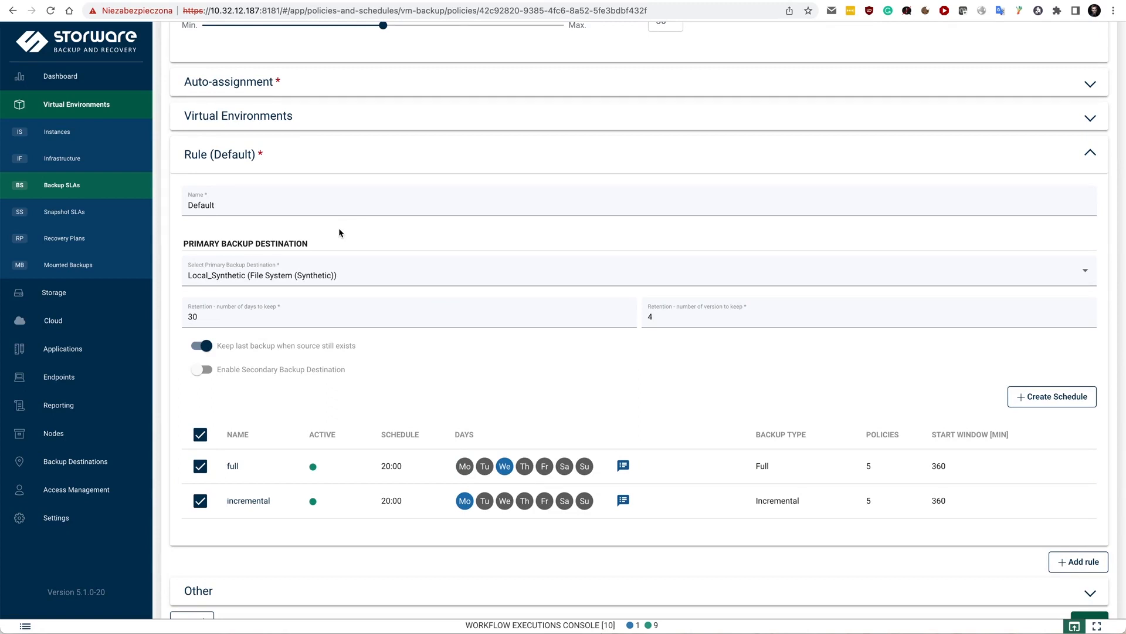
mouse_move(417, 314)
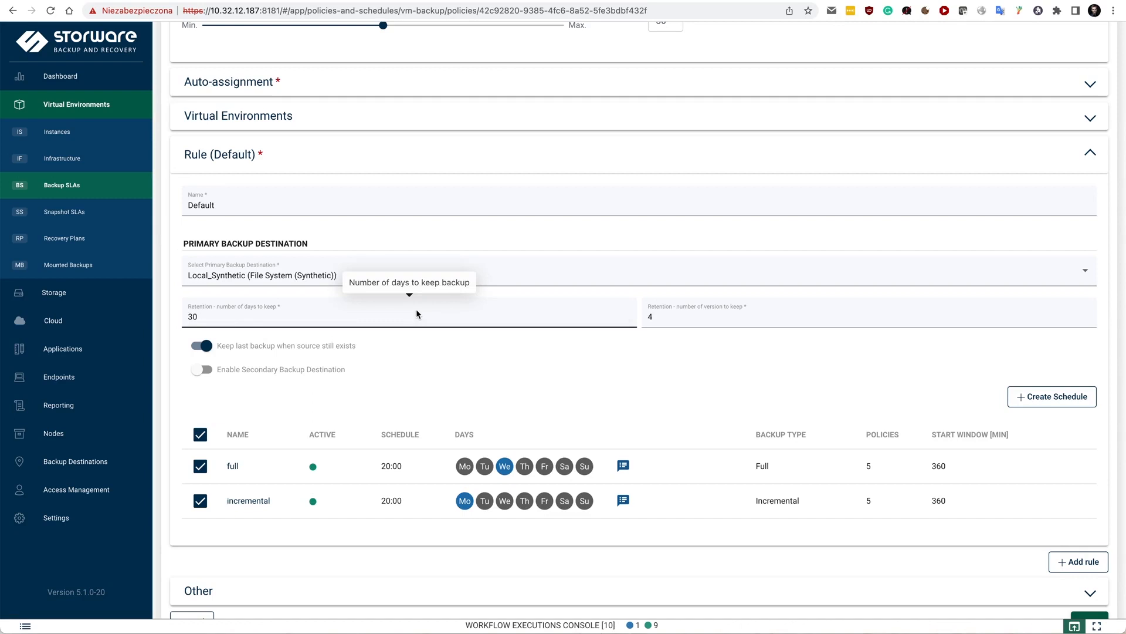
mouse_move(473, 390)
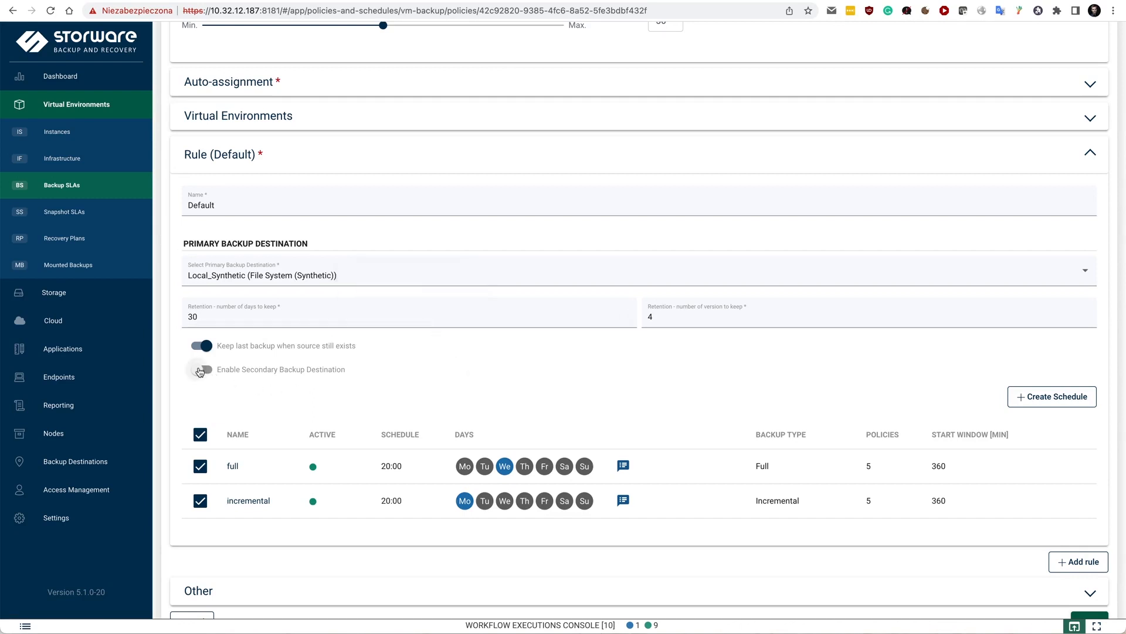
mouse_move(229, 382)
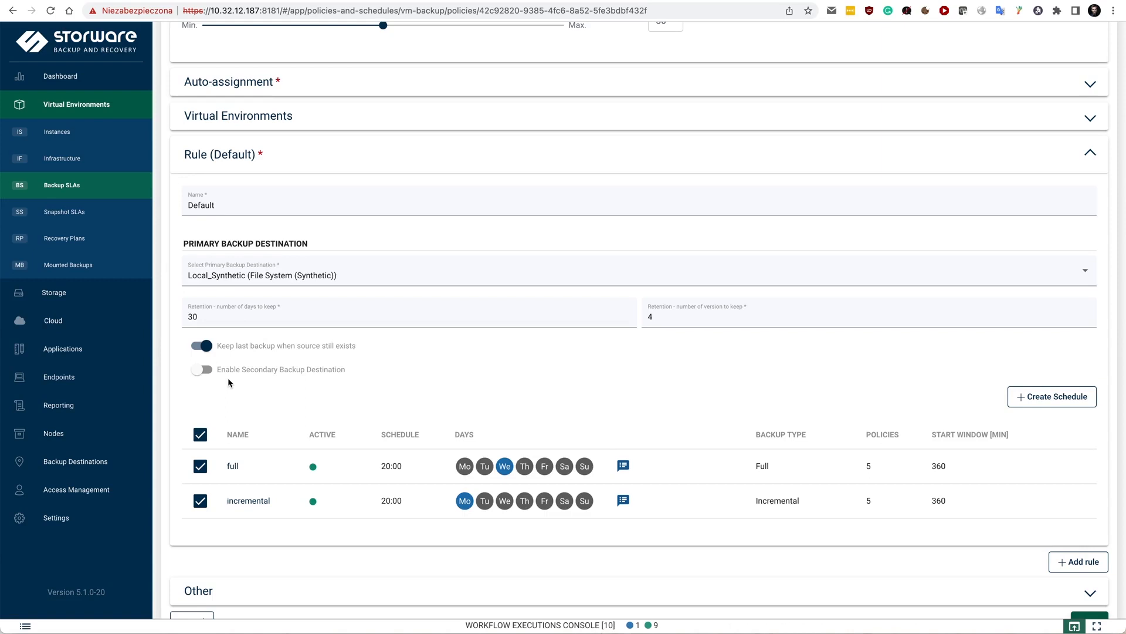
mouse_move(520, 443)
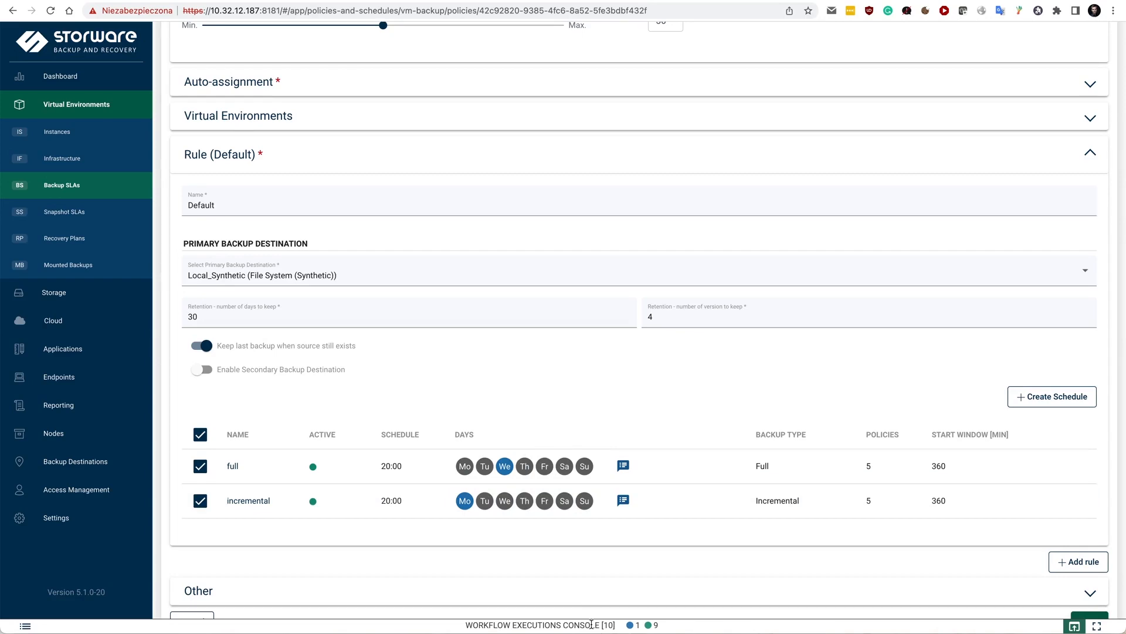
Expand the running alpine_qcowek import job into its Import and Restore tasks in the workflow console
left_click(537, 623)
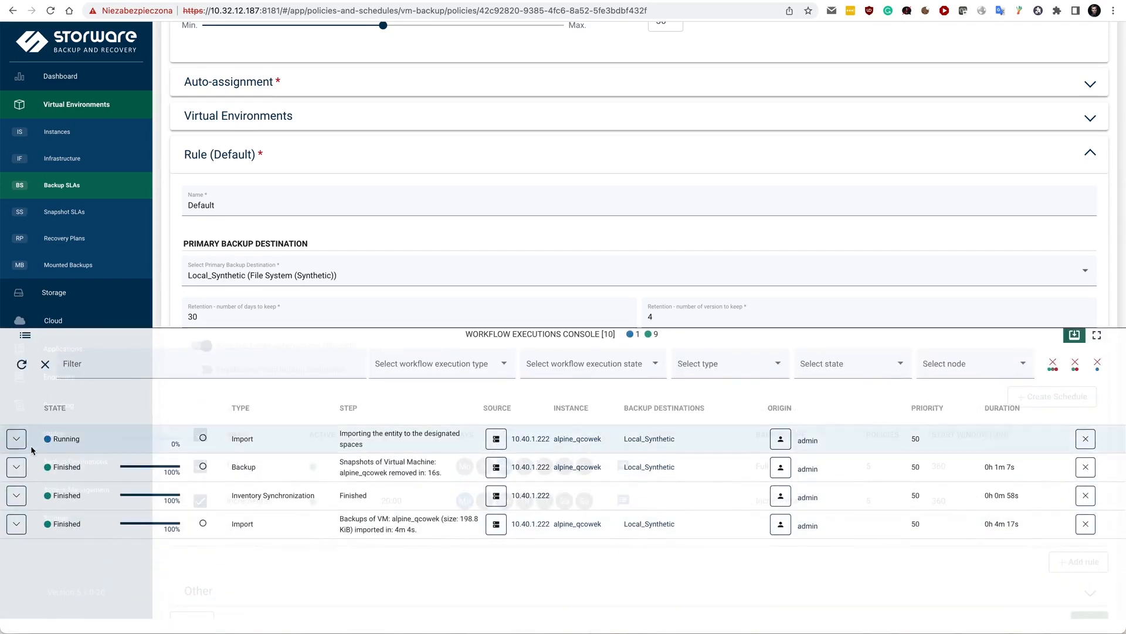
left_click(15, 438)
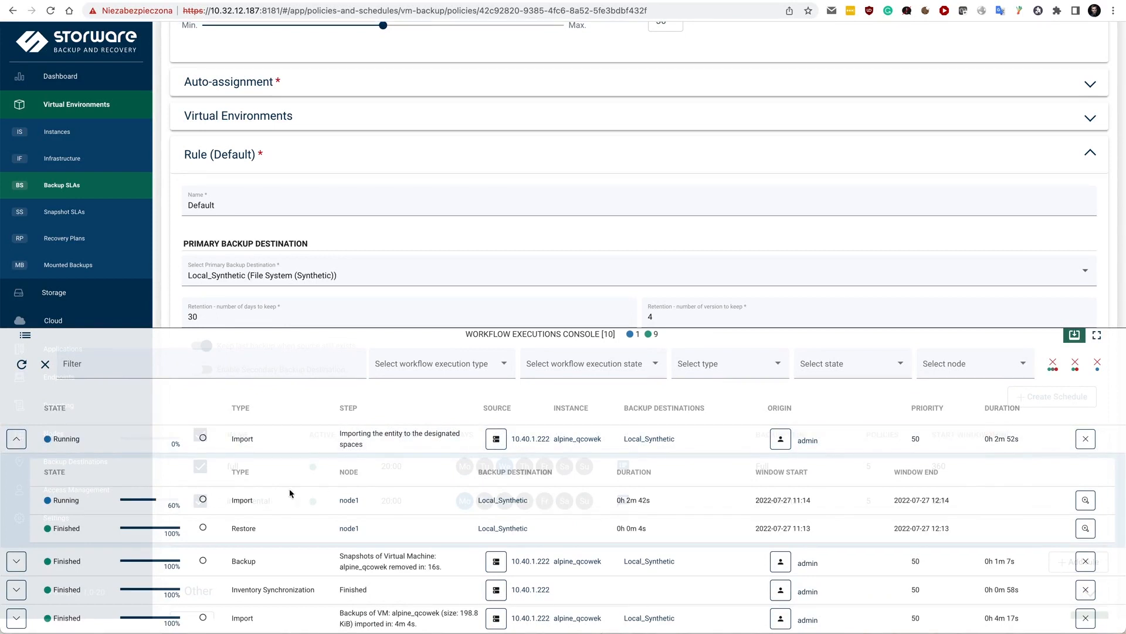
mouse_move(615, 610)
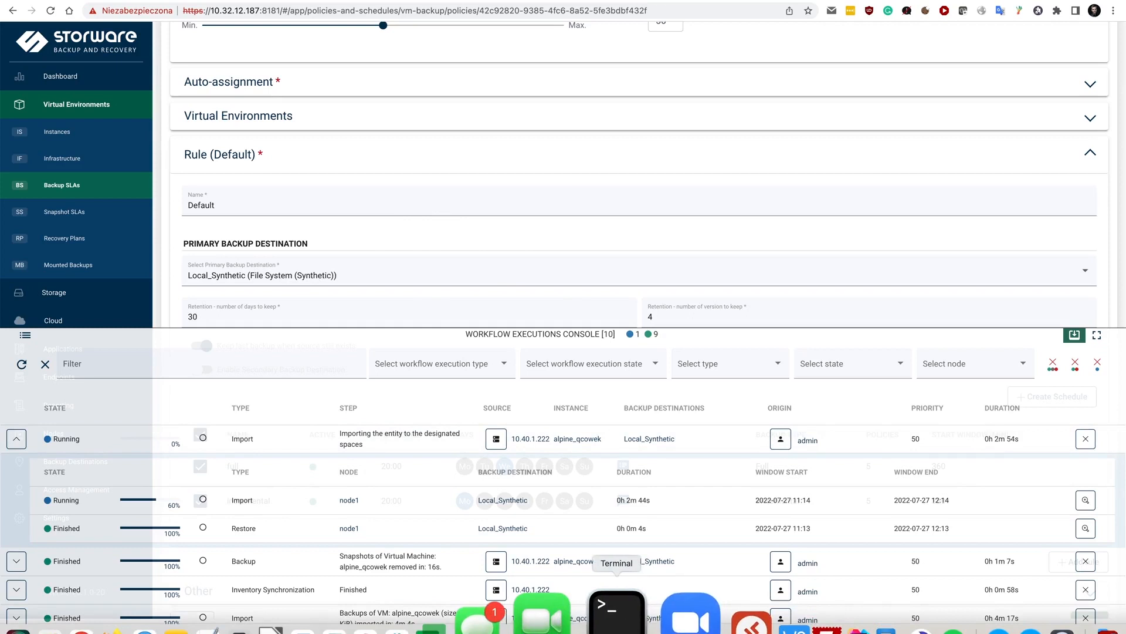
Run virsh list --all on the KVM host to confirm alpine_qcowek-restore2 is listed
left_click(616, 613)
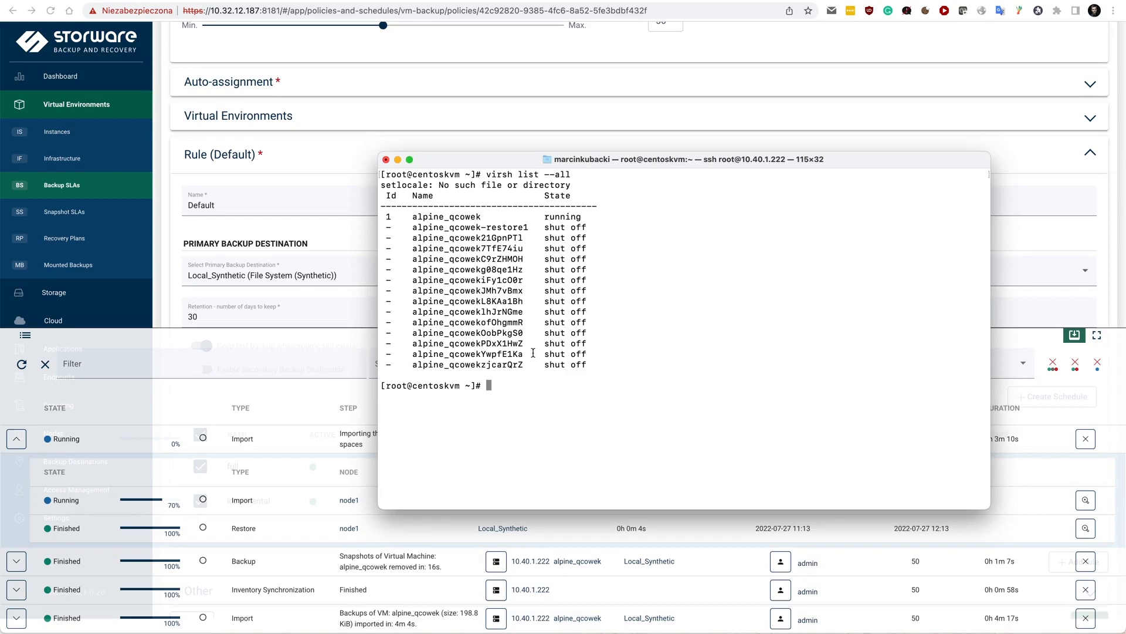
mouse_move(683, 385)
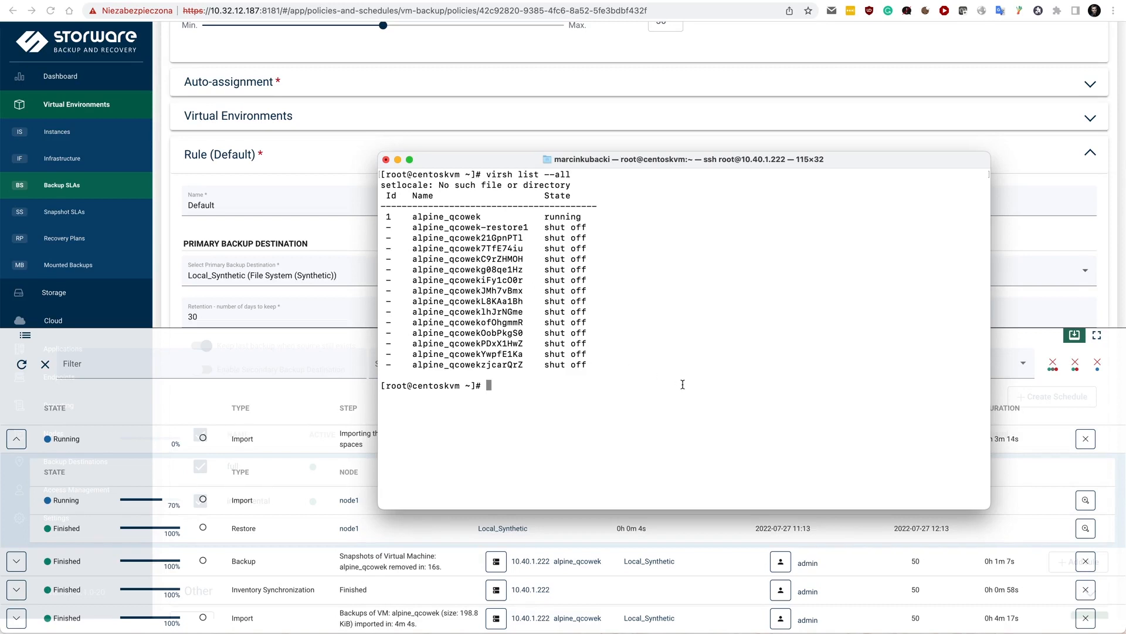
type("virsh list --all")
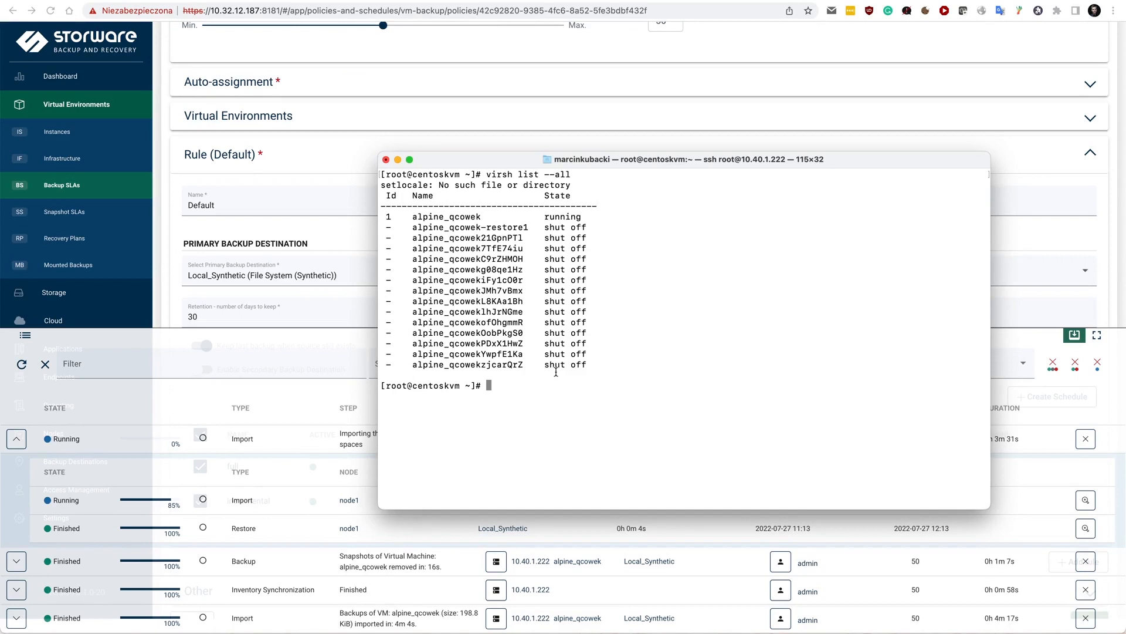
type("virsh list --all")
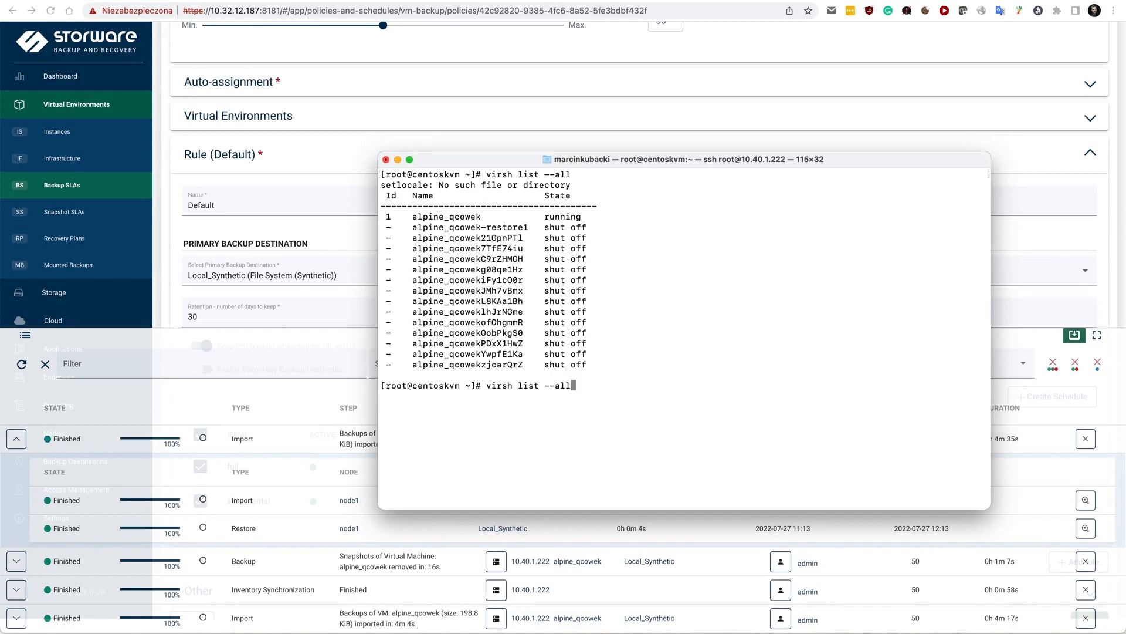
key("Return")
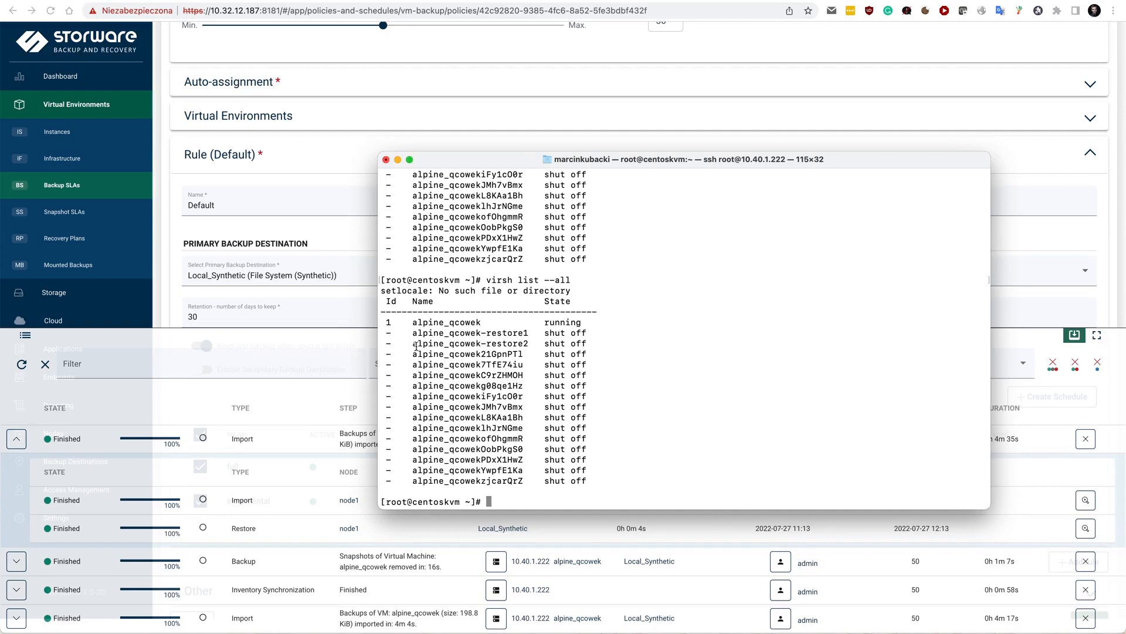
mouse_move(710, 389)
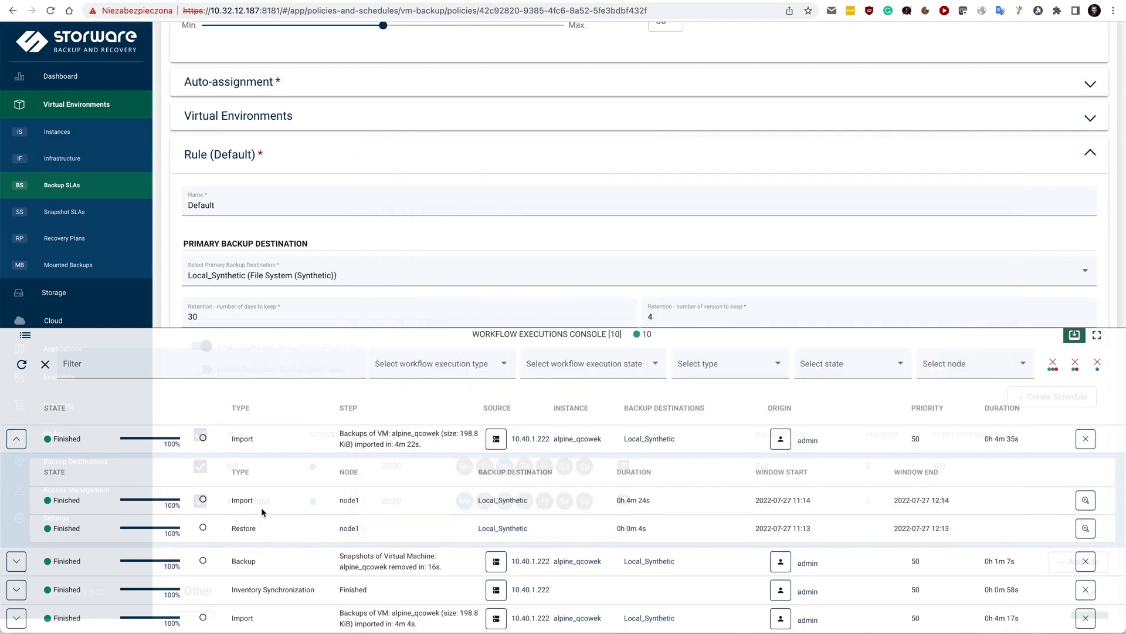
Collapse the finished import job, close the console and return to the dashboard
left_click(15, 438)
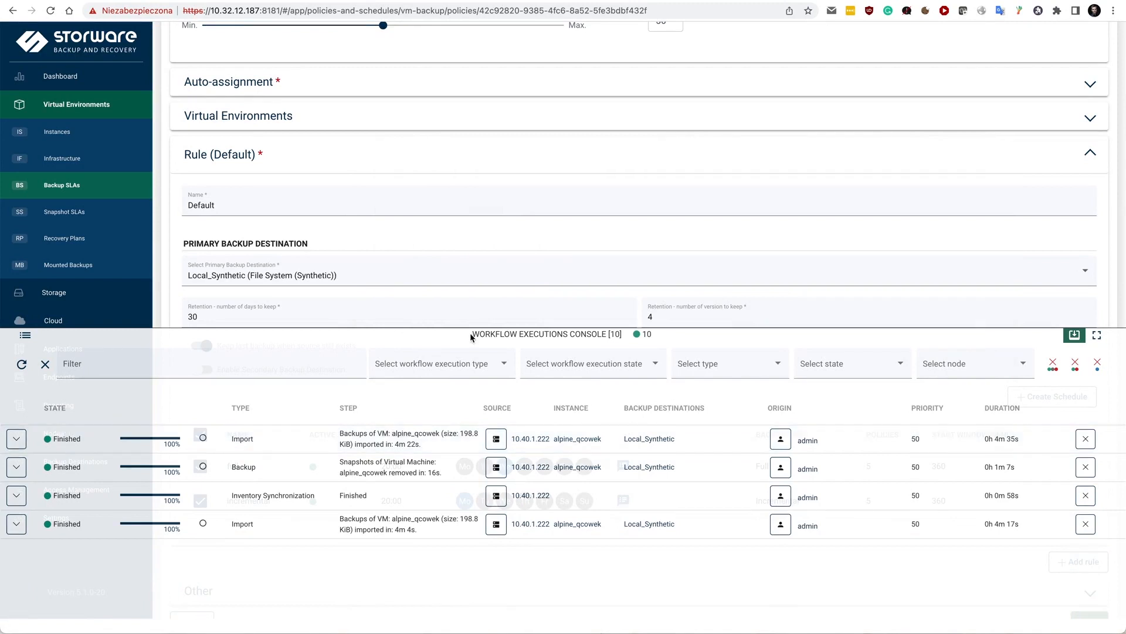
left_click(60, 76)
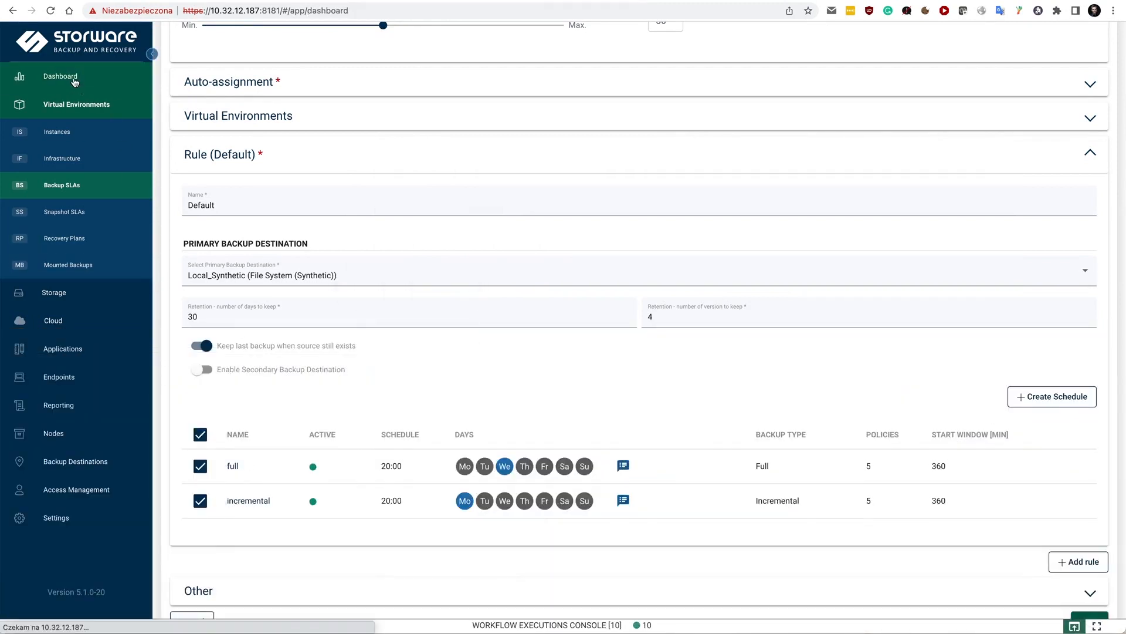
left_click(60, 77)
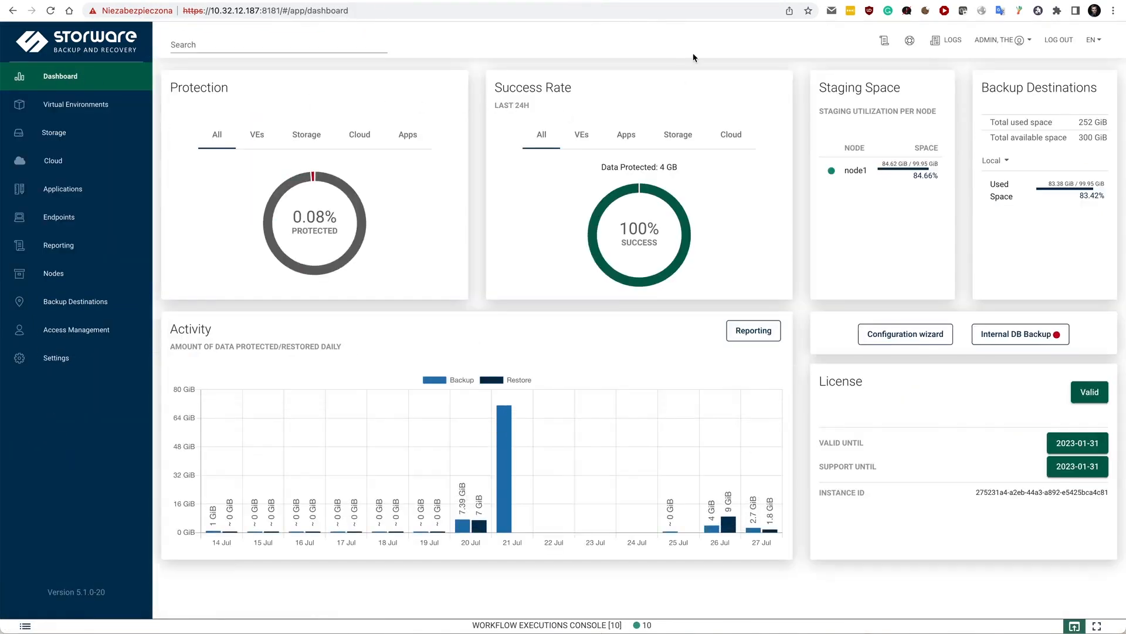